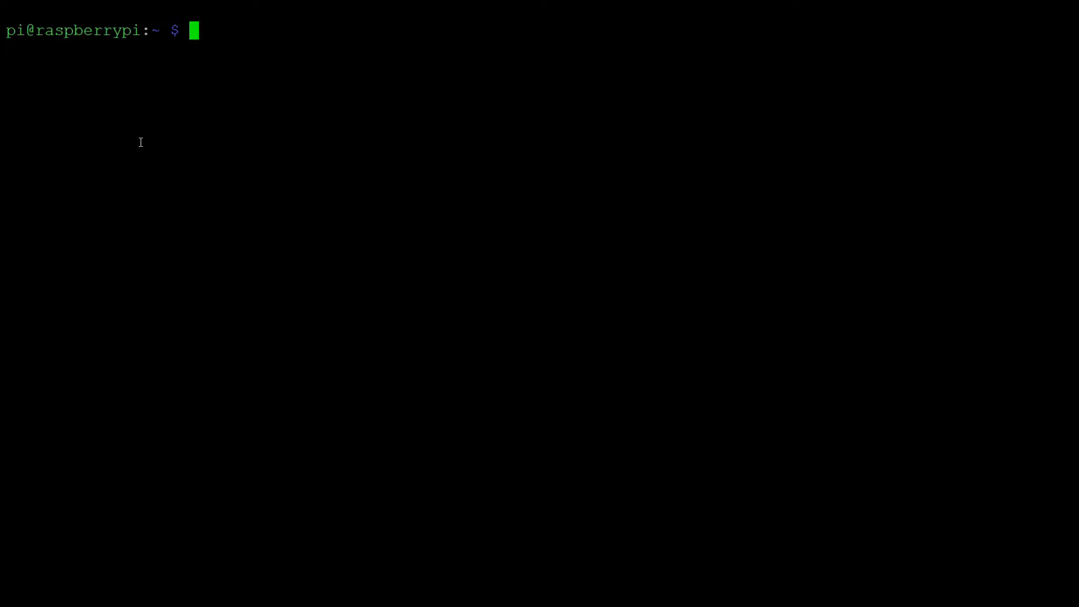
pyautogui.moveTo(140, 142)
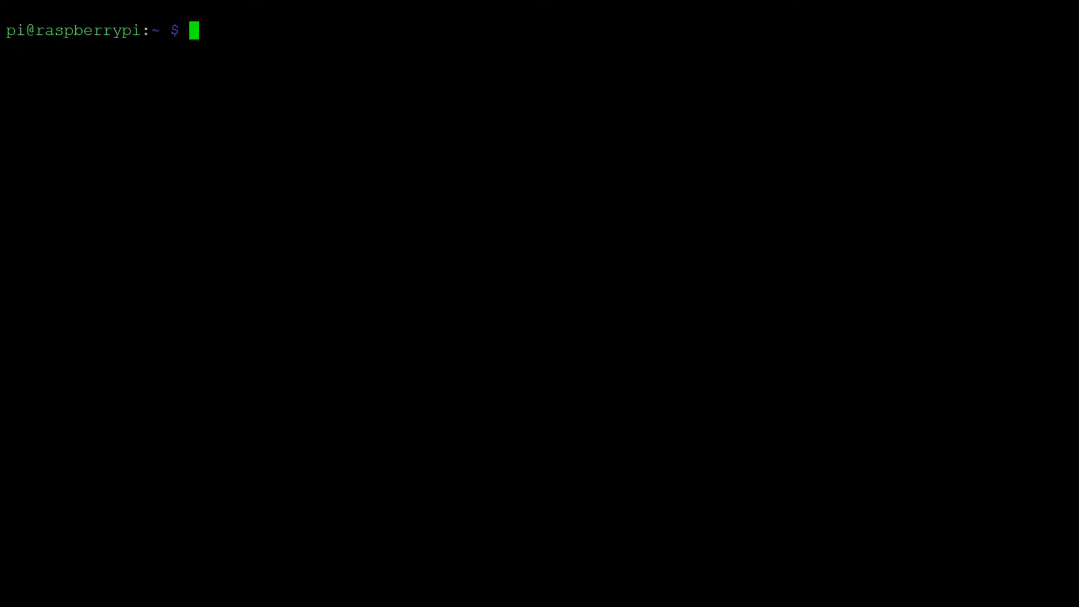
pyautogui.moveTo(213, 76)
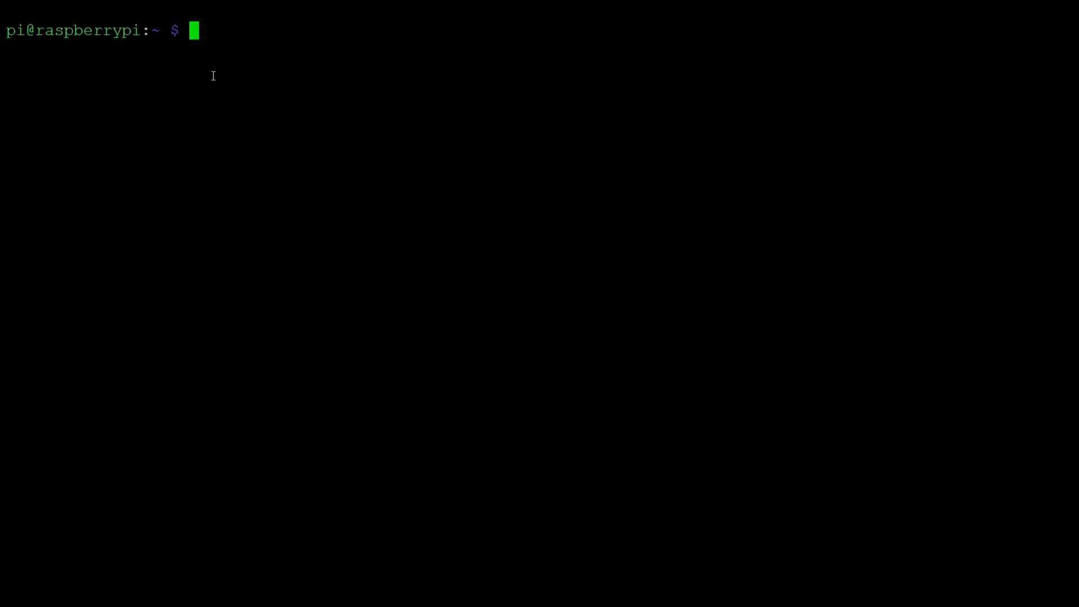
# Change into Projects/e_paper/e-Paper/RaspberryPi_JetsonNano/python/examples/ and list its files
pyautogui.write('cd')
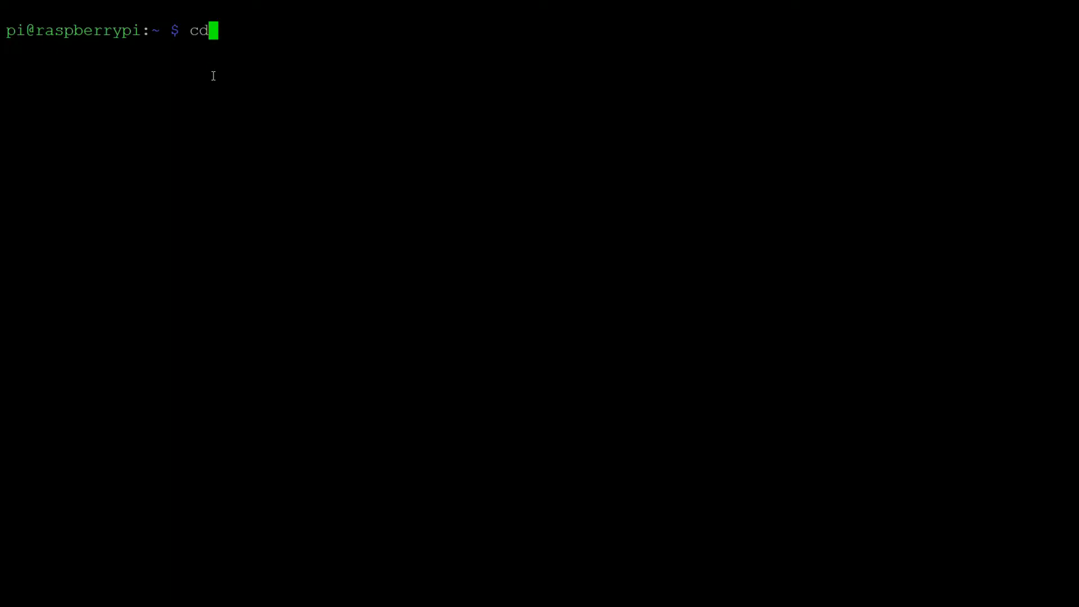
pyautogui.write('Projects/')
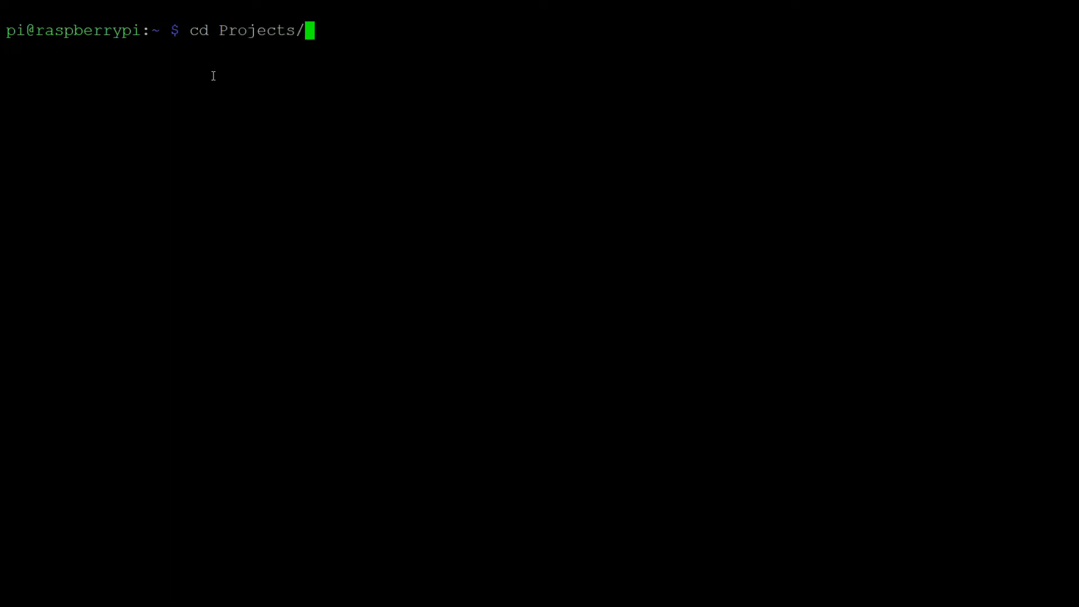
pyautogui.write('e_paper/e-Paper/')
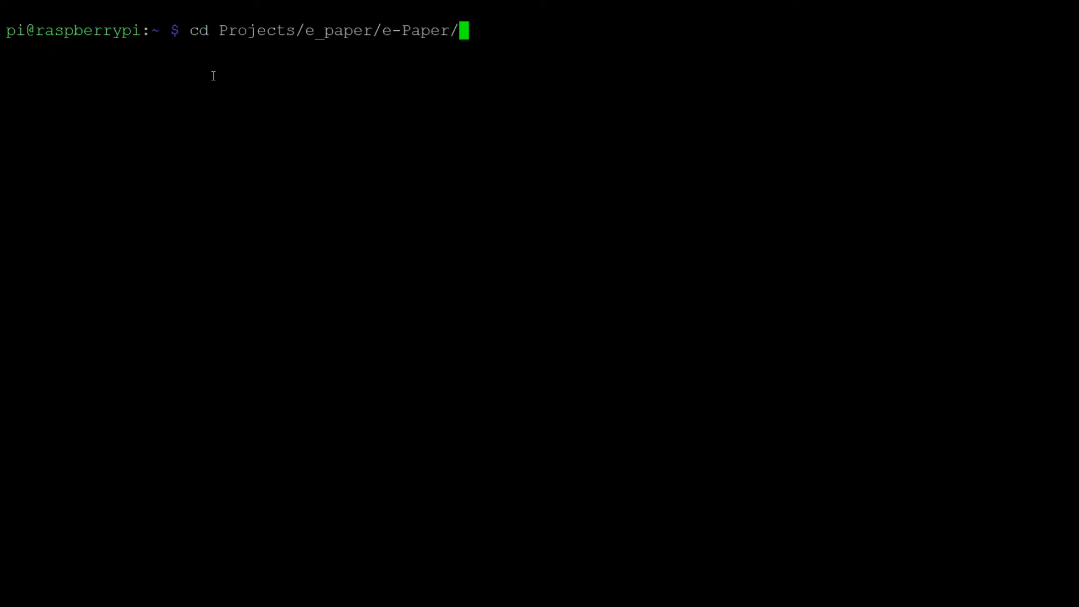
pyautogui.write('RaspberryPi_JetsonNano/p')
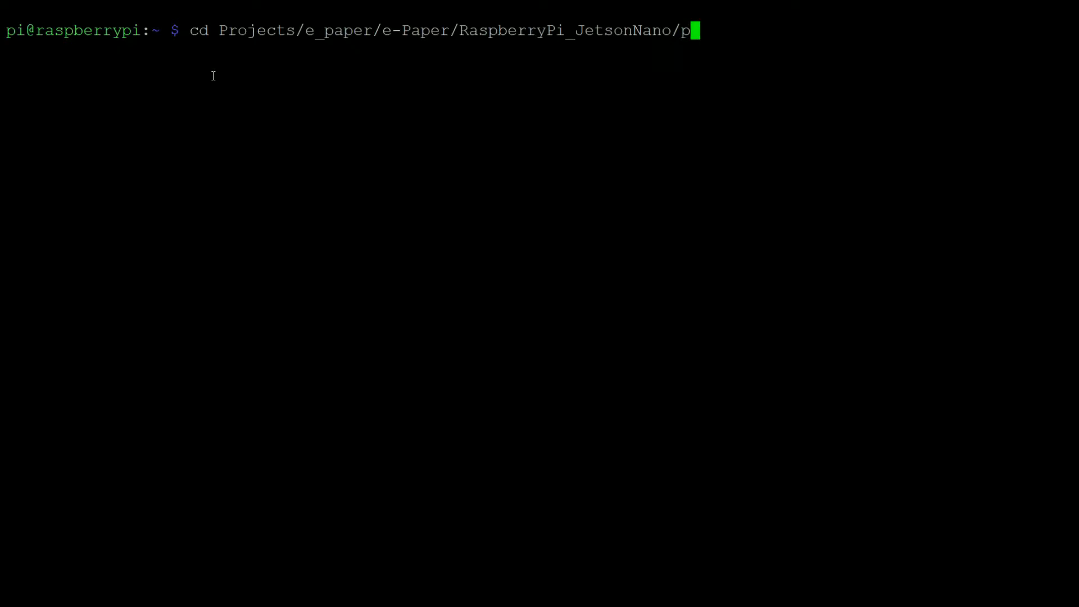
pyautogui.write('ython/examples/')
pyautogui.write('ls')
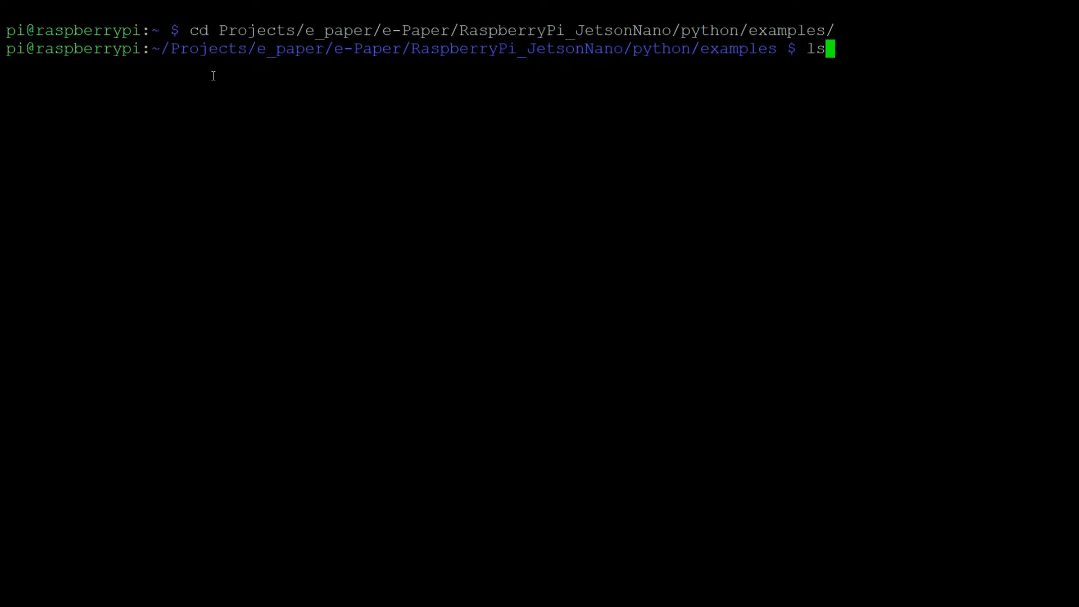
pyautogui.press('Return')
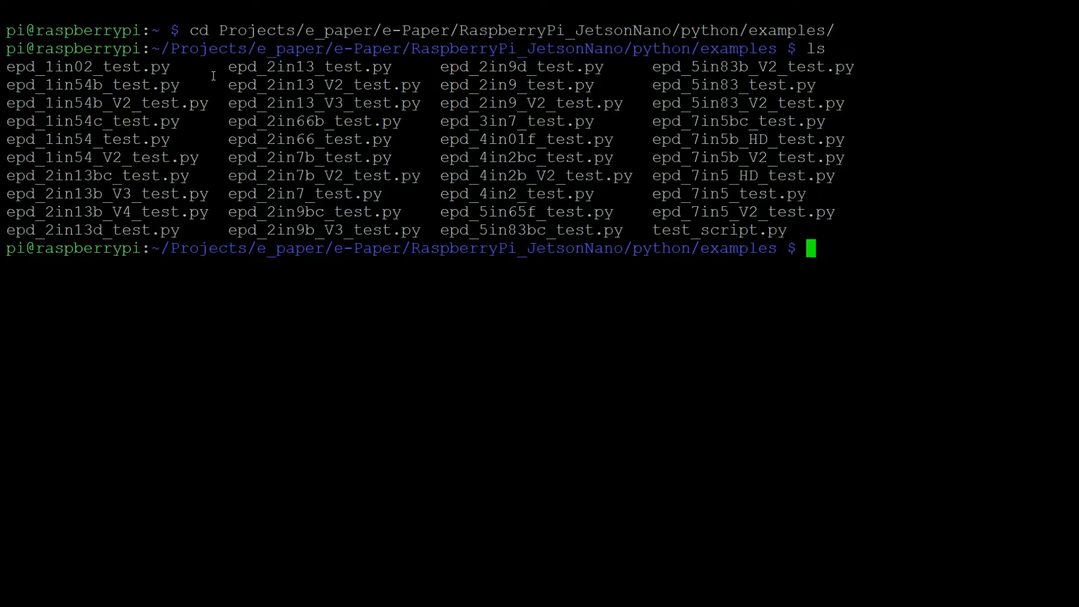
# Enter the command sudo nano epd_2in13_V3_test.py to edit the test script
pyautogui.write('s')
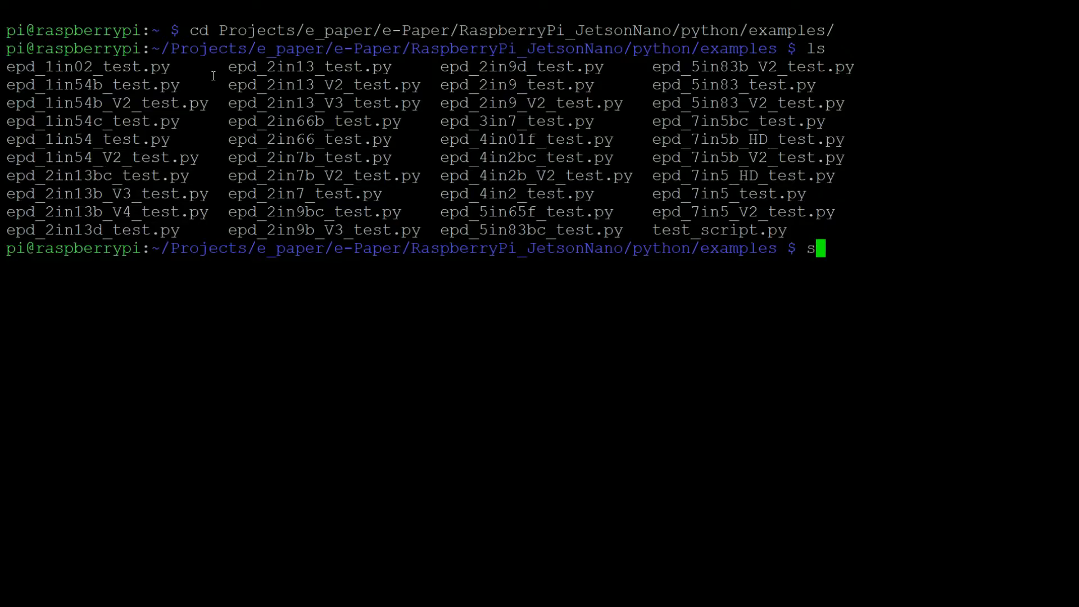
pyautogui.write('udo n')
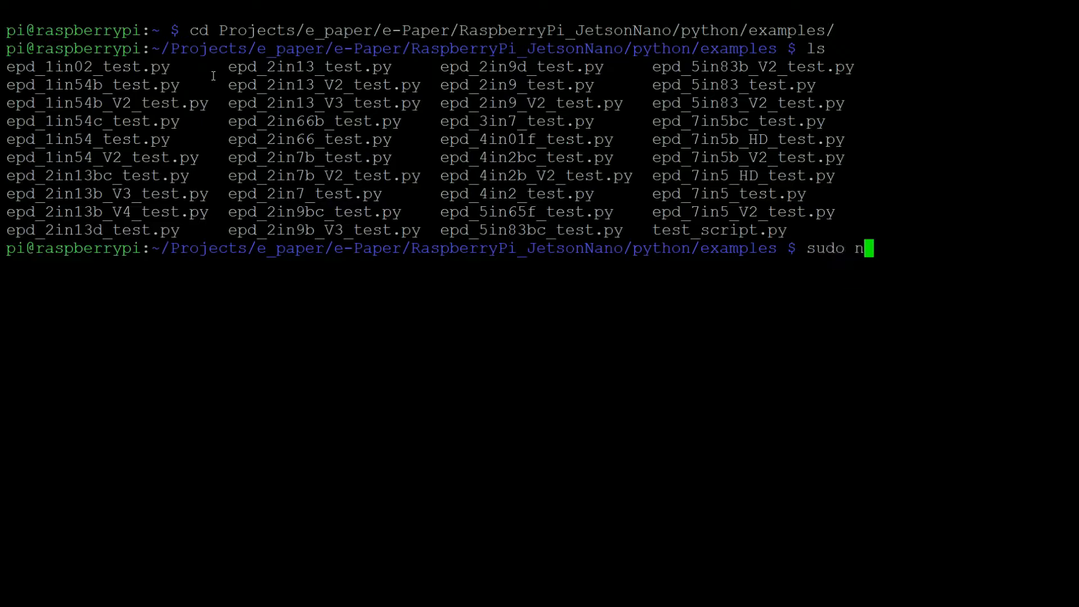
pyautogui.write('ano epd')
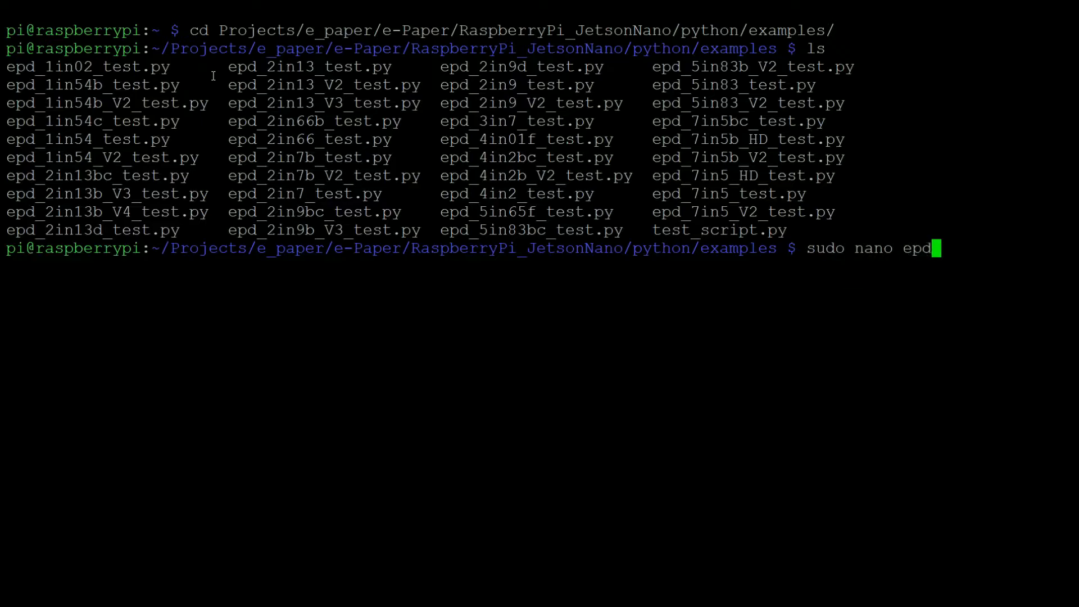
pyautogui.write('_2in1')
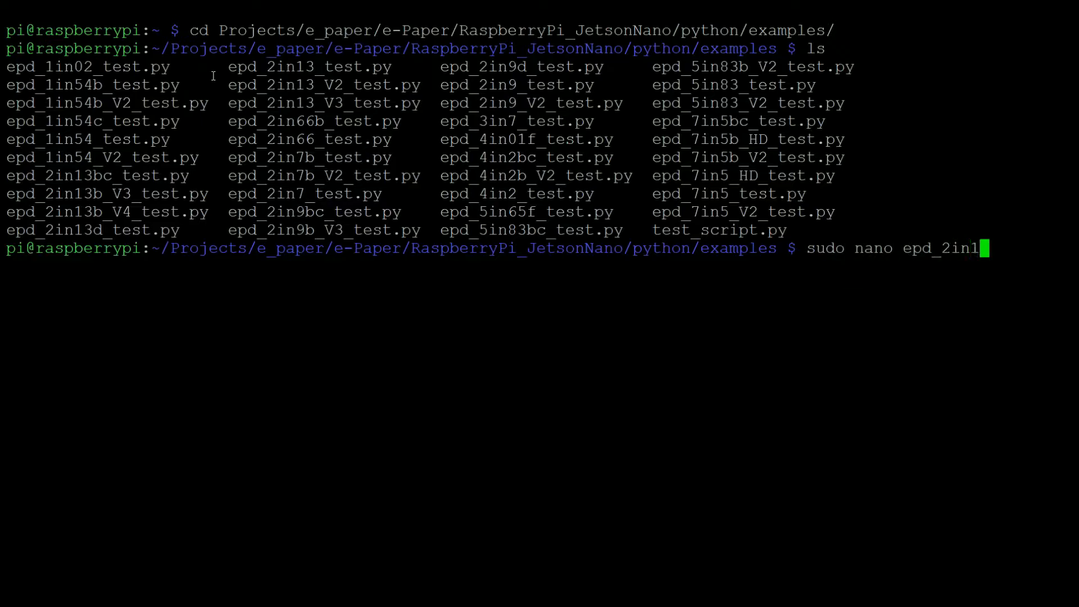
pyautogui.write('3_V')
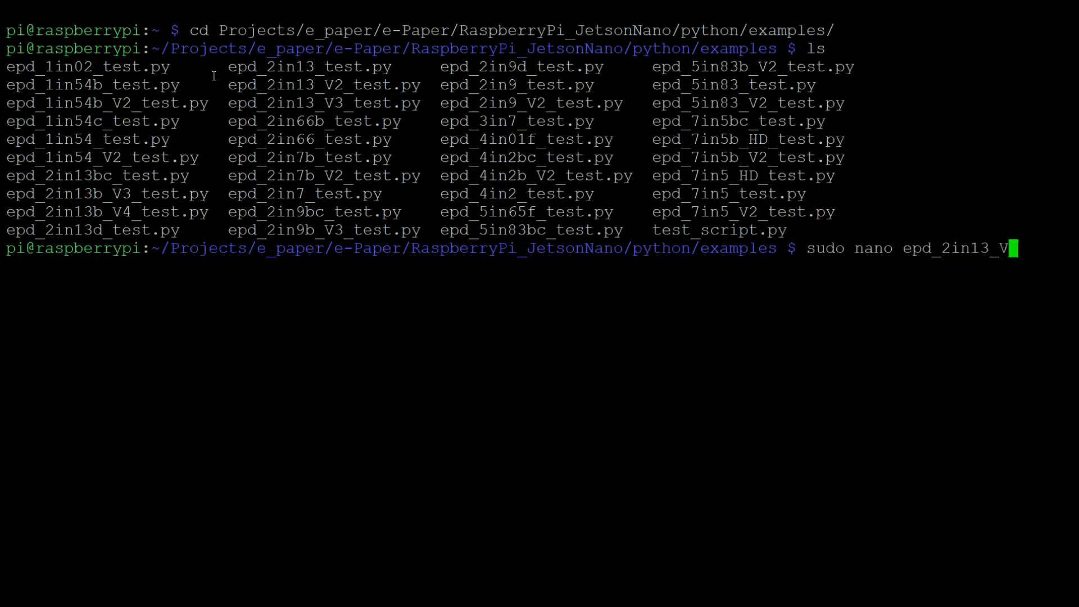
pyautogui.write('3_test.py')
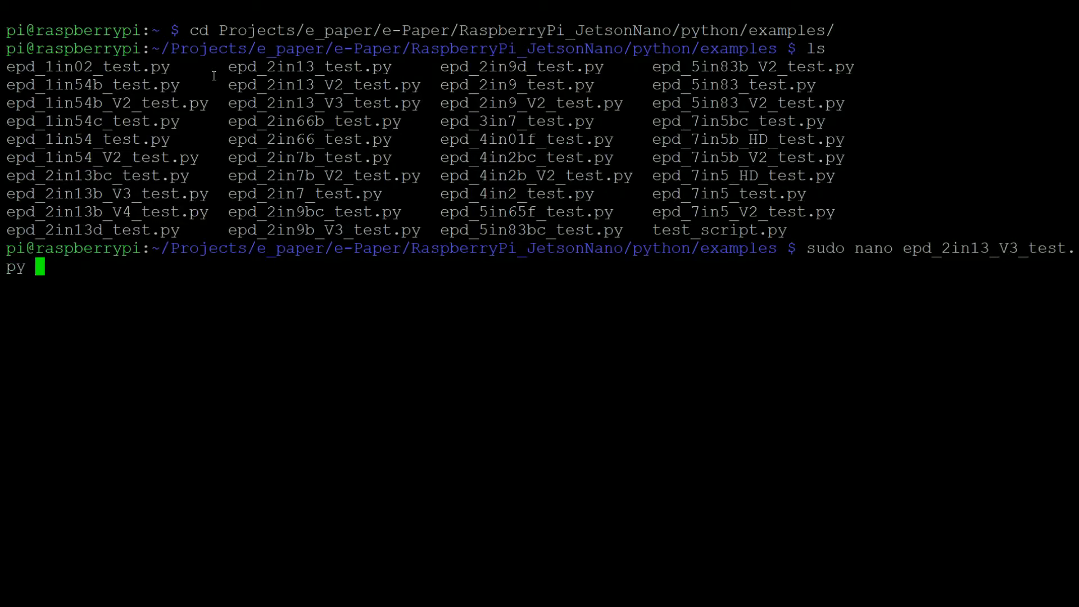
# Open epd_2in13_V3_test.py in nano and move down to the '# read bmp file' block loading mogi.bmp
pyautogui.press('Return')
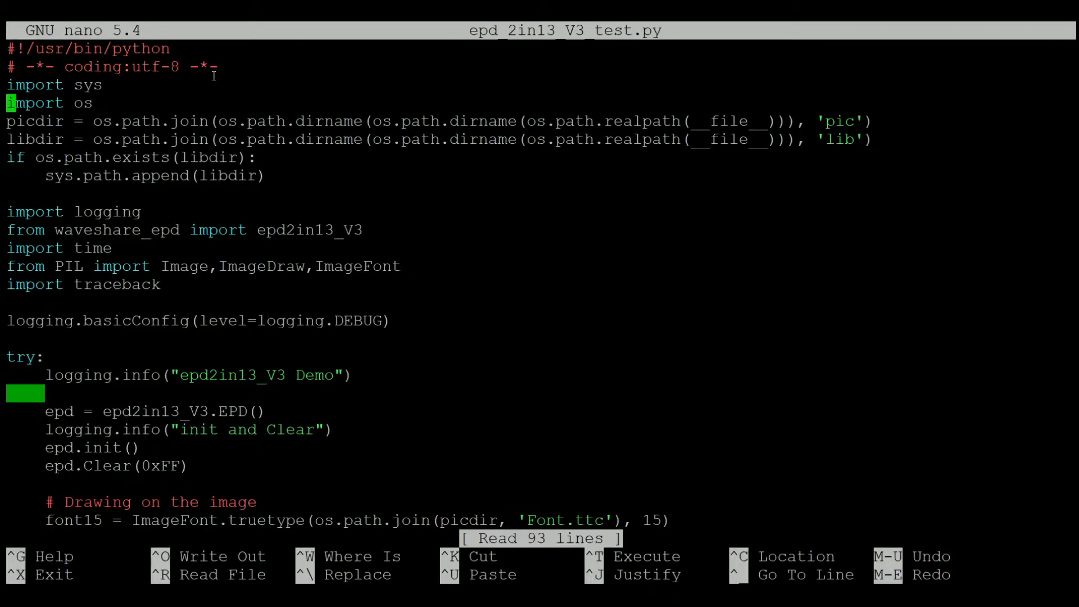
pyautogui.press('Down')
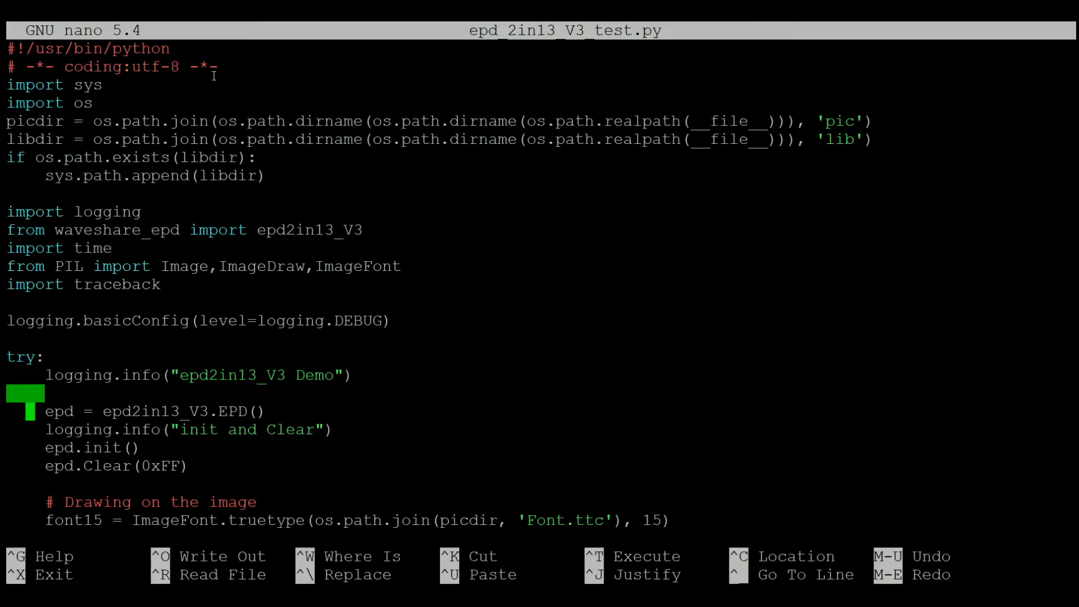
pyautogui.scroll(-3)
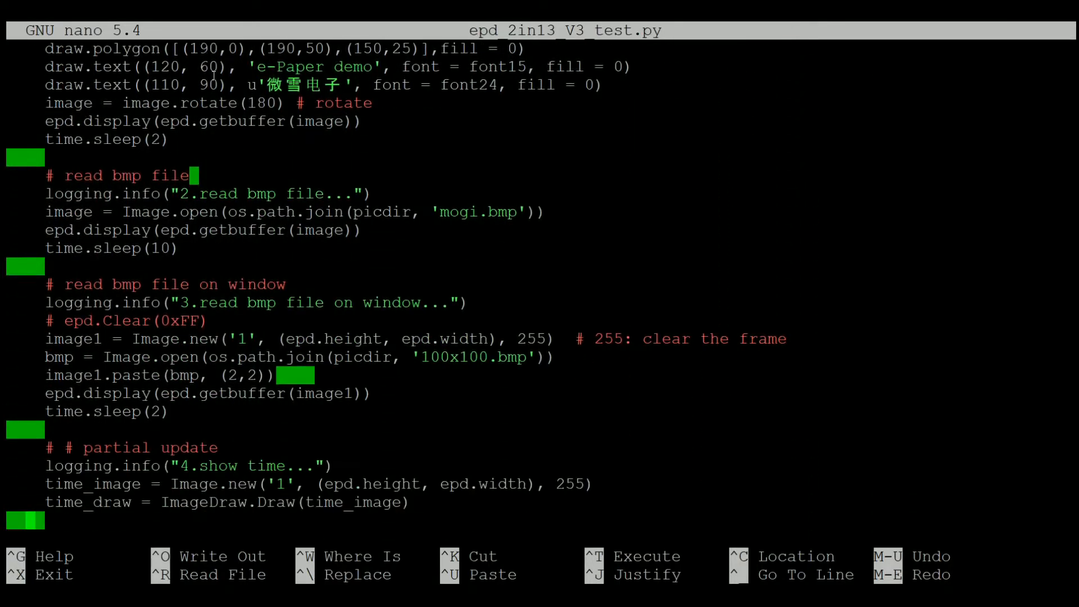
pyautogui.scroll(-3)
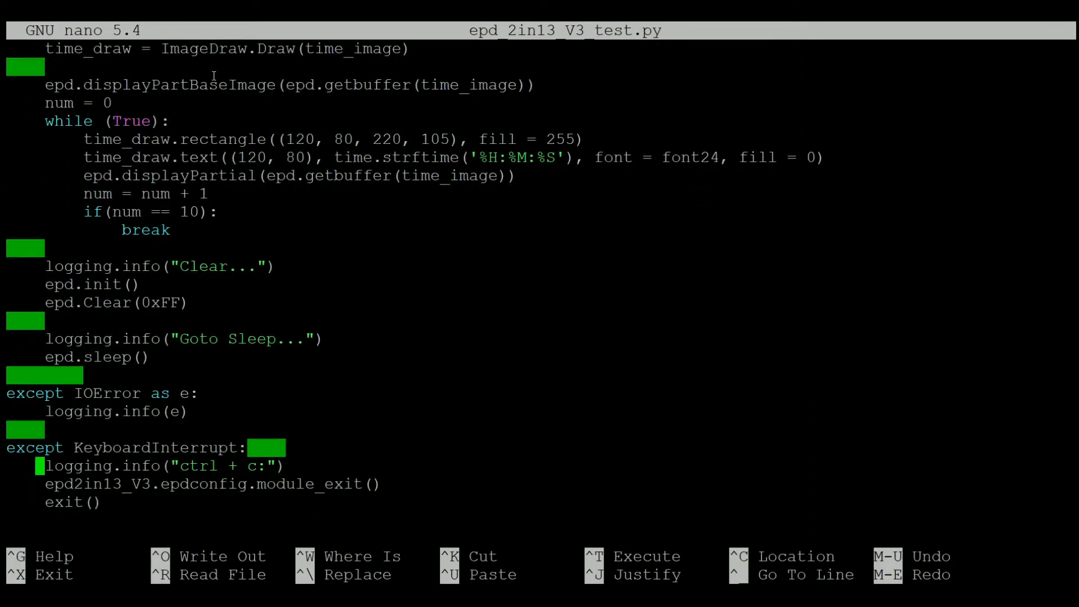
pyautogui.scroll(3)
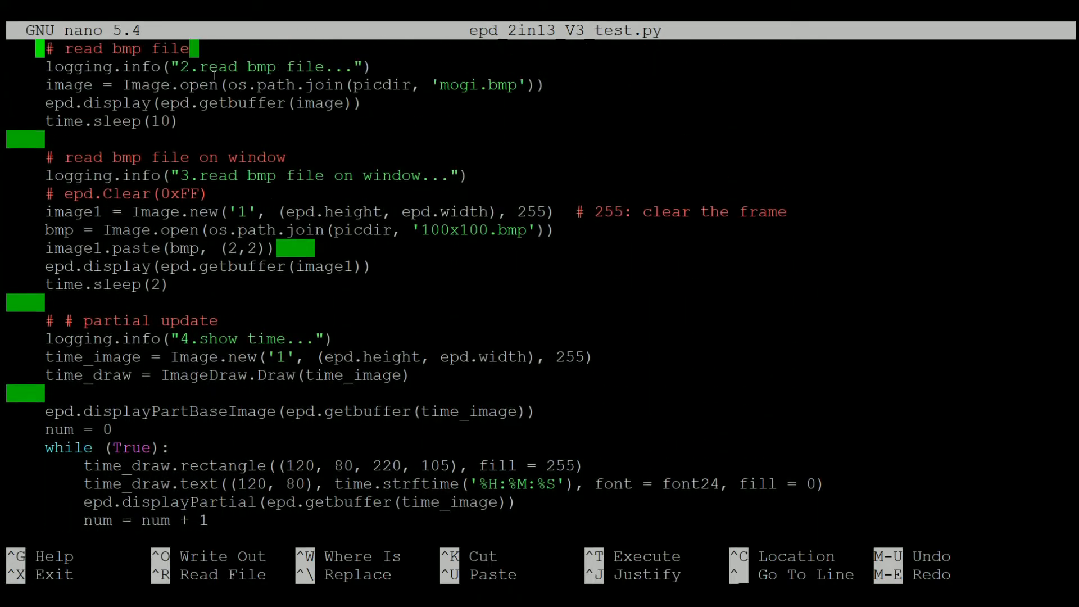
pyautogui.scroll(3)
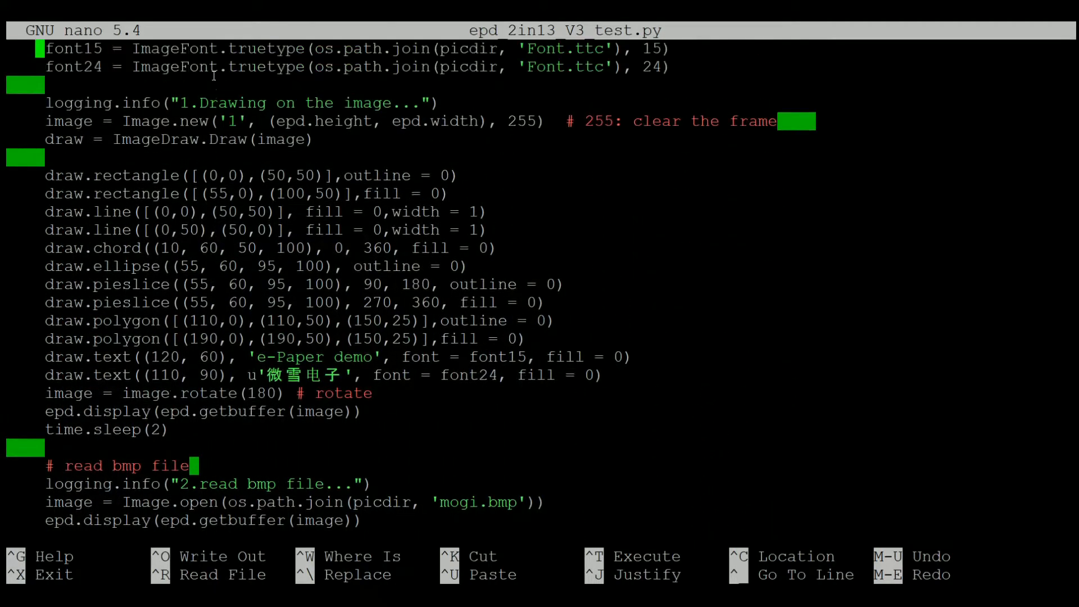
pyautogui.scroll(3)
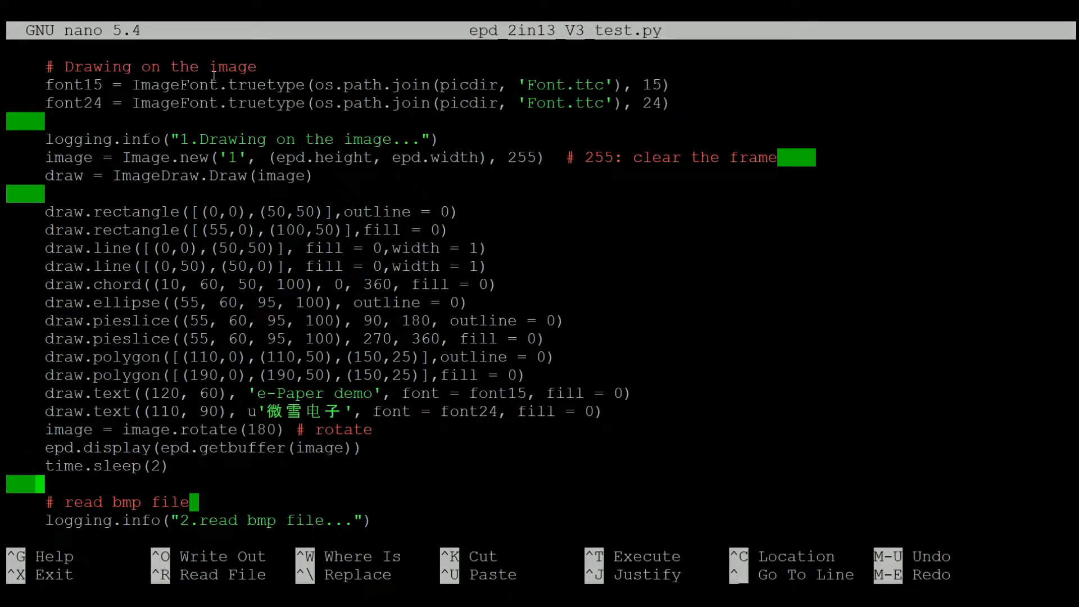
pyautogui.scroll(-3)
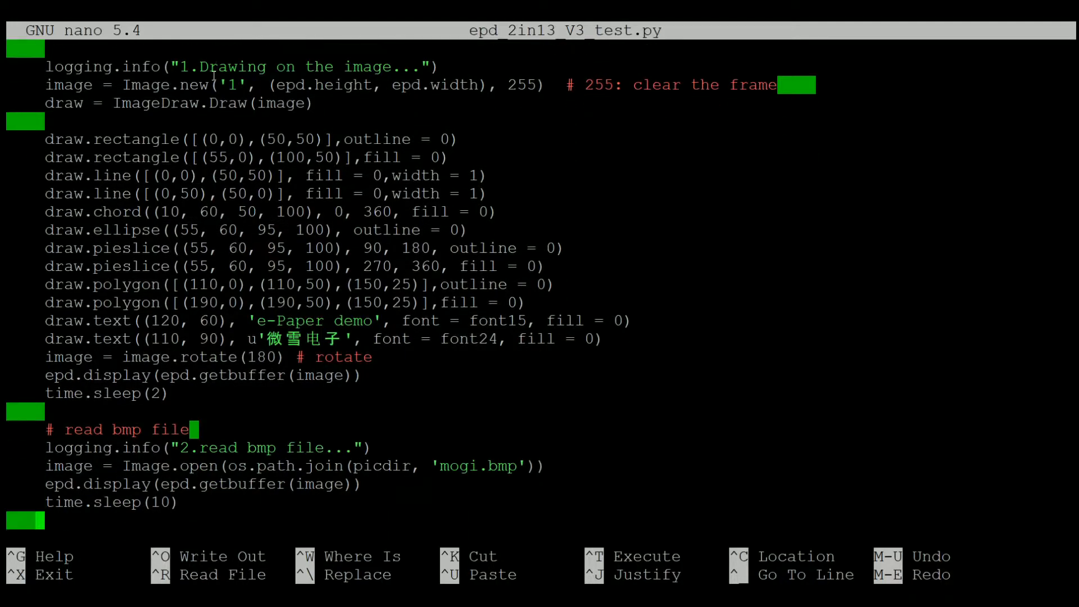
pyautogui.press('Down')
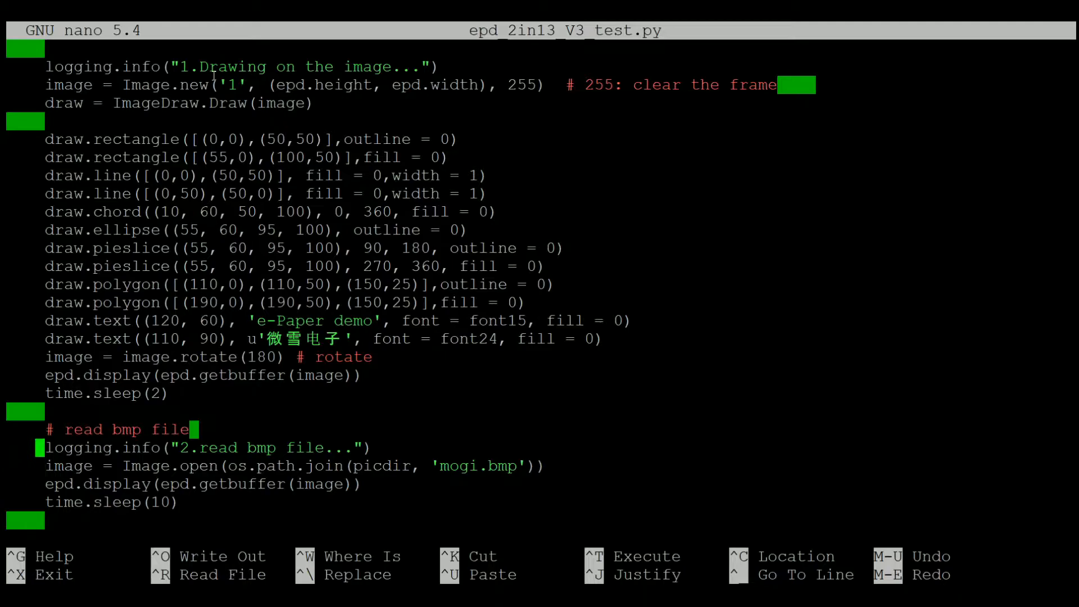
pyautogui.press('Down')
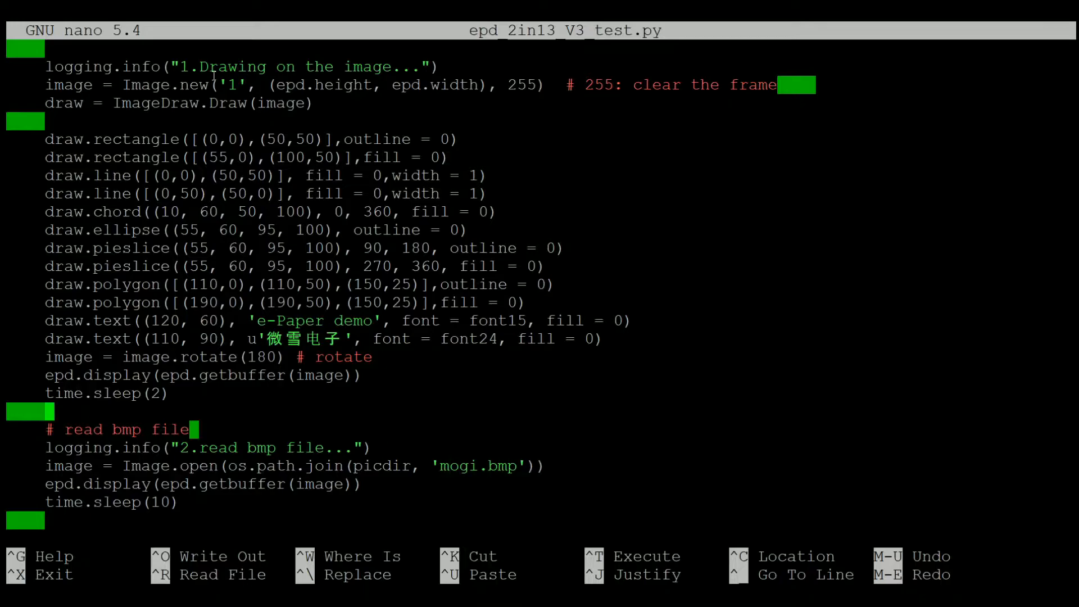
pyautogui.moveTo(445, 303)
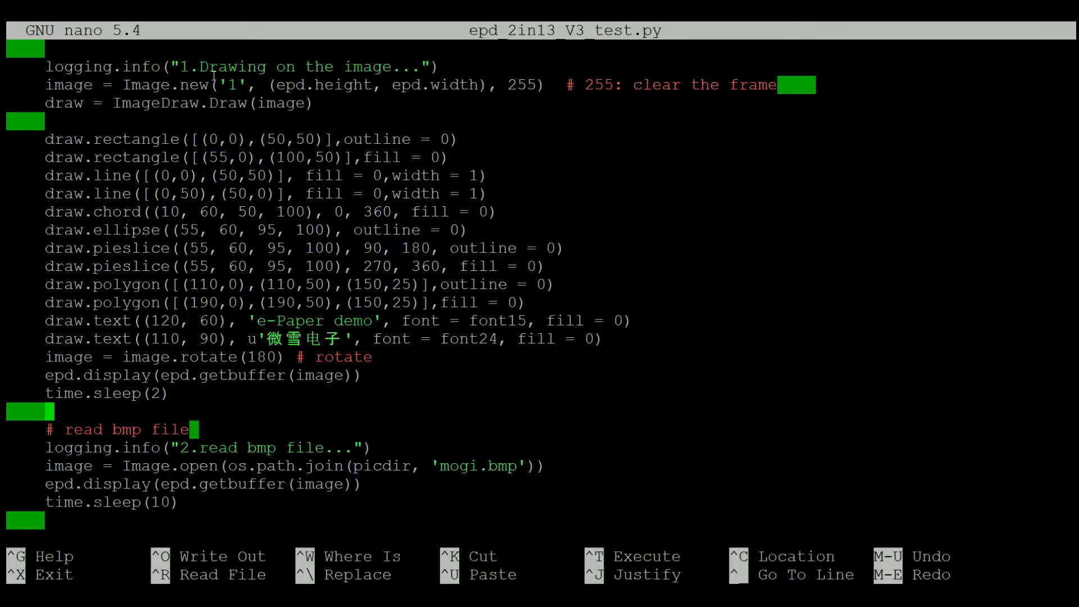
# Delete and retype 'mo' at the start of the mogi.bmp file name
pyautogui.click(446, 466)
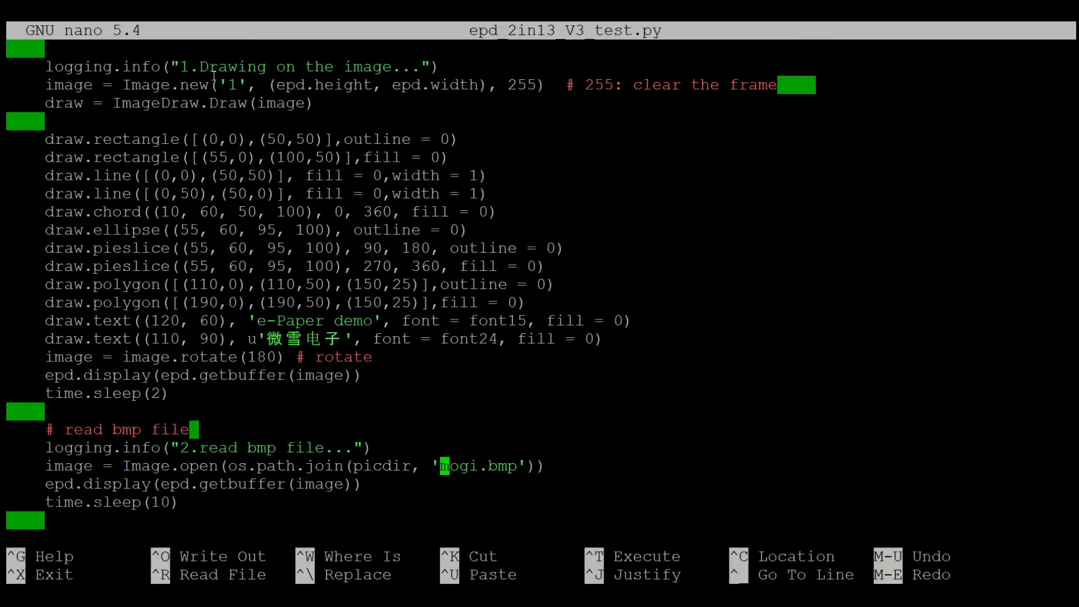
pyautogui.press('Backspace')
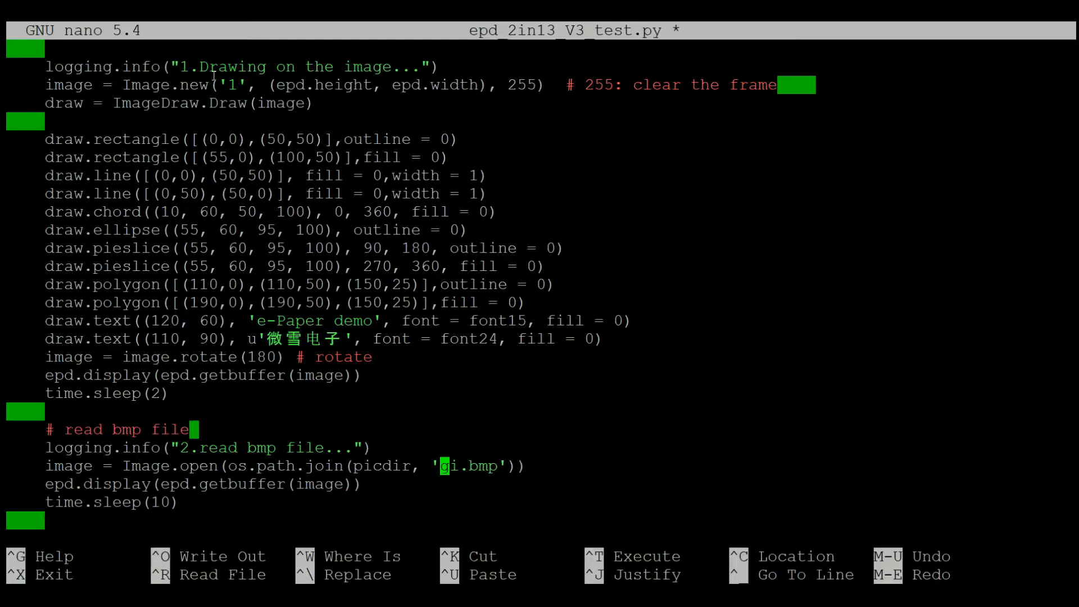
pyautogui.write('mo')
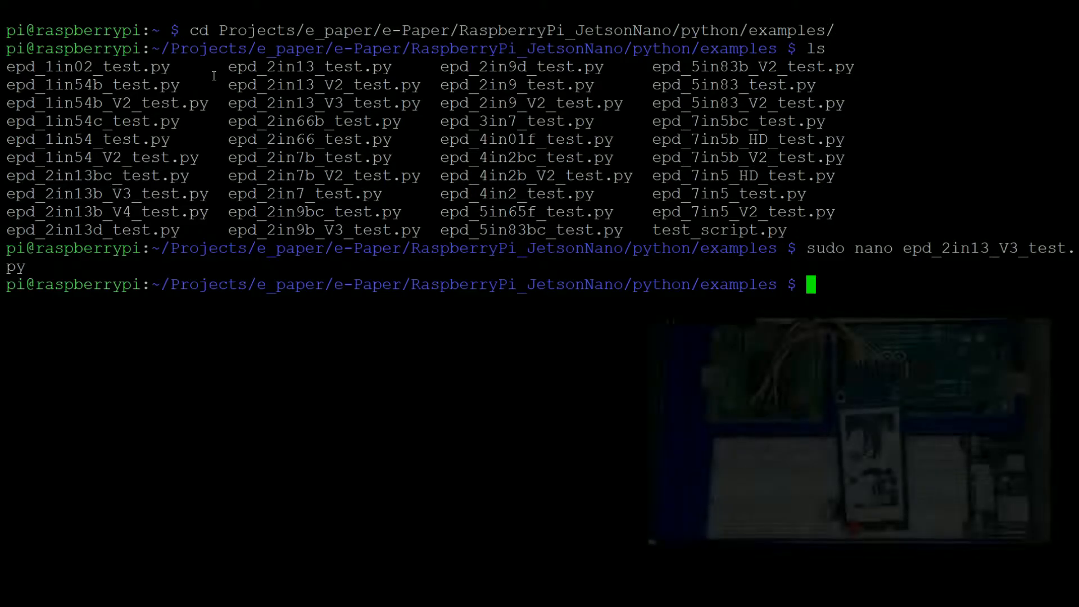
# Run python3 epd_2in13_V3_test.py to start the 2.13-inch V3 e-paper demo
pyautogui.write('python3')
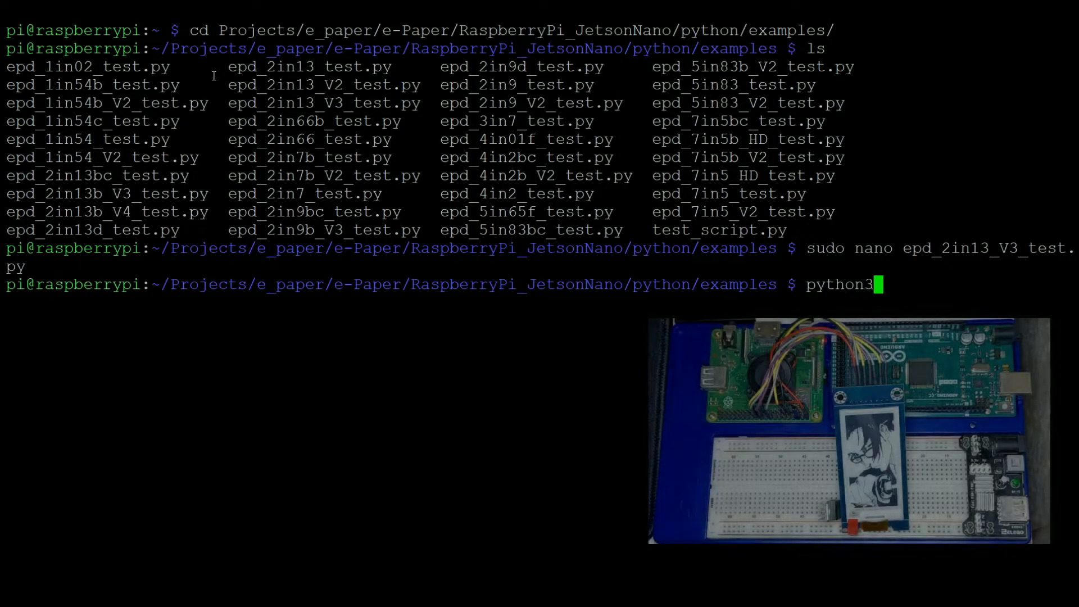
pyautogui.write('epd')
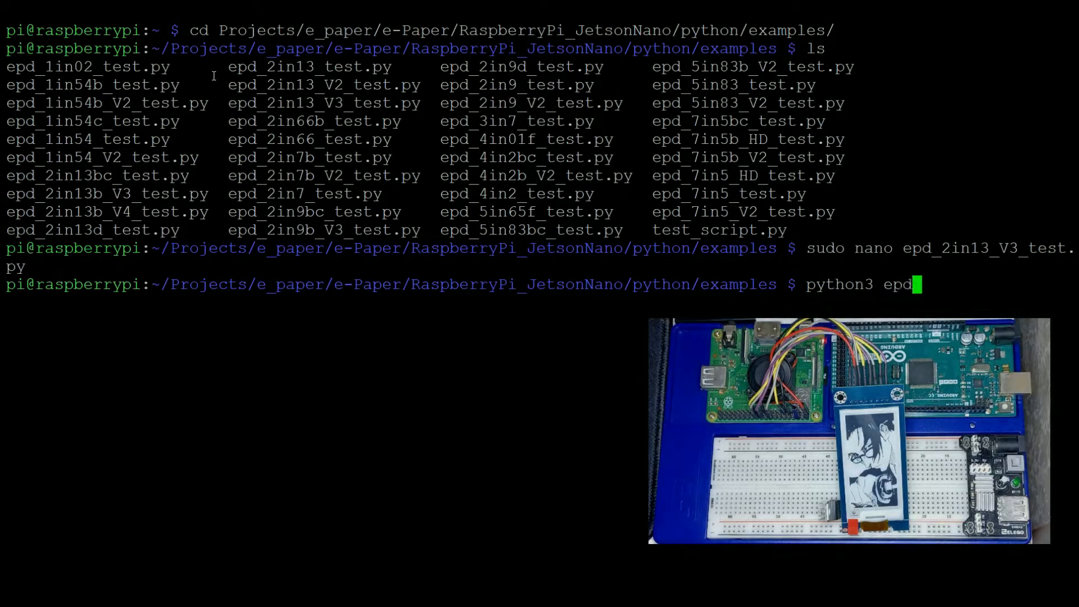
pyautogui.write('_2in')
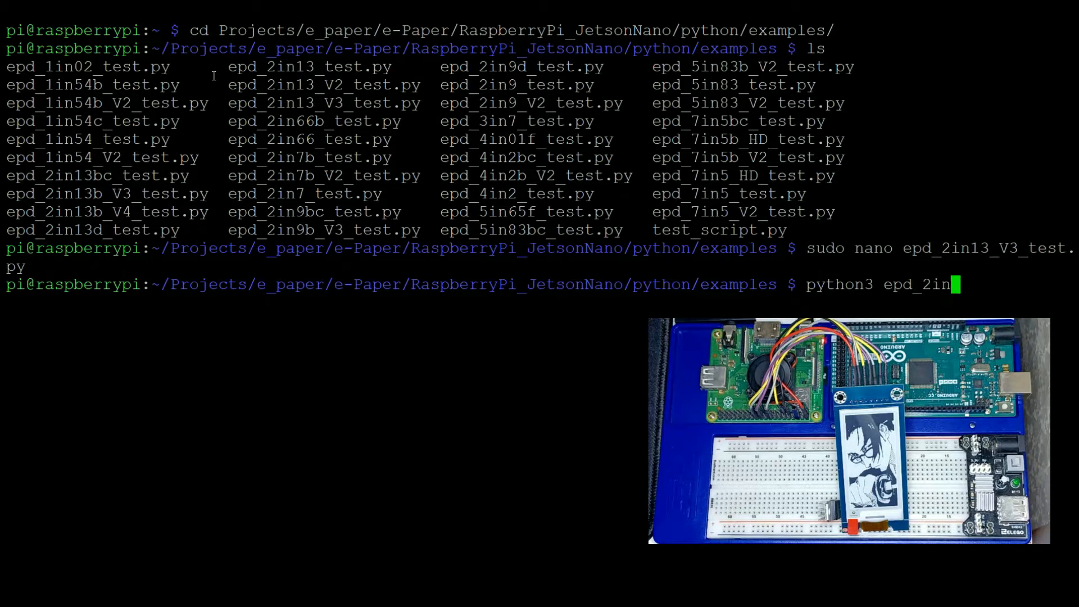
pyautogui.press('Return')
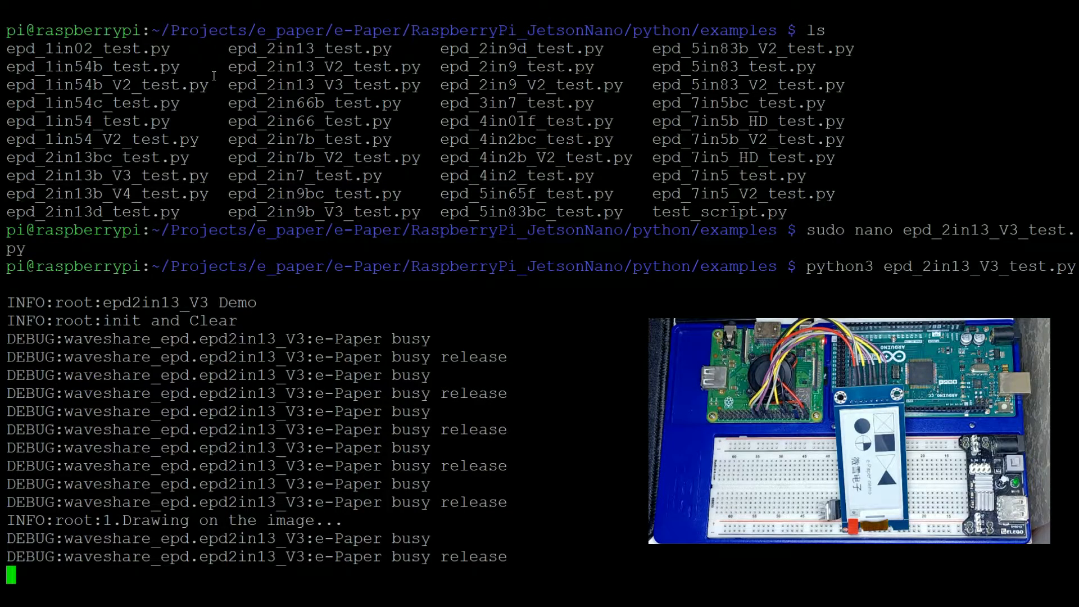
pyautogui.scroll(-3)
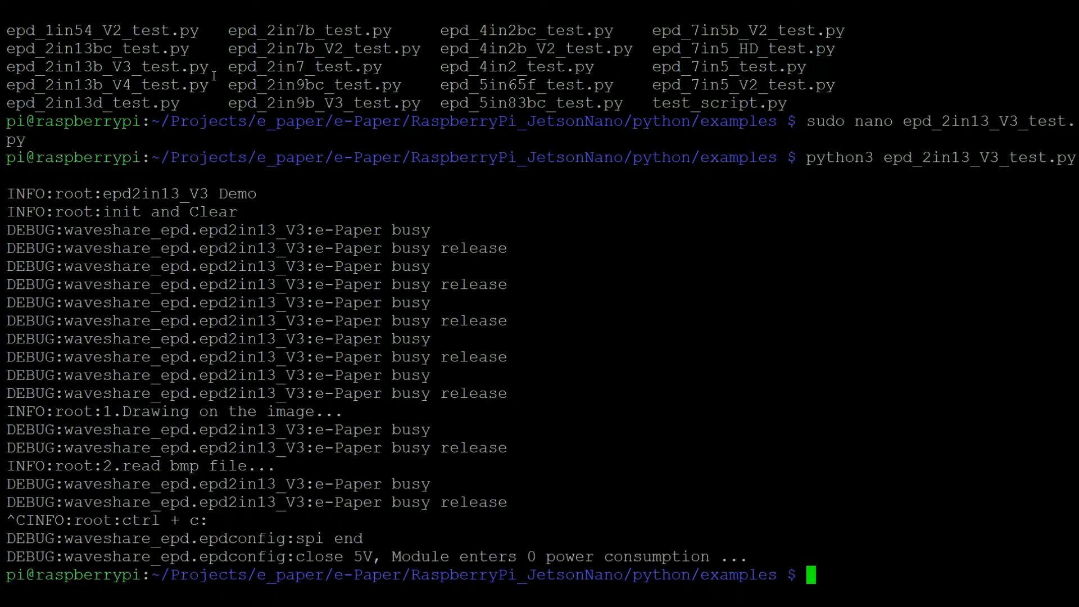
# Open test_script.py in nano with sudo
pyautogui.write('sudo')
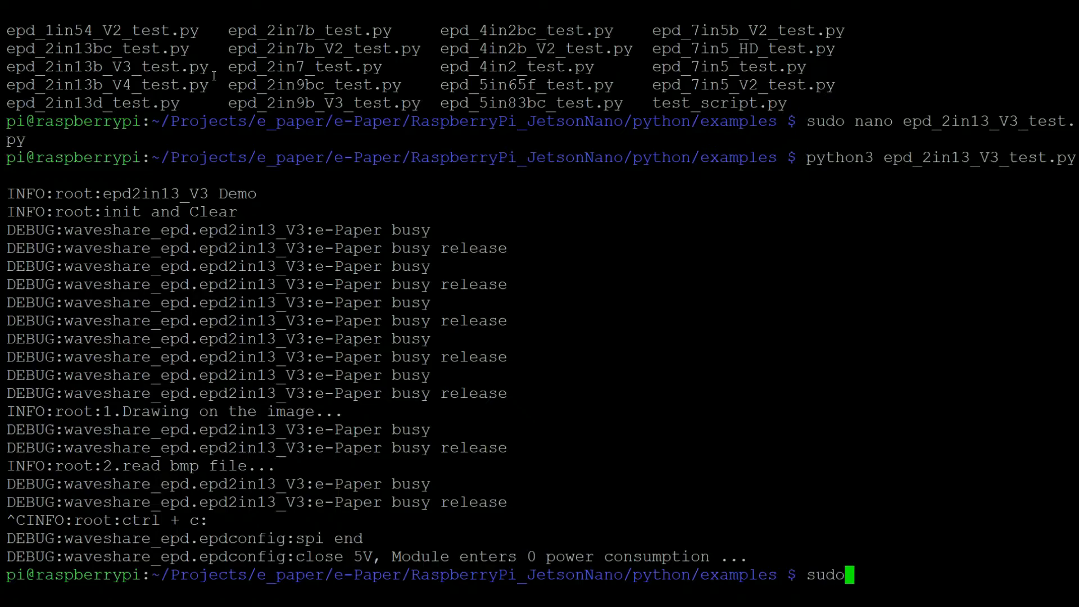
pyautogui.write('nano test_script.py')
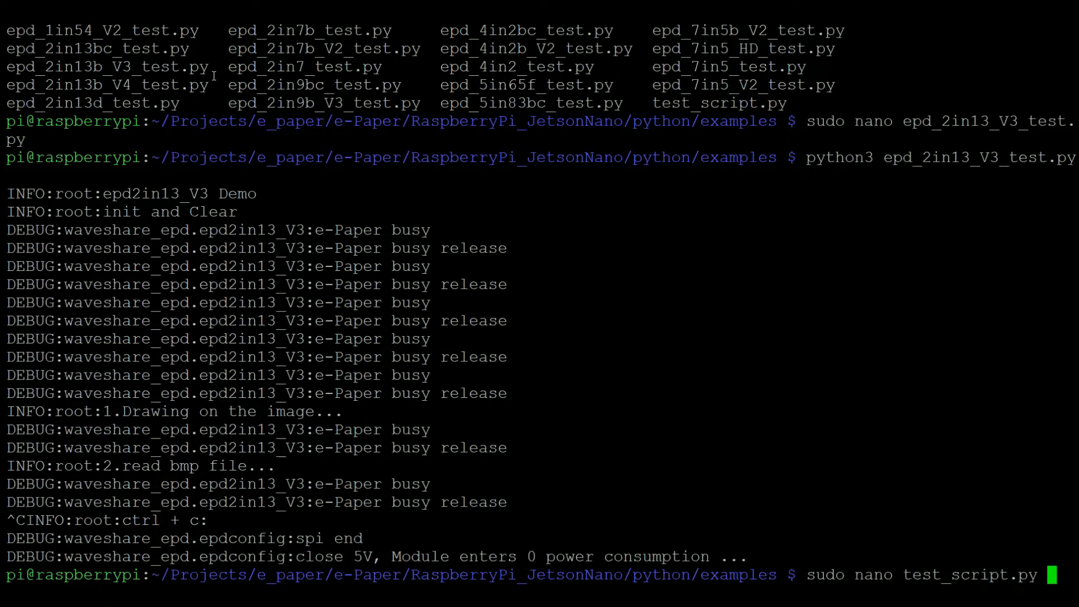
pyautogui.press('Return')
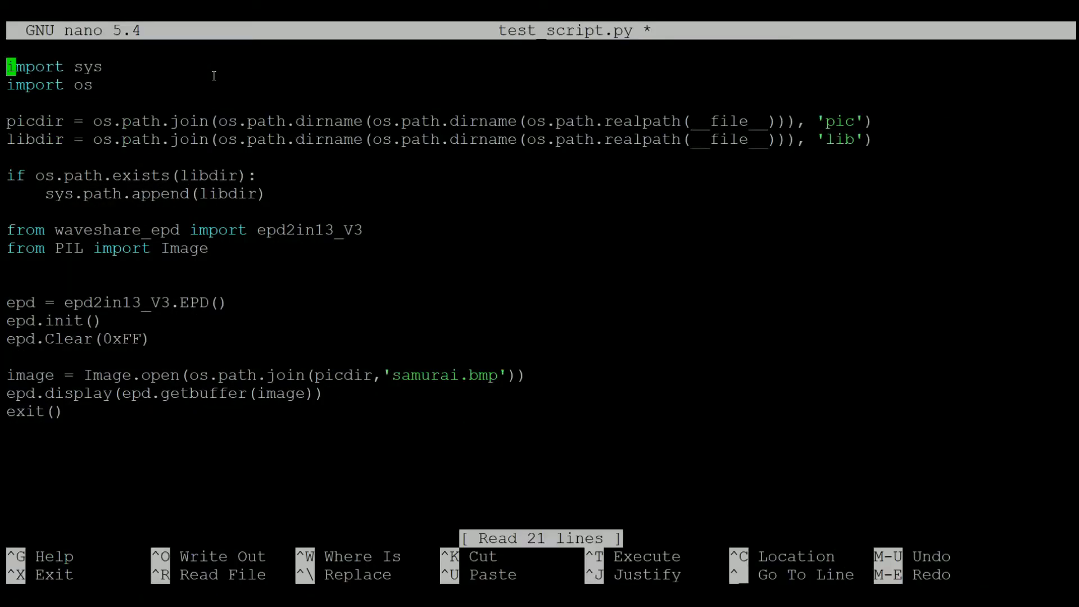
# Step down through test_script.py past the imports and display setup lines
pyautogui.press('Down')
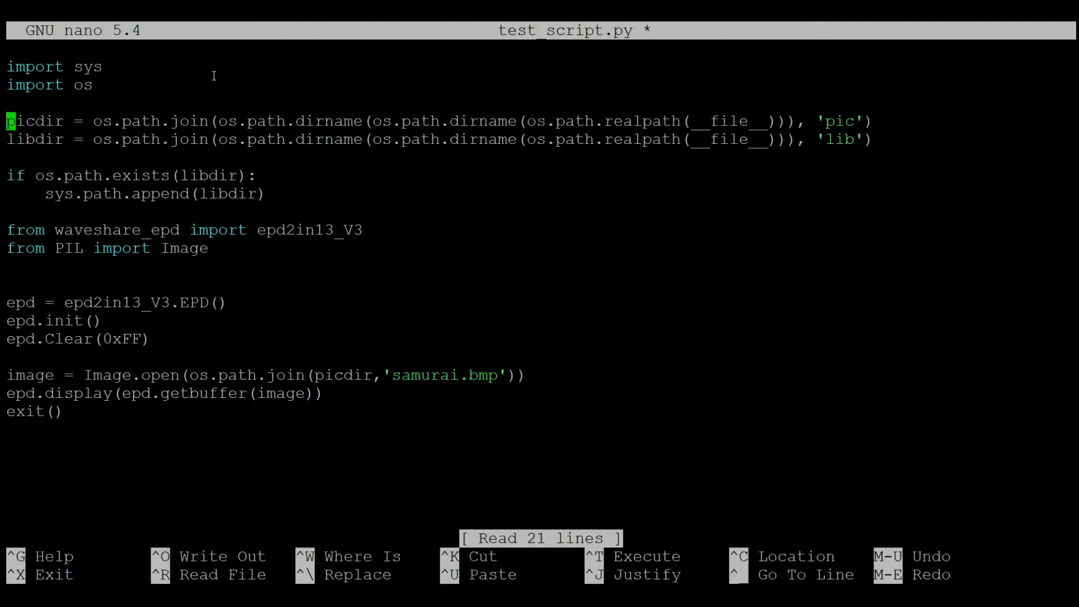
pyautogui.press('Down')
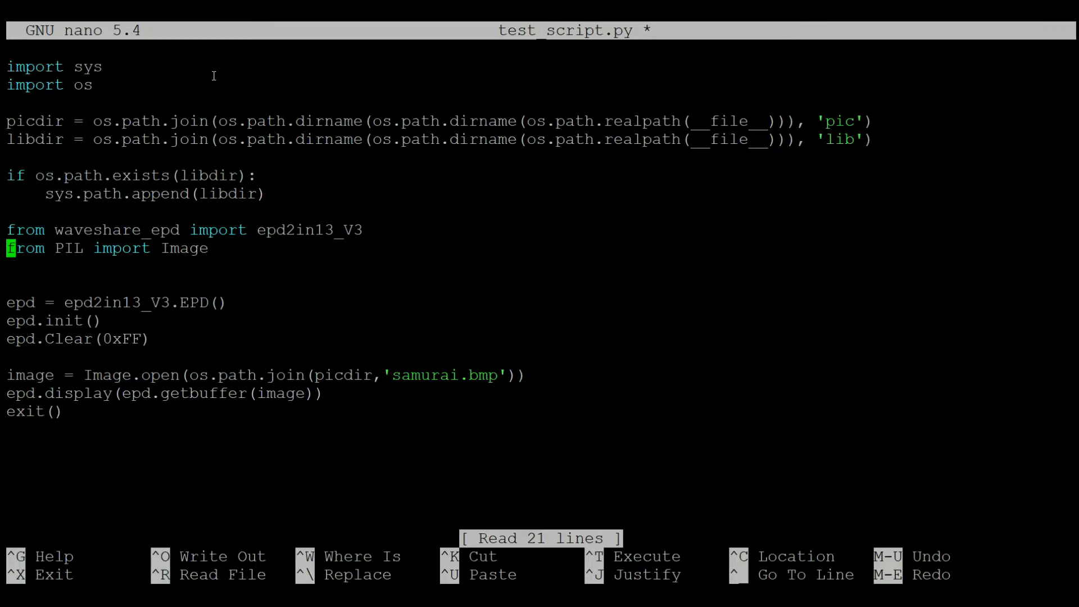
pyautogui.press('Down')
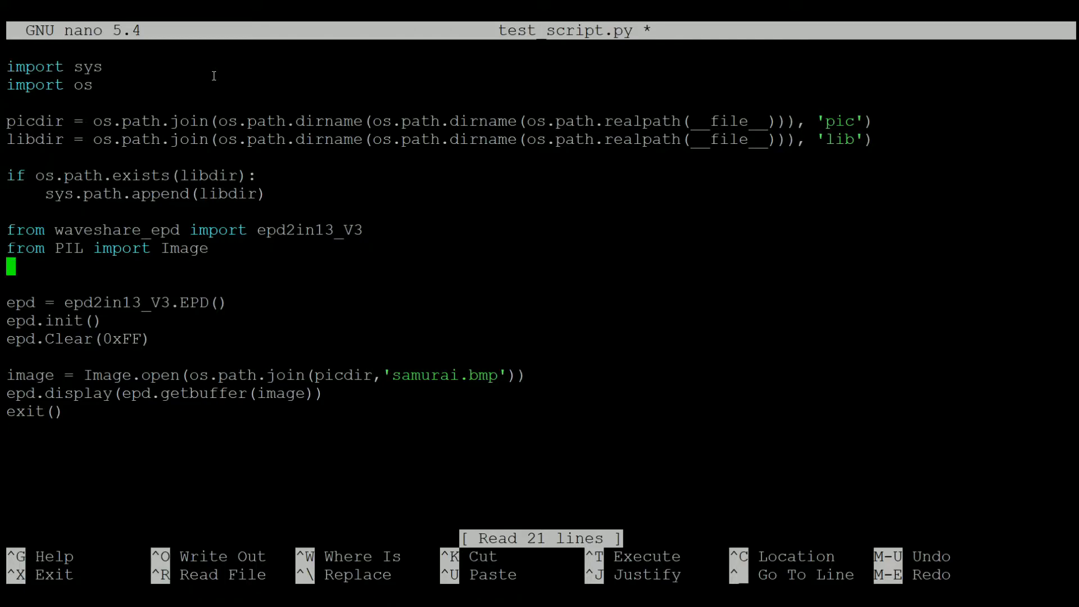
pyautogui.press('Down')
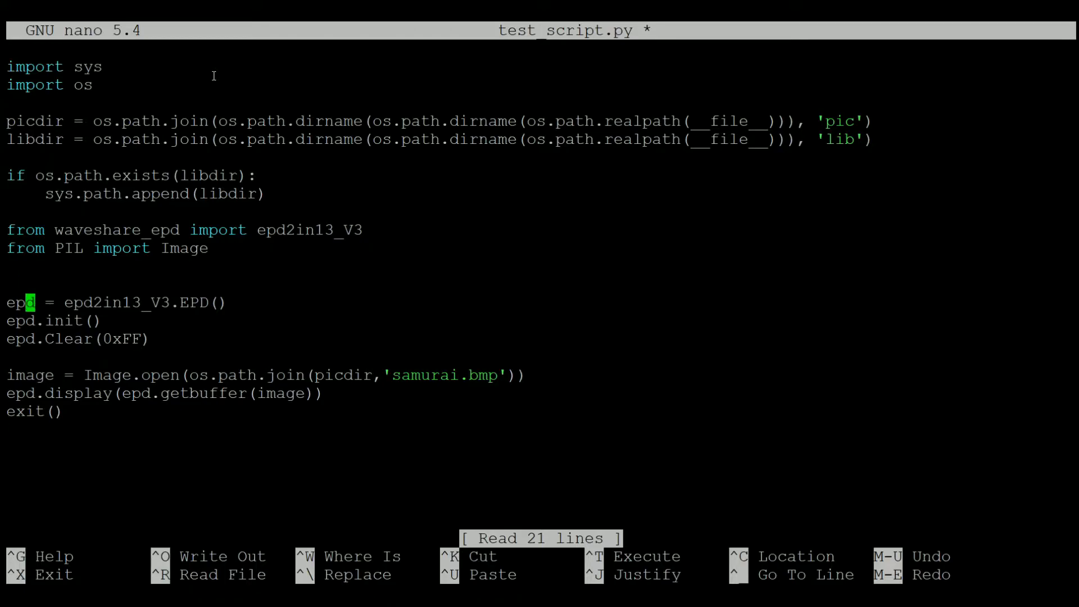
pyautogui.press('Down')
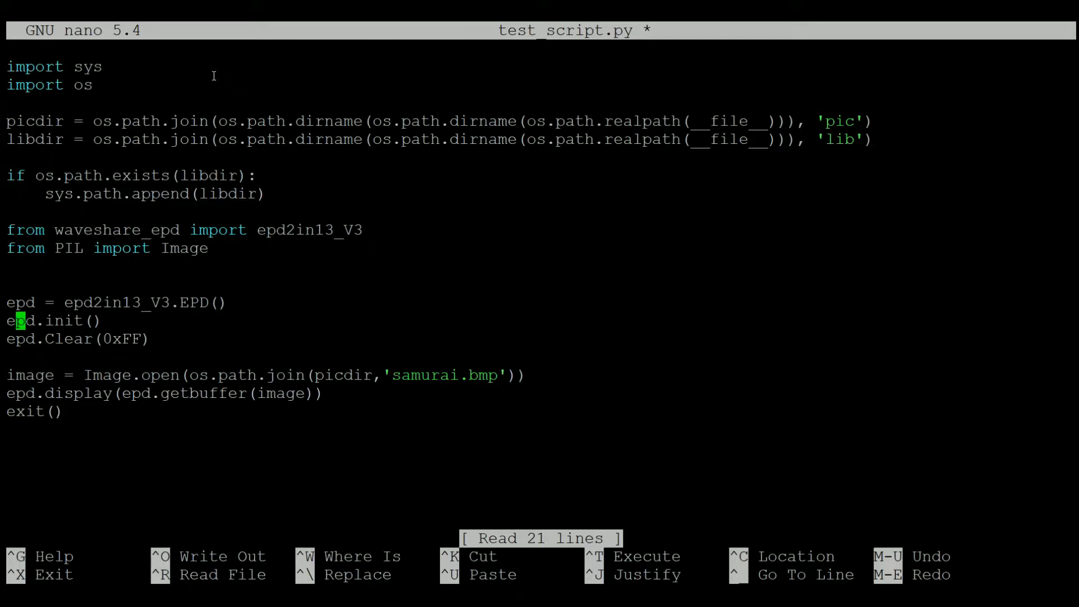
# Retype the 's' in samurai.bmp, move to the script's end and exit nano
pyautogui.press('Down')
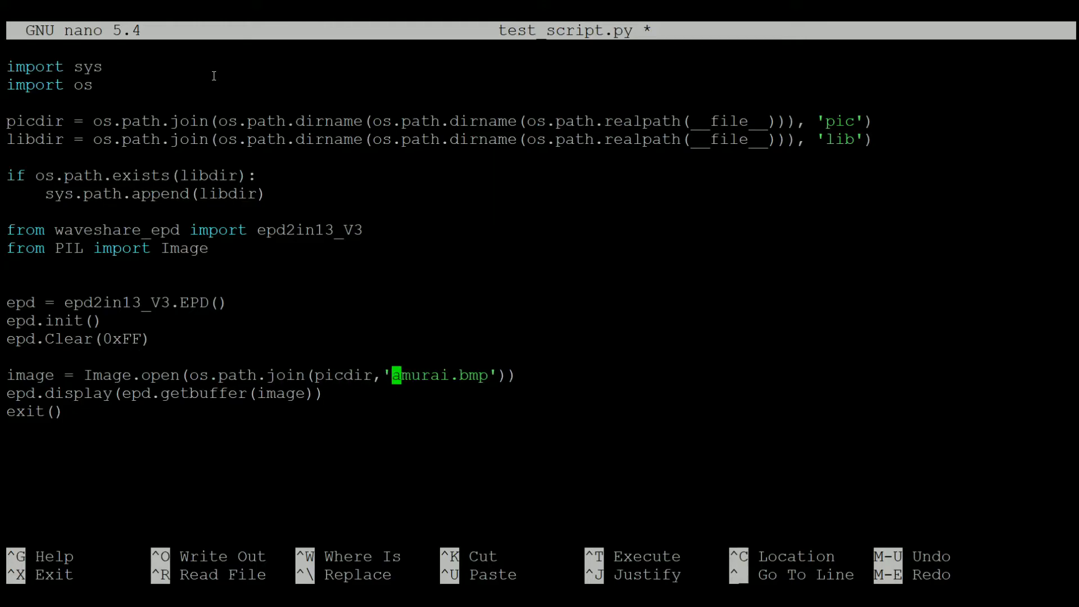
pyautogui.write('s')
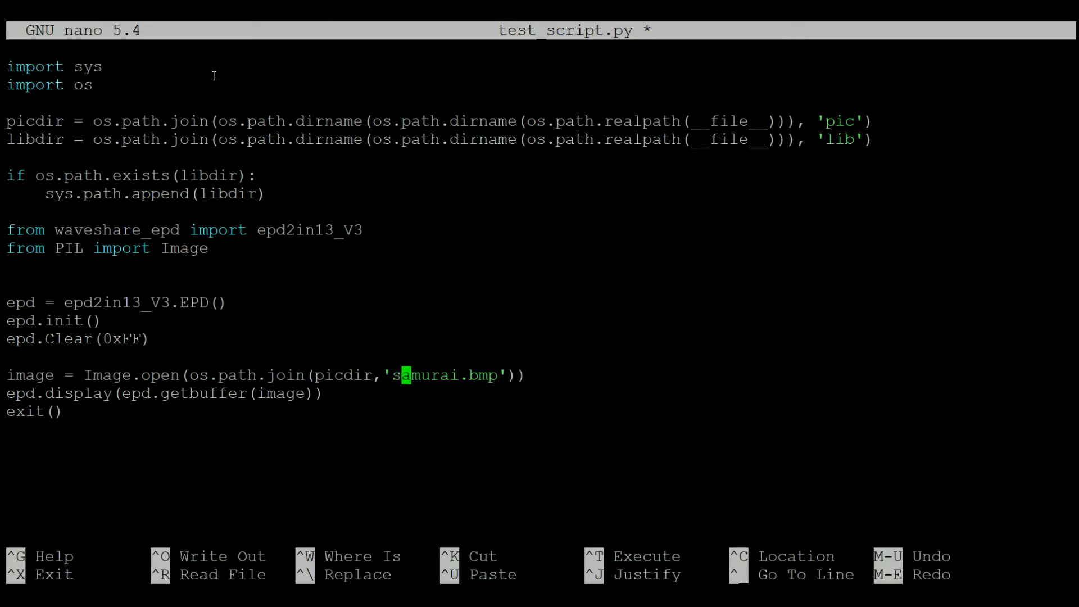
pyautogui.press('Right')
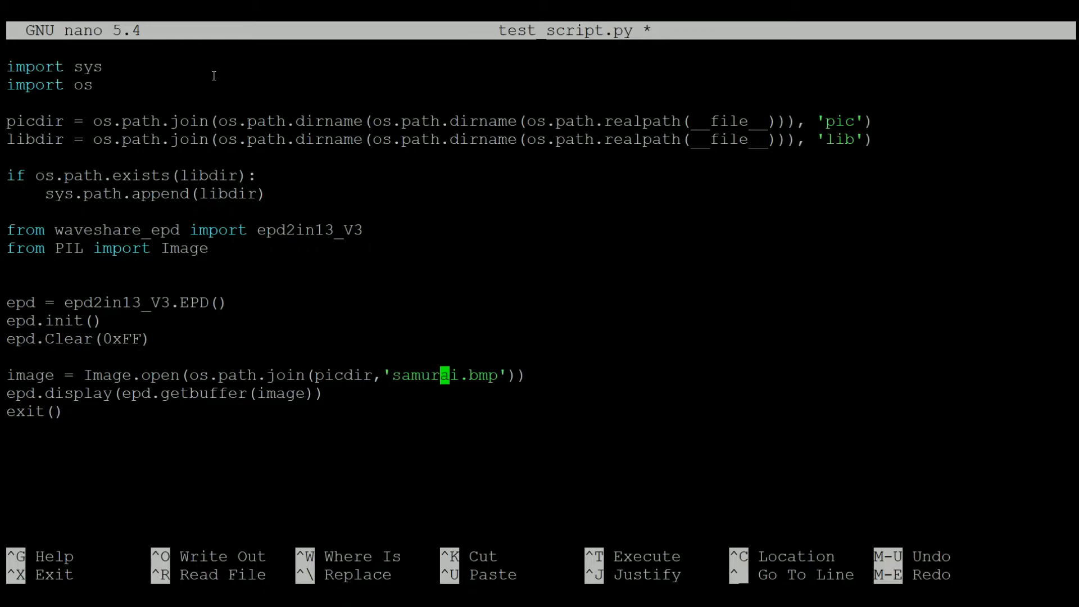
pyautogui.press('Down')
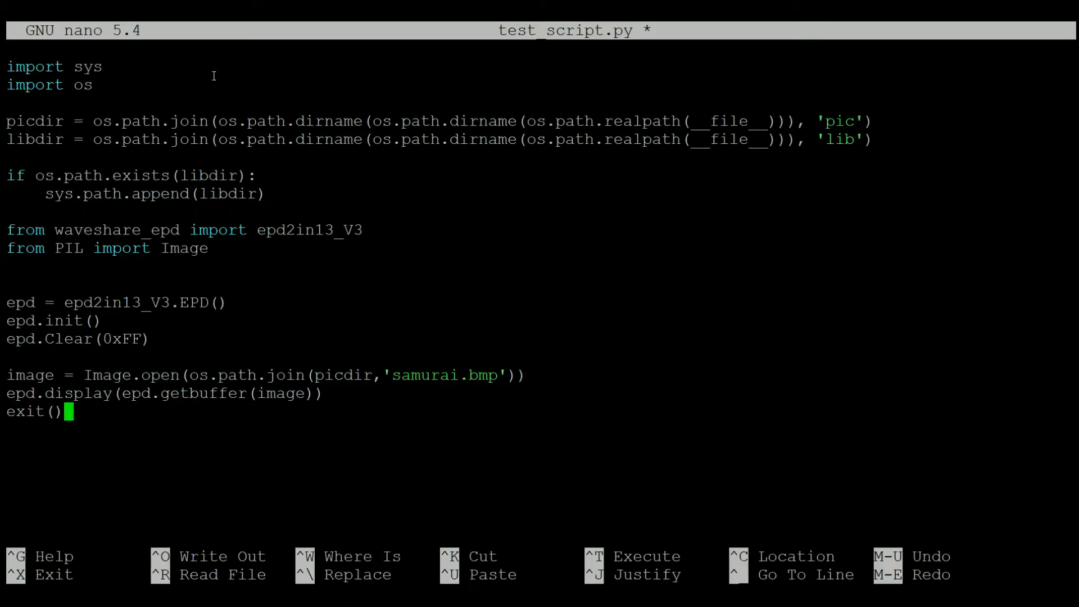
pyautogui.press('ctrl+x')
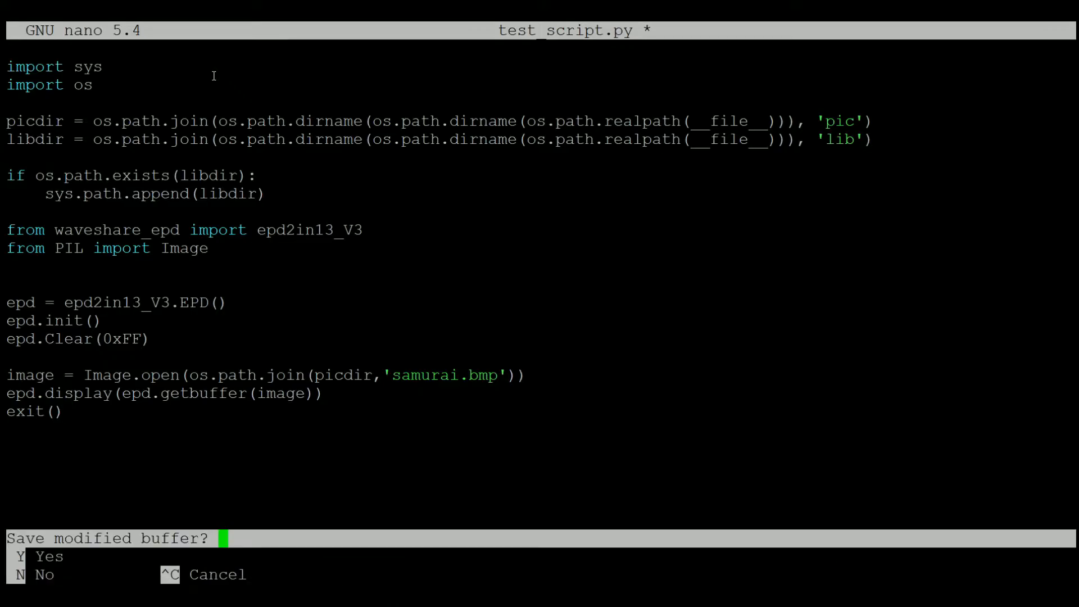
# Save test_script.py and run it with python3 to show the image on the e-paper
pyautogui.press('y')
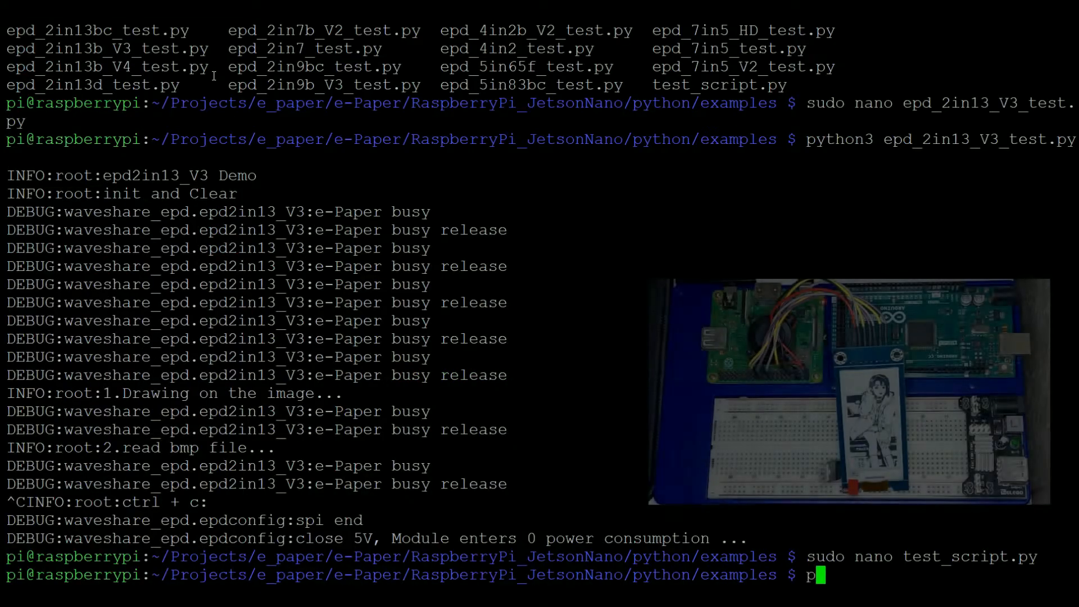
pyautogui.write('ython3 te')
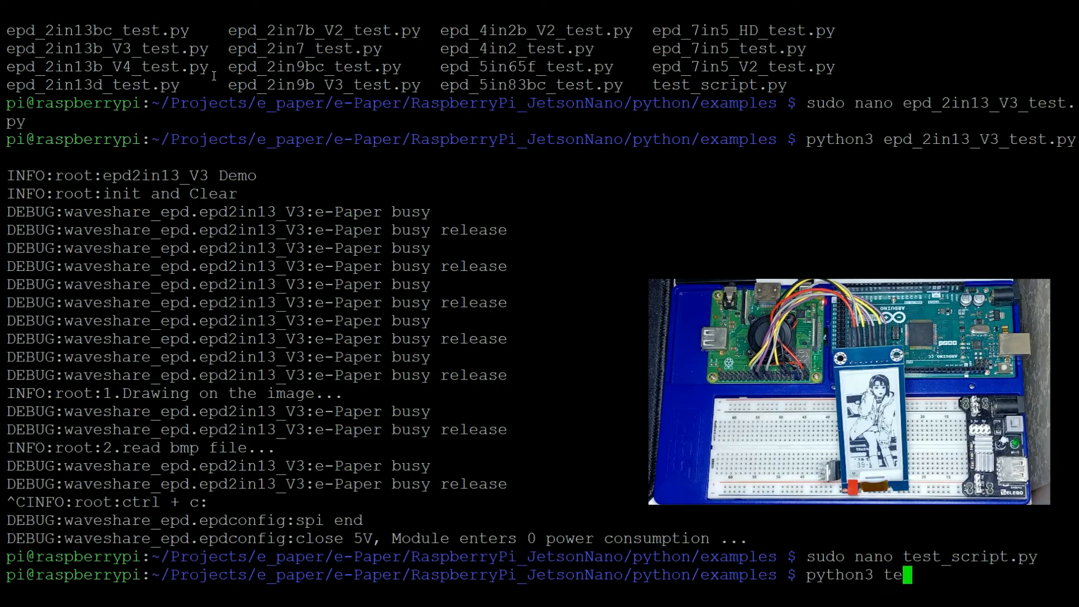
pyautogui.press('Return')
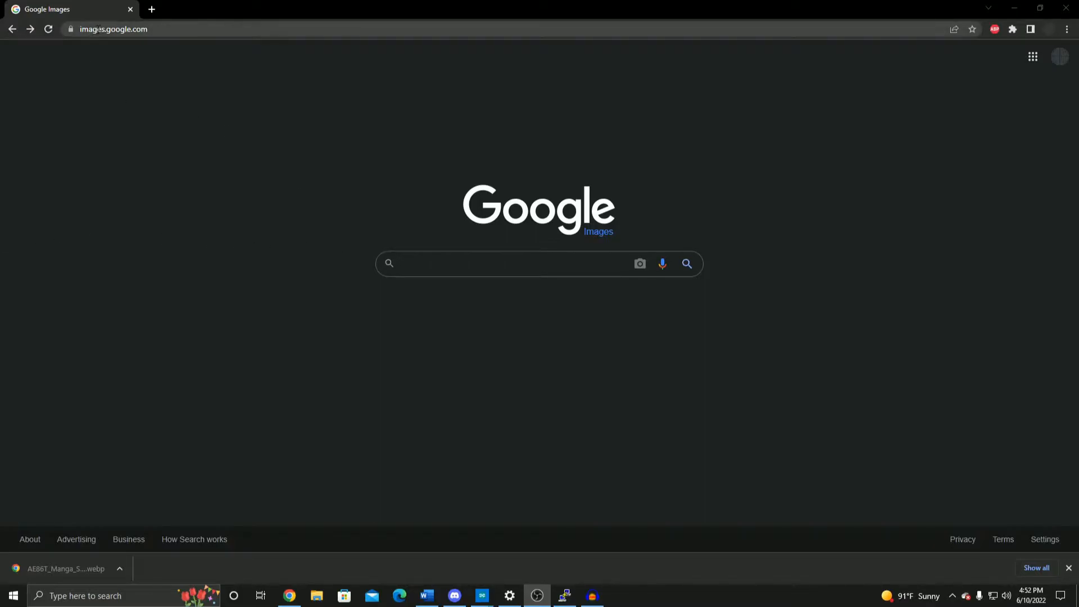
pyautogui.moveTo(445, 260)
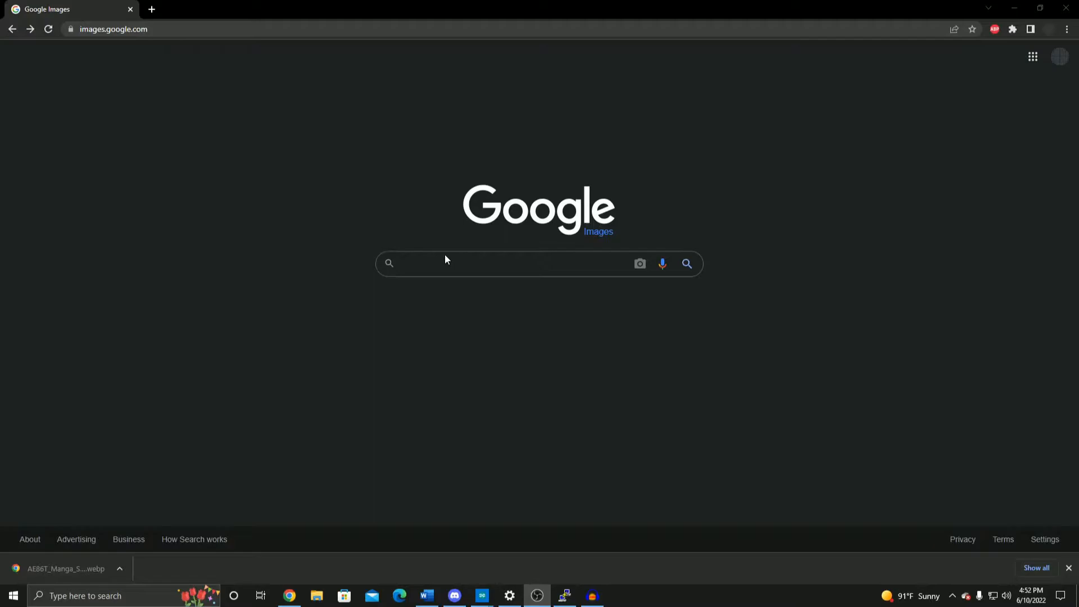
# Pick the past 'initial d monochrome' search from the Google Images search box
pyautogui.click(509, 263)
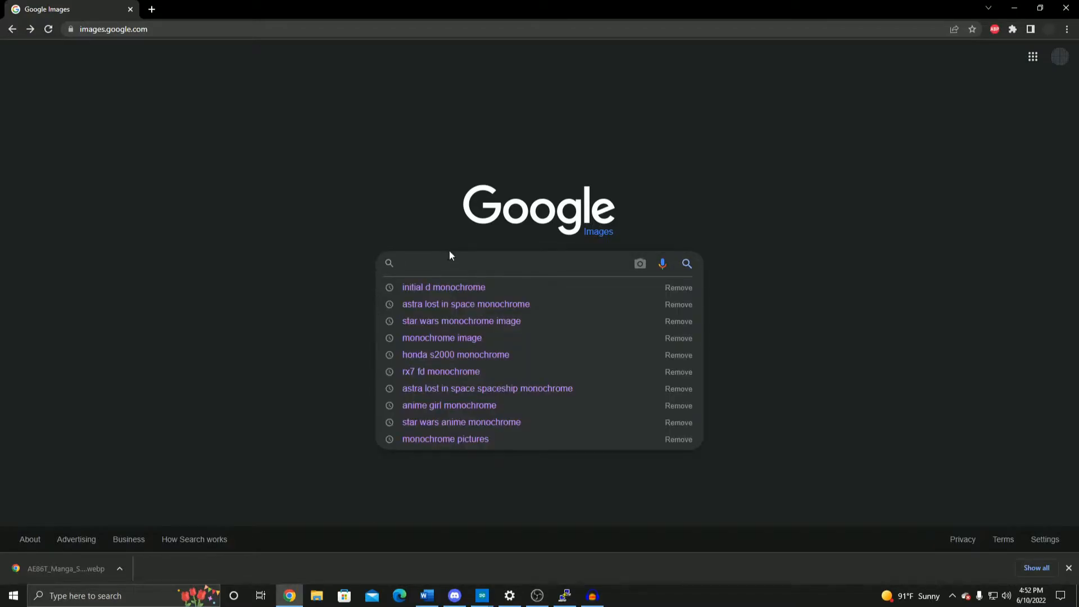
pyautogui.moveTo(464, 338)
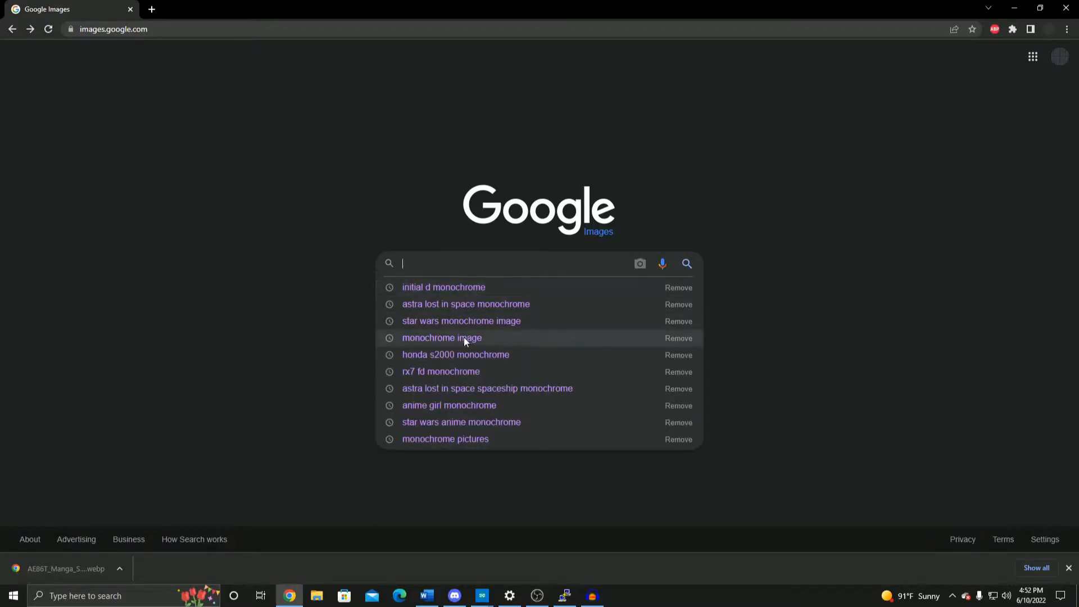
pyautogui.moveTo(484, 358)
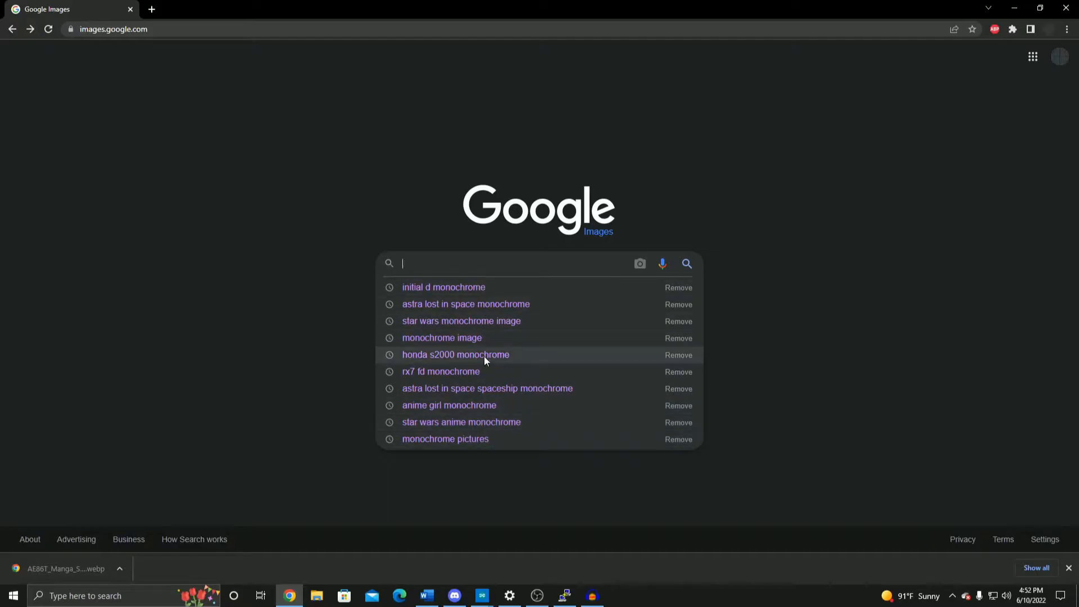
pyautogui.moveTo(458, 338)
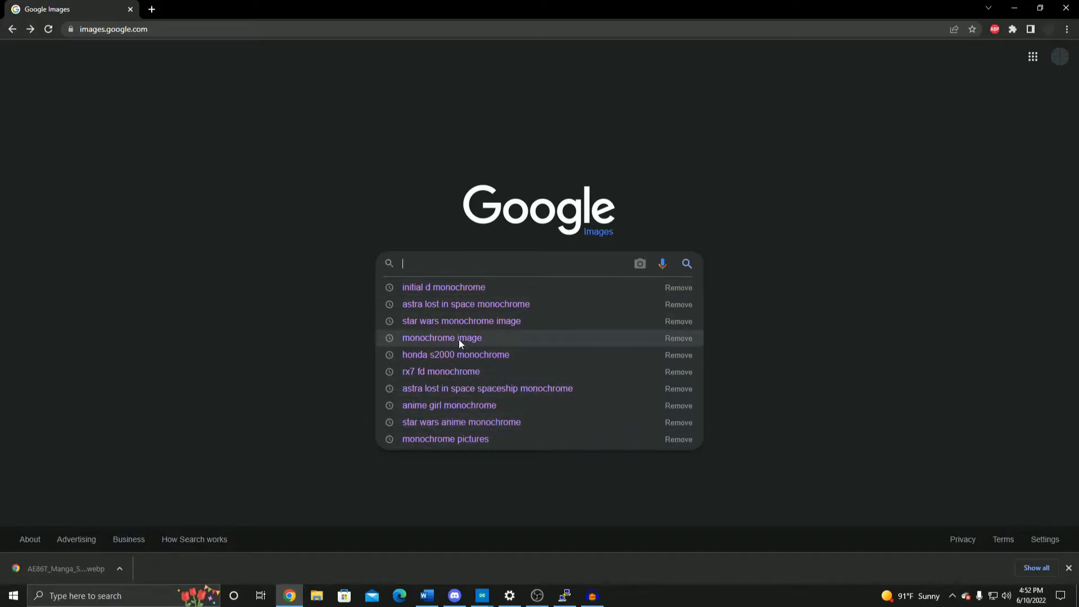
pyautogui.moveTo(522, 303)
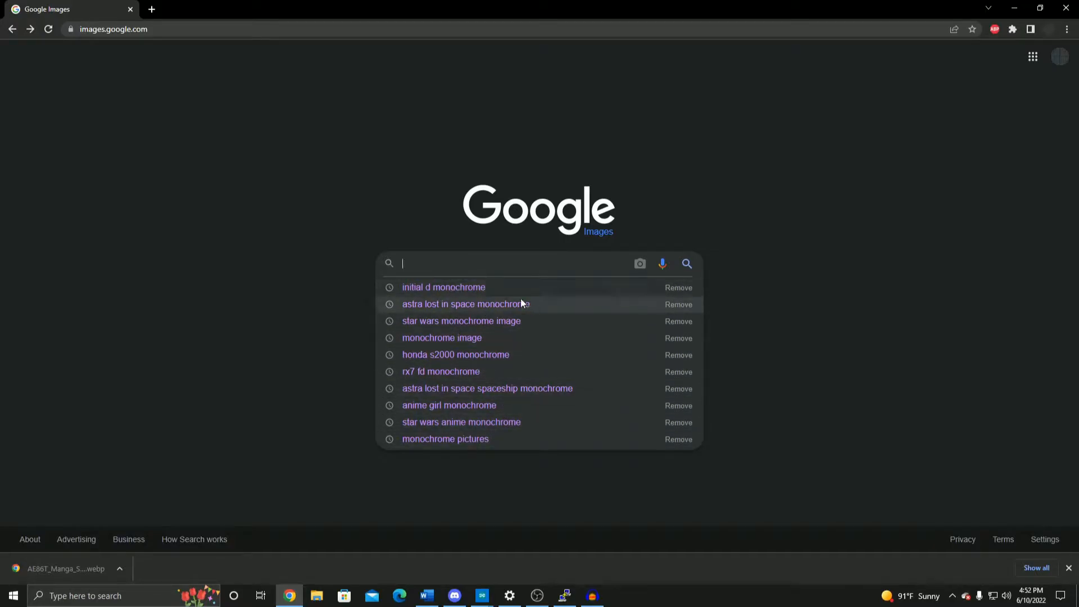
pyautogui.moveTo(405, 301)
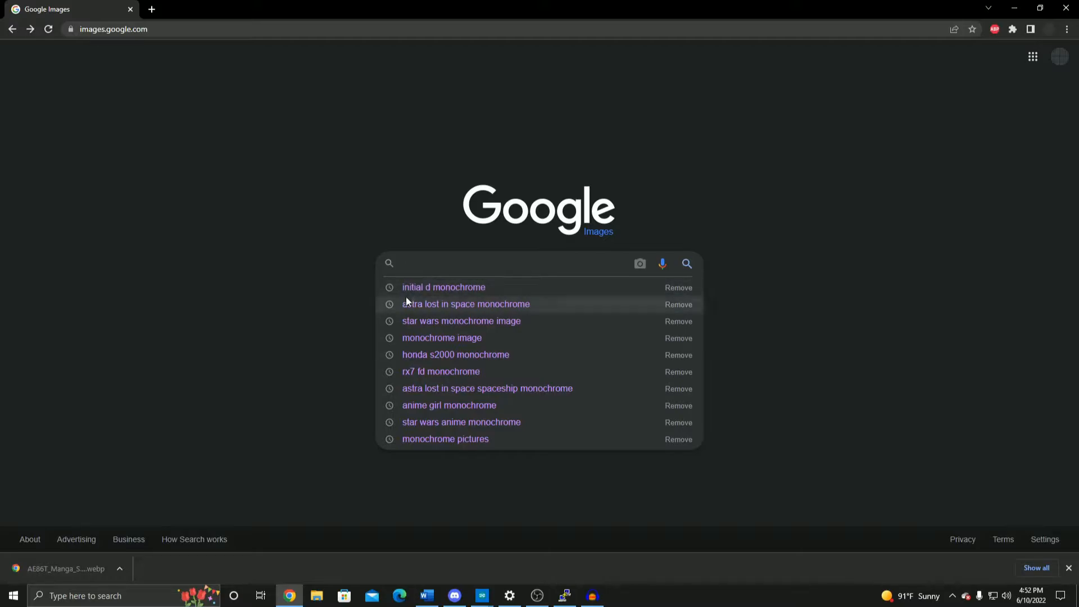
pyautogui.moveTo(423, 326)
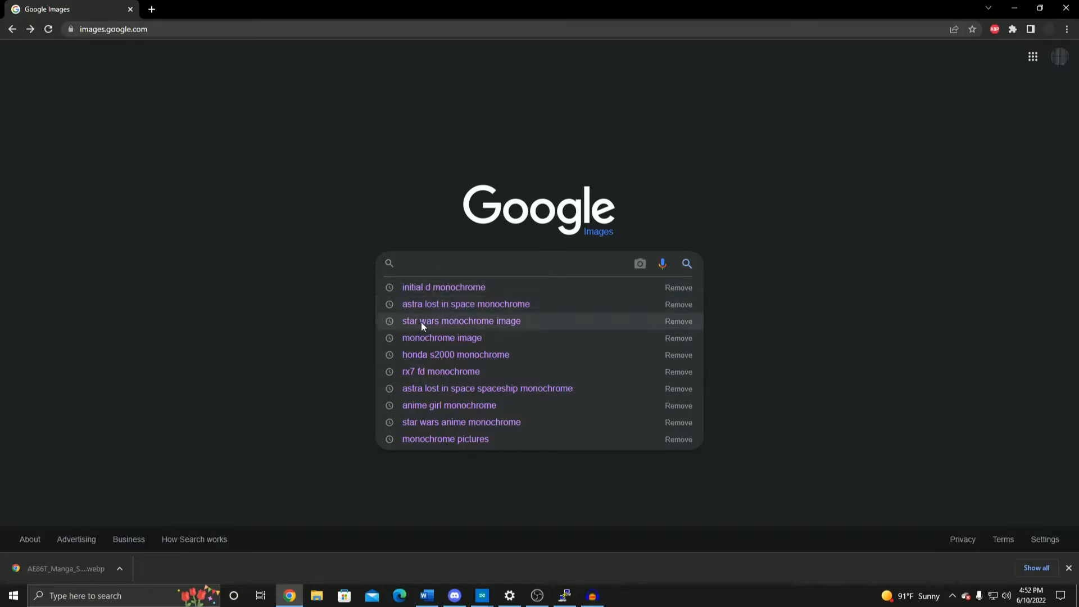
pyautogui.moveTo(421, 399)
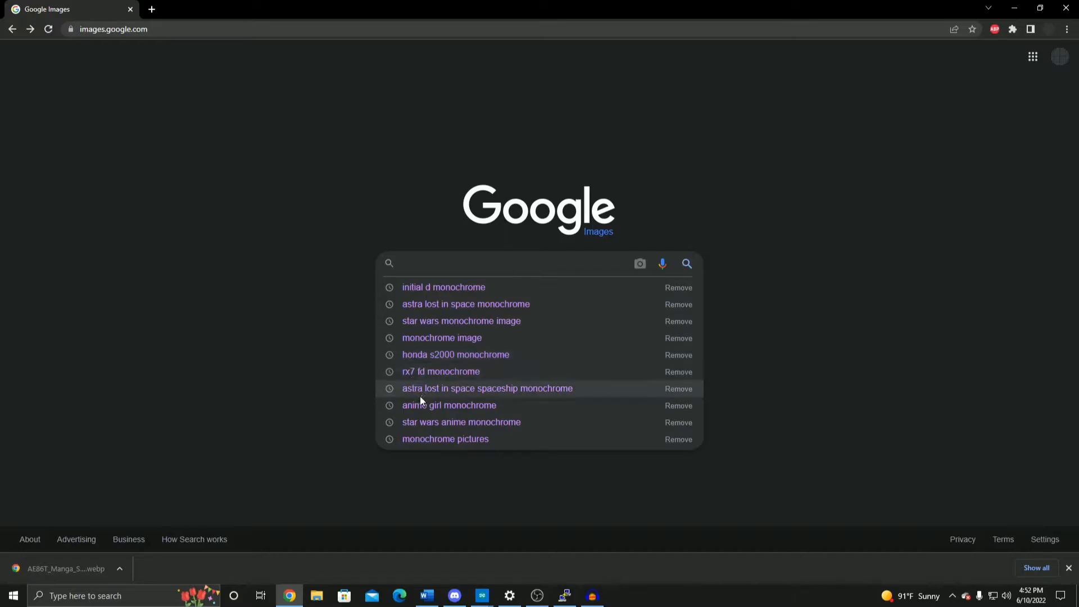
pyautogui.moveTo(416, 321)
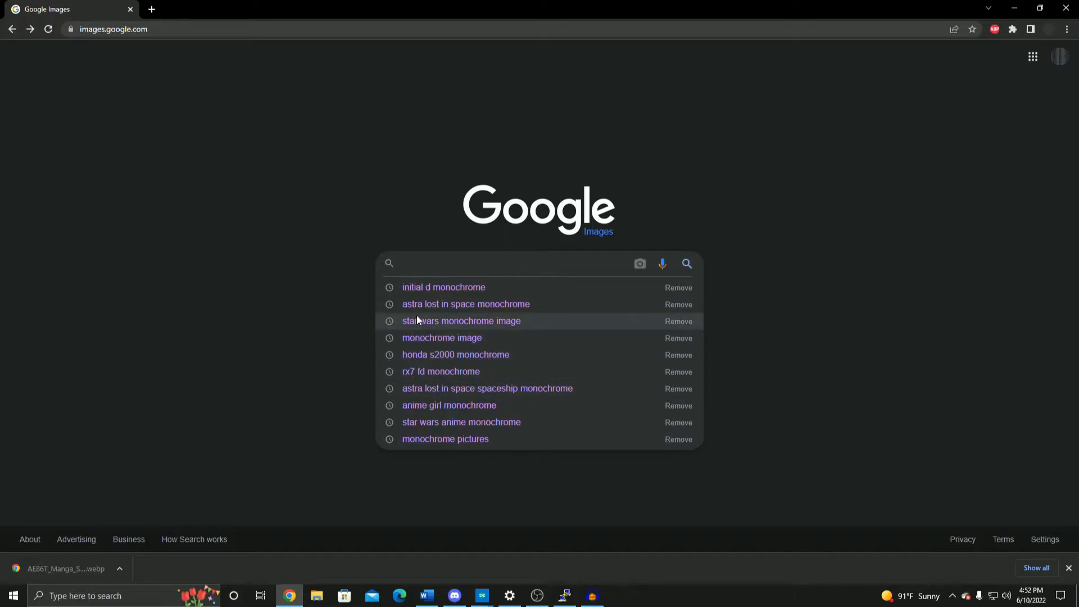
pyautogui.click(516, 263)
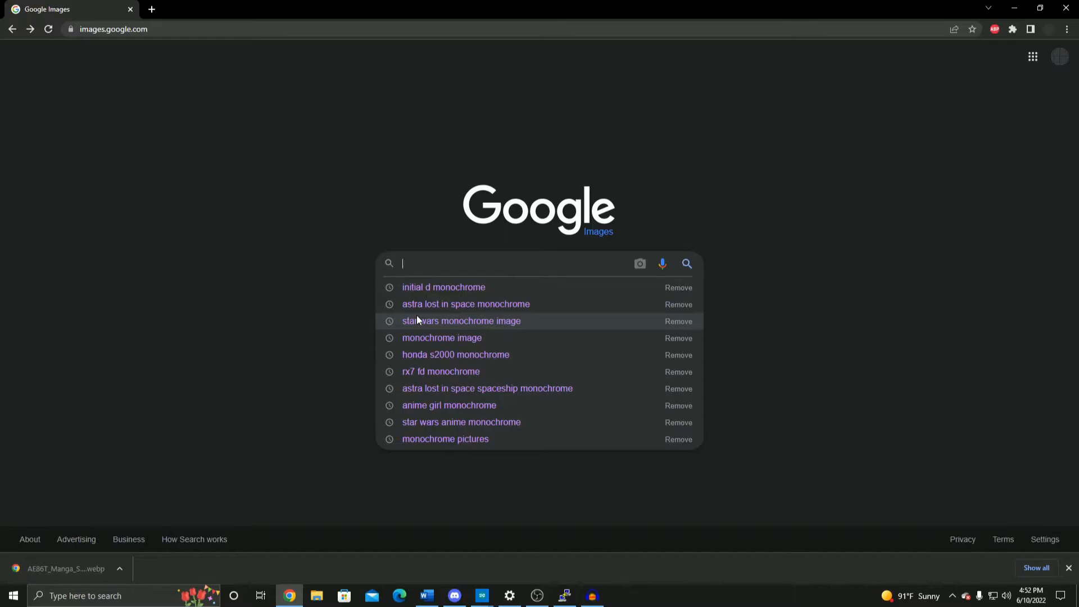
pyautogui.moveTo(443, 287)
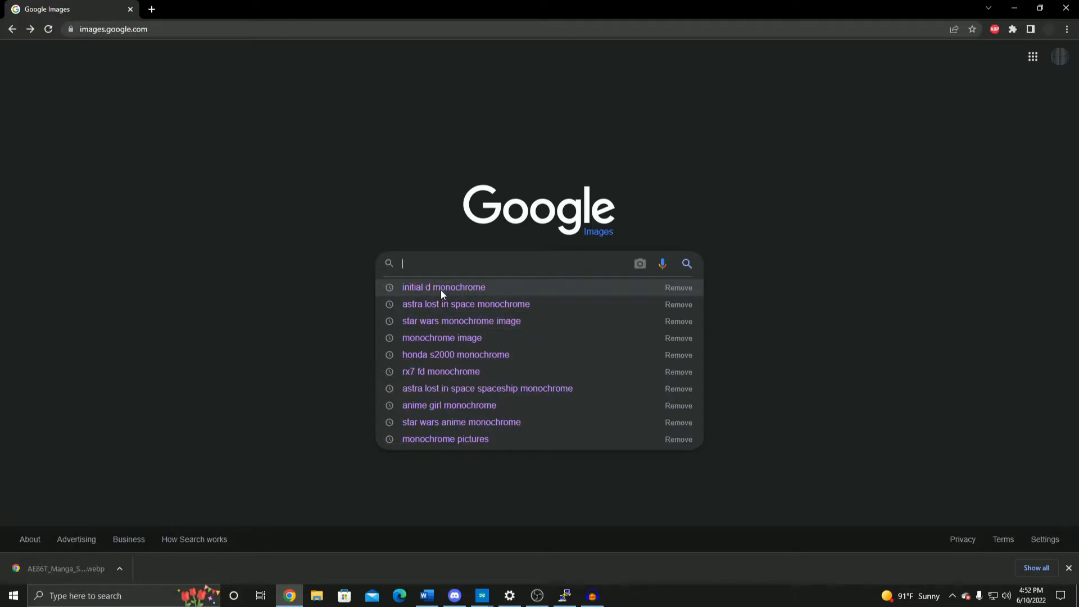
pyautogui.click(443, 287)
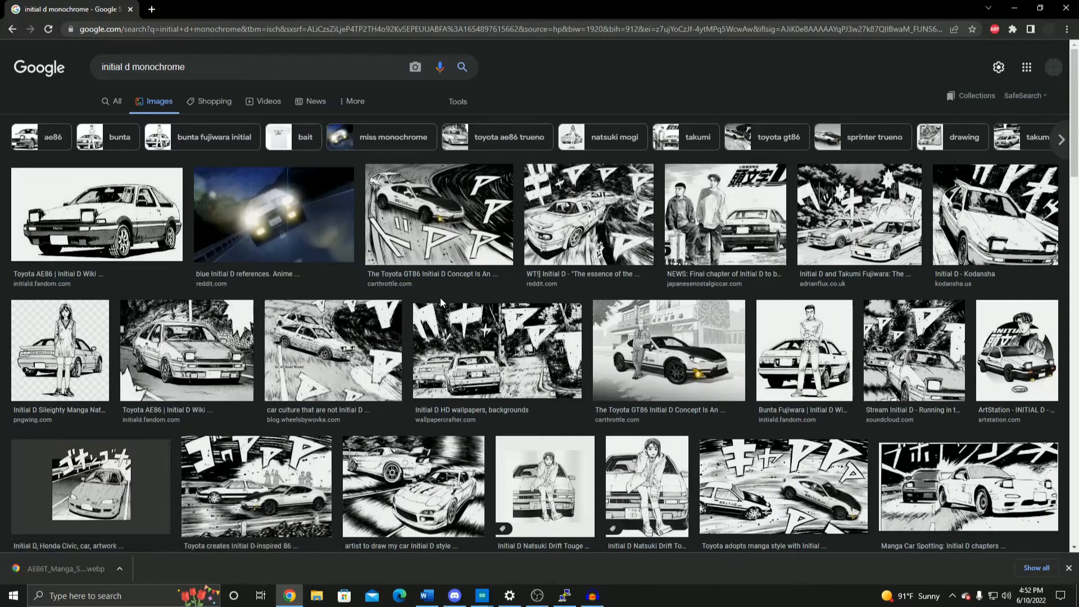
# Preview the Japanese Nostalgic Car road chase, then the man sitting by his car
pyautogui.scroll(-3)
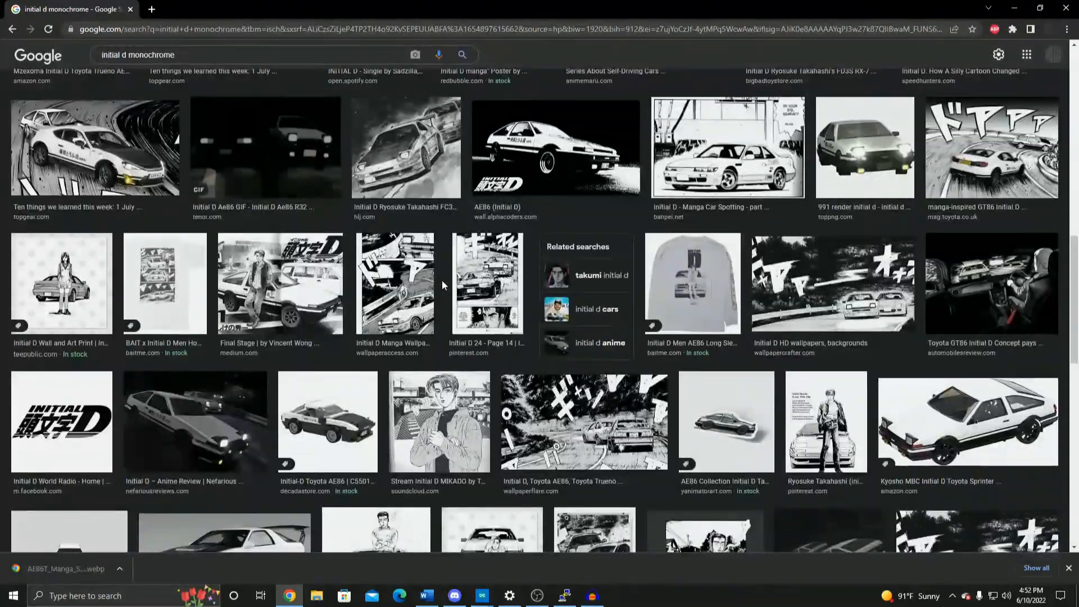
pyautogui.scroll(-3)
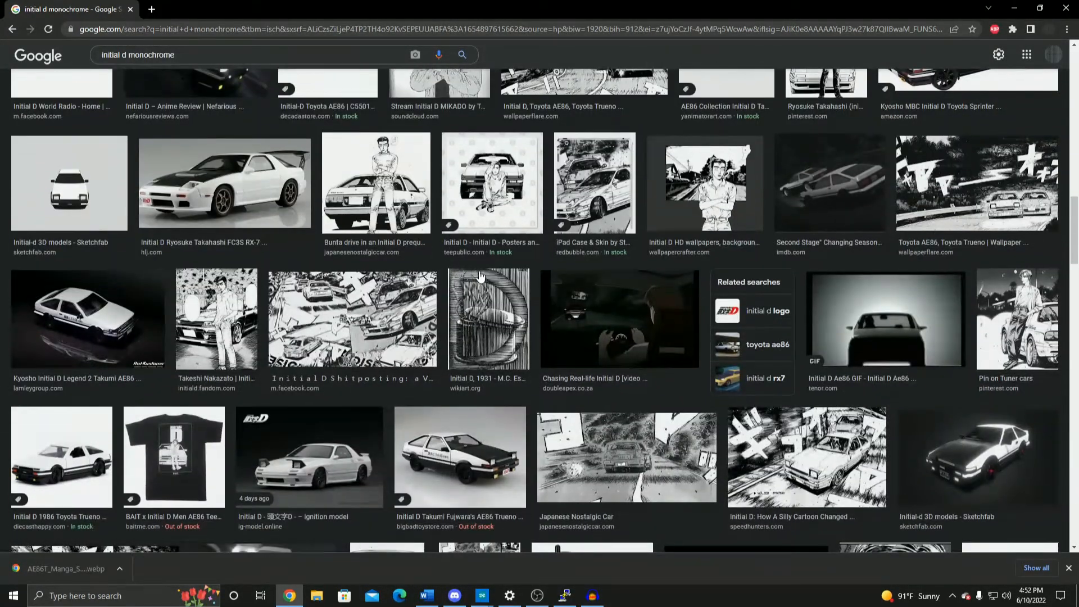
pyautogui.scroll(-3)
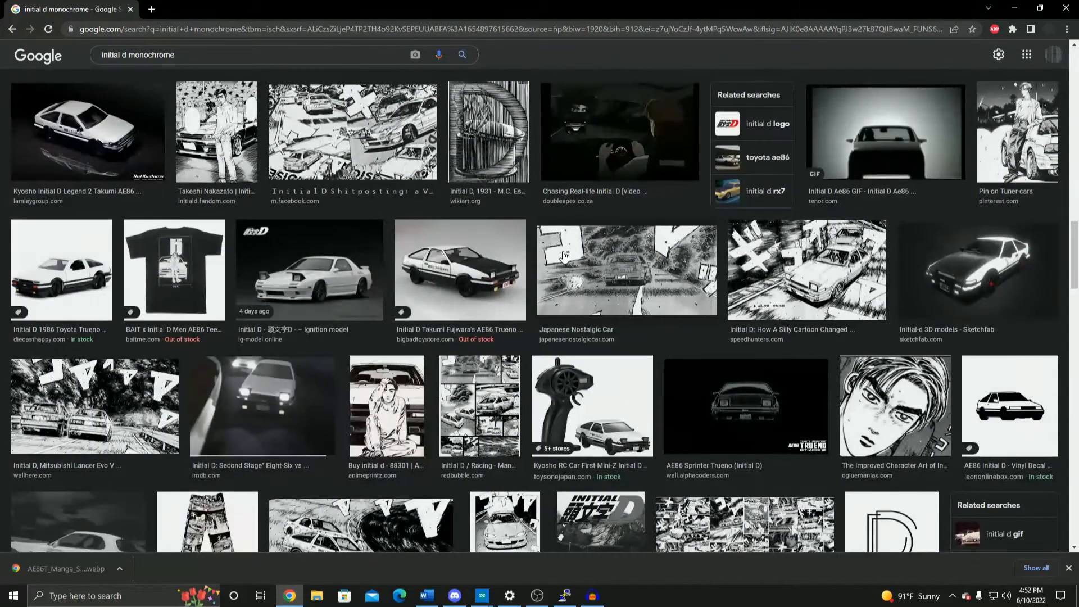
pyautogui.moveTo(583, 256)
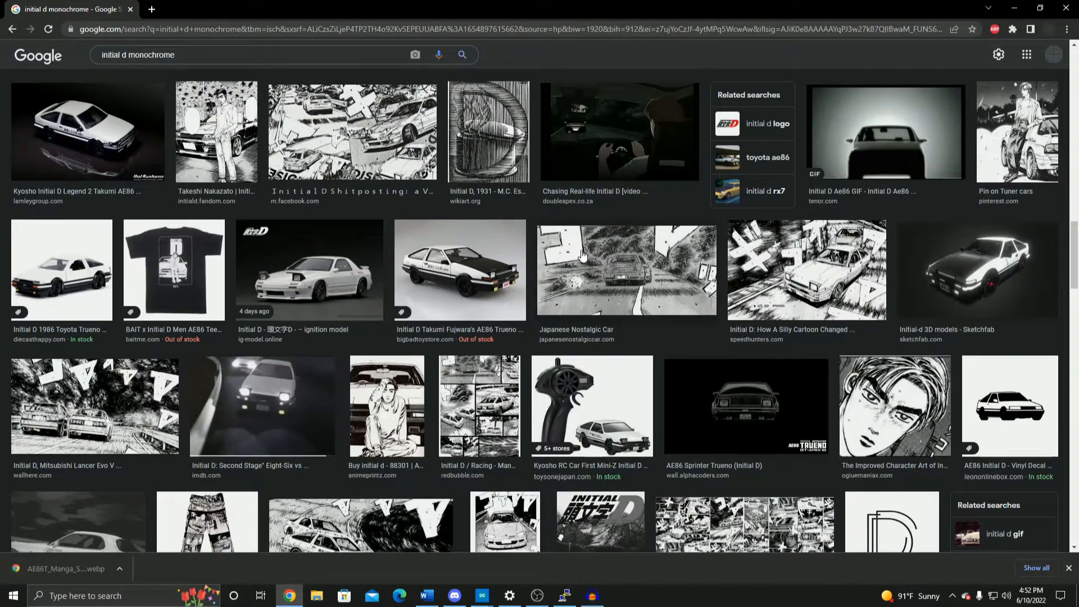
pyautogui.click(625, 269)
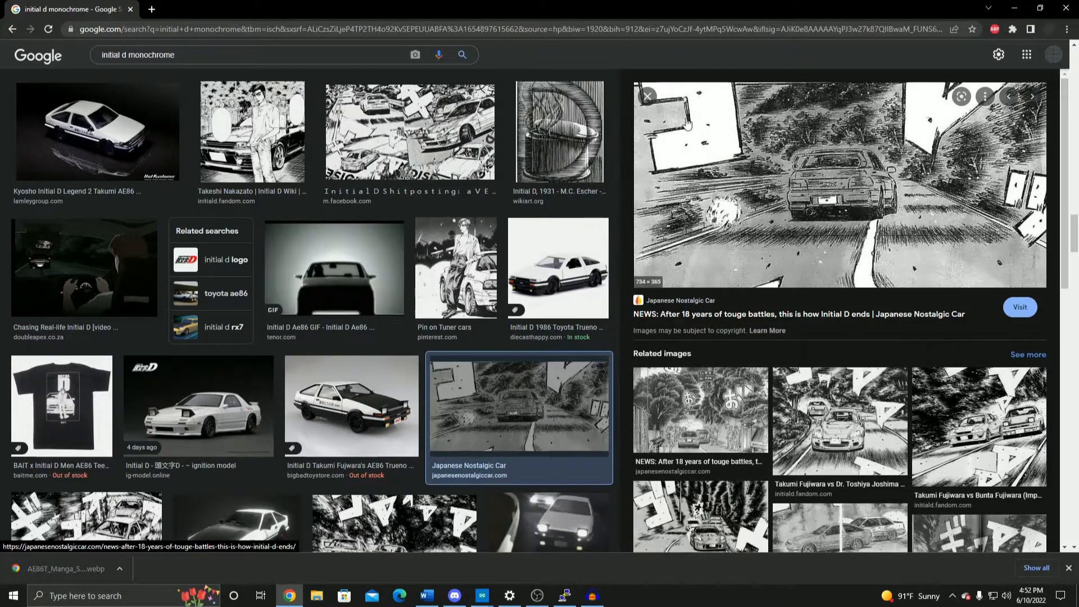
pyautogui.moveTo(681, 123)
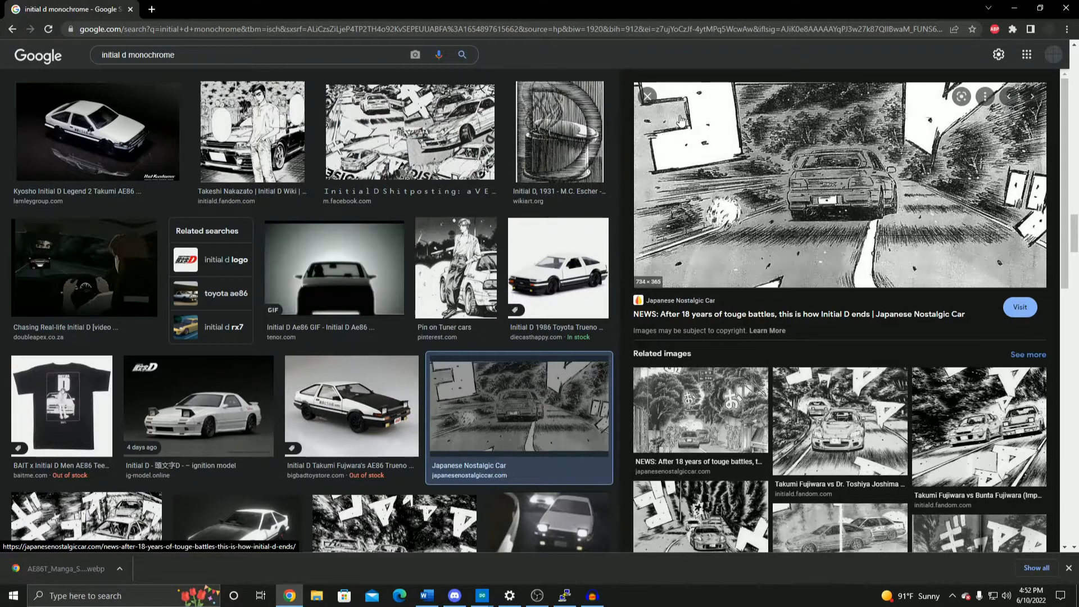
pyautogui.moveTo(775, 222)
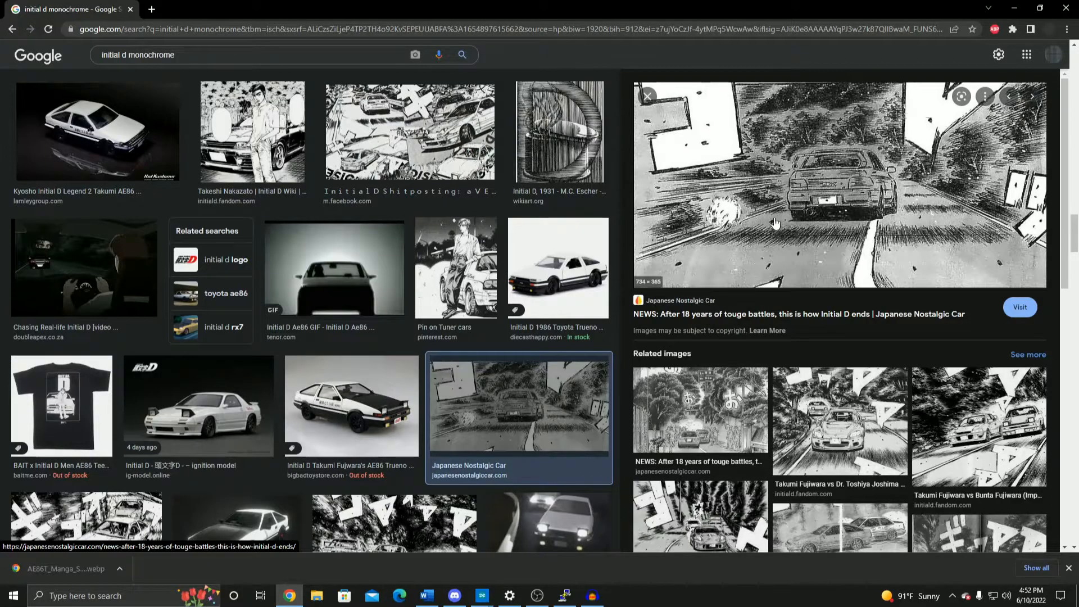
pyautogui.moveTo(846, 213)
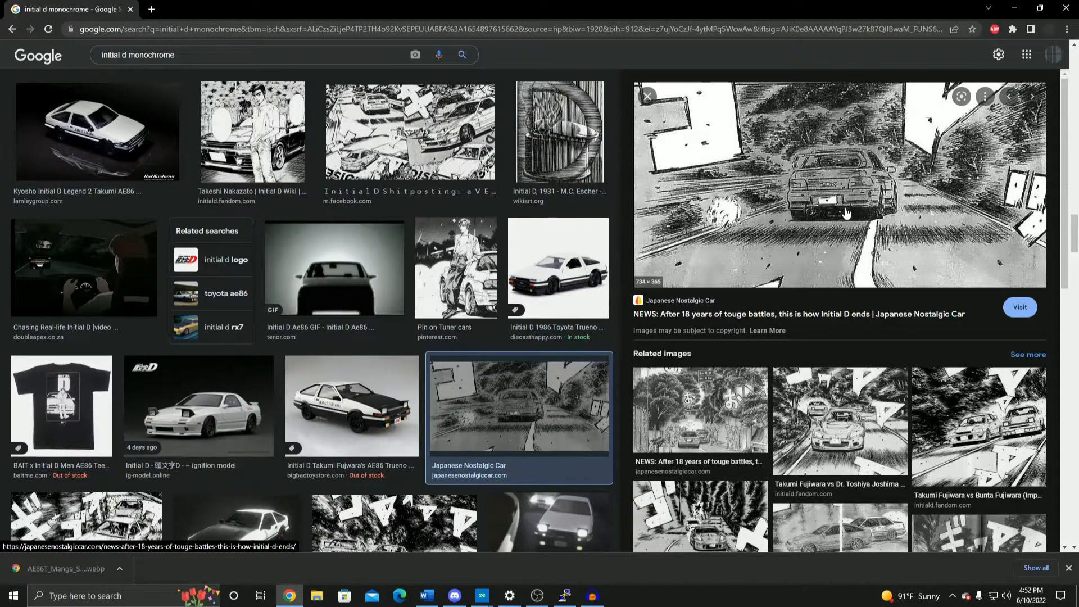
pyautogui.scroll(-3)
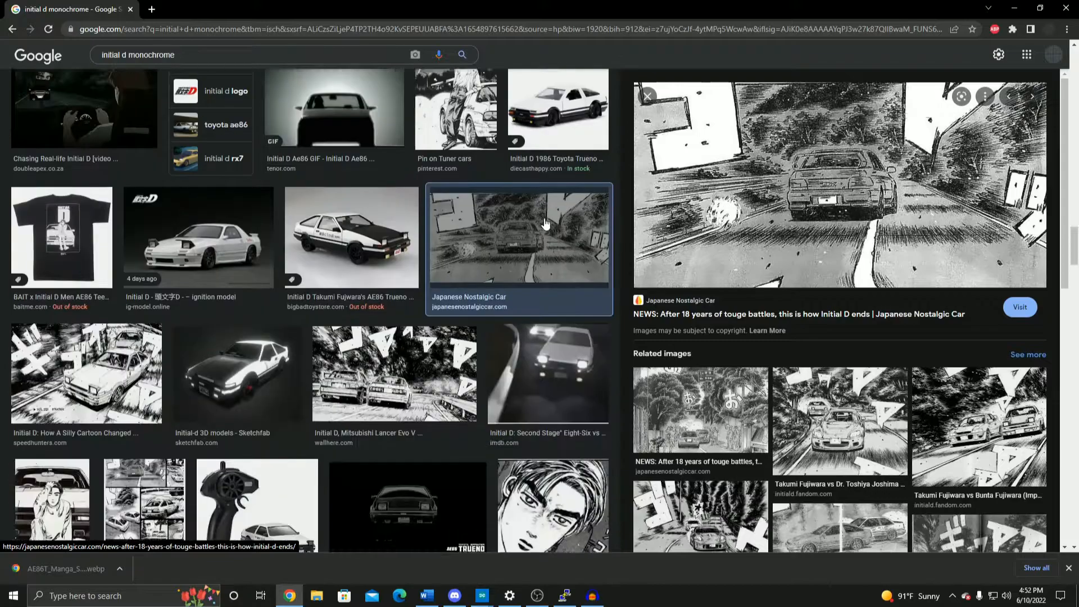
pyautogui.scroll(-3)
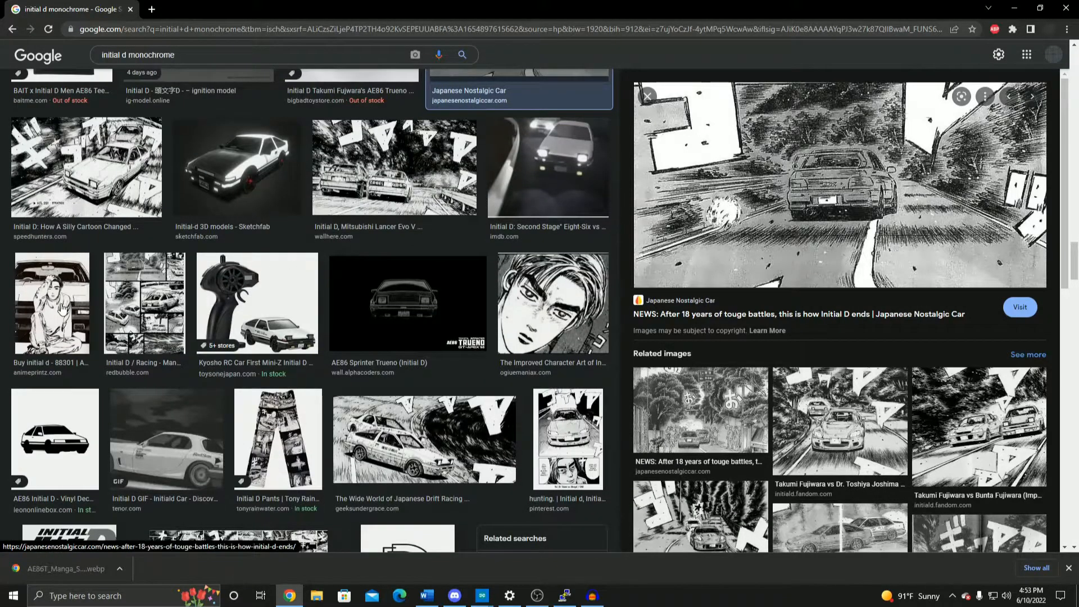
pyautogui.click(51, 303)
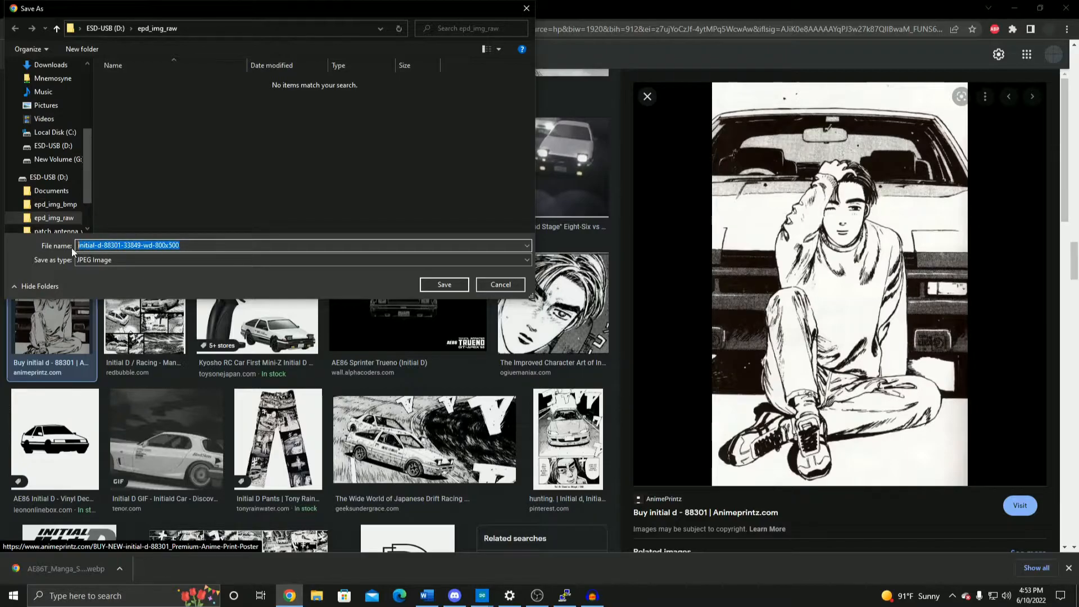
# Save the picture as 'takumi' in epd_img_raw, then launch Inkscape from the taskbar
pyautogui.write('takumi')
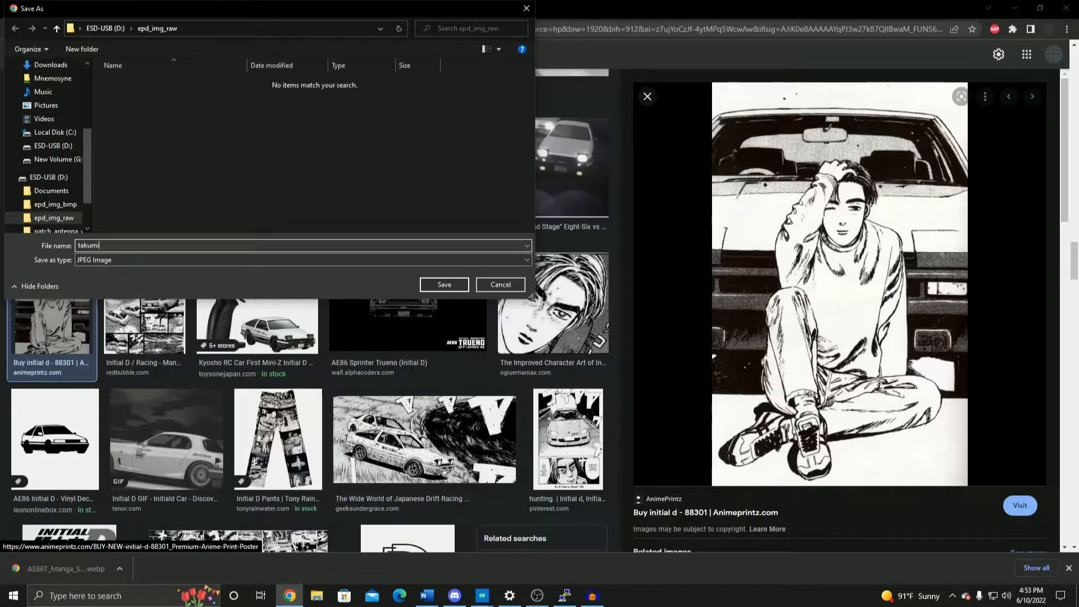
pyautogui.click(500, 284)
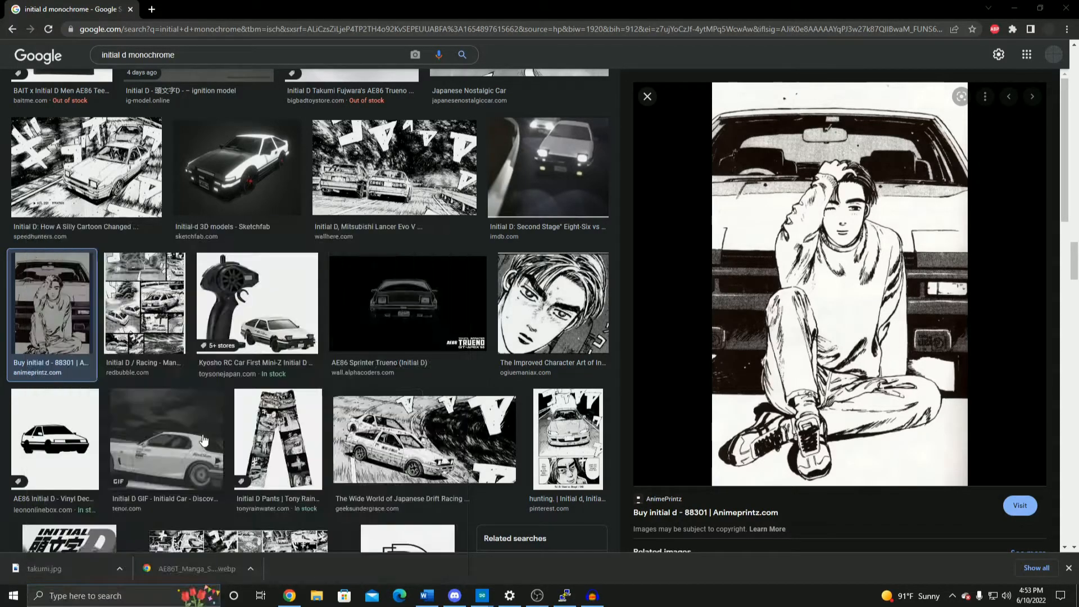
pyautogui.moveTo(358, 276)
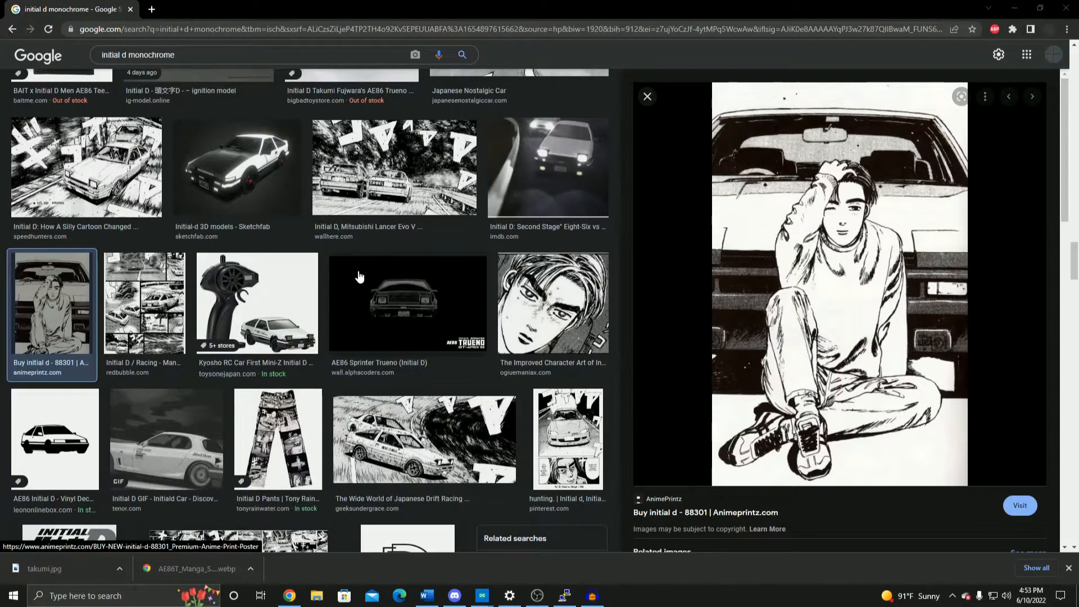
pyautogui.click(619, 595)
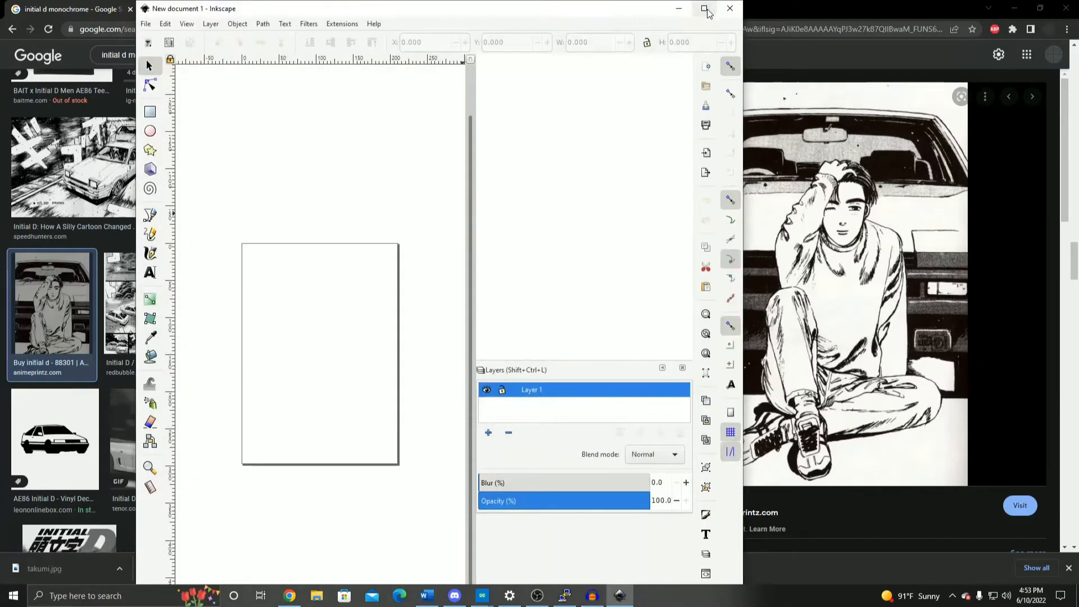
# Maximize Inkscape, draw a tall rectangle and set the size units to px
pyautogui.click(705, 9)
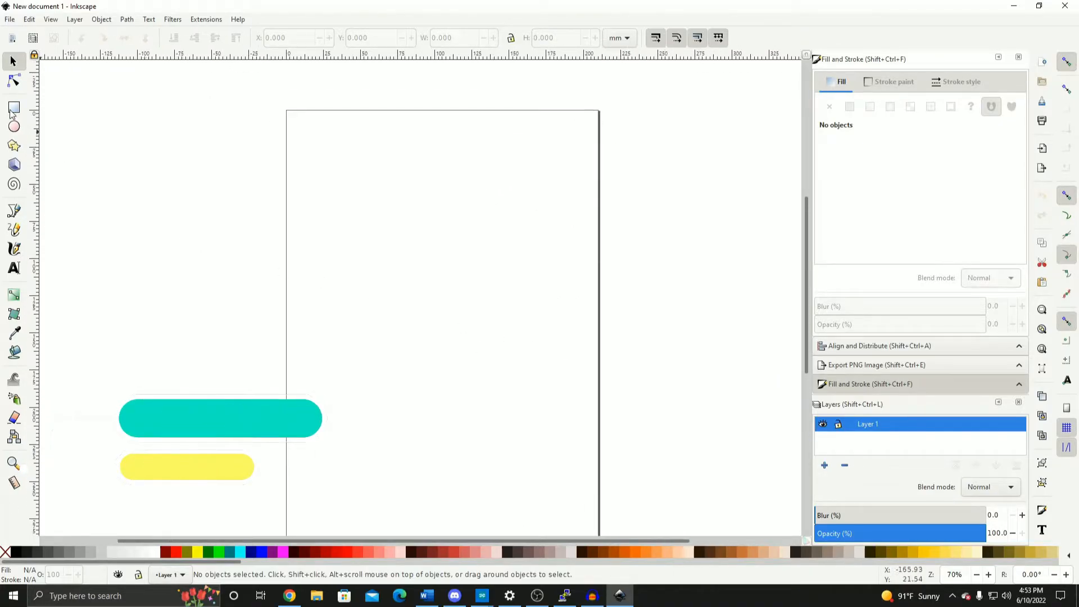
pyautogui.moveTo(336, 155); pyautogui.dragTo(411, 297)
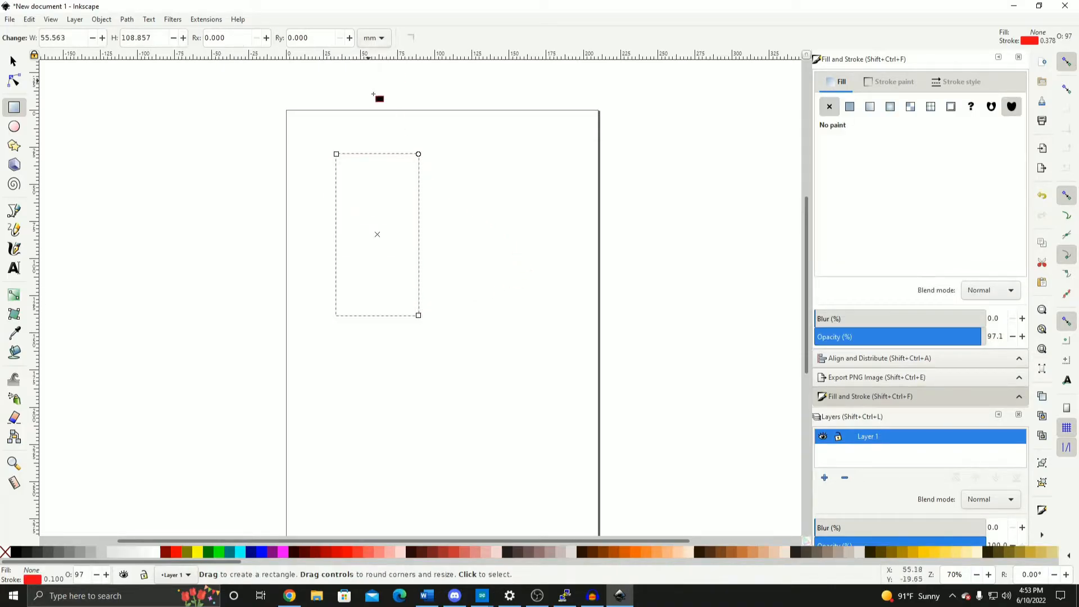
pyautogui.click(12, 61)
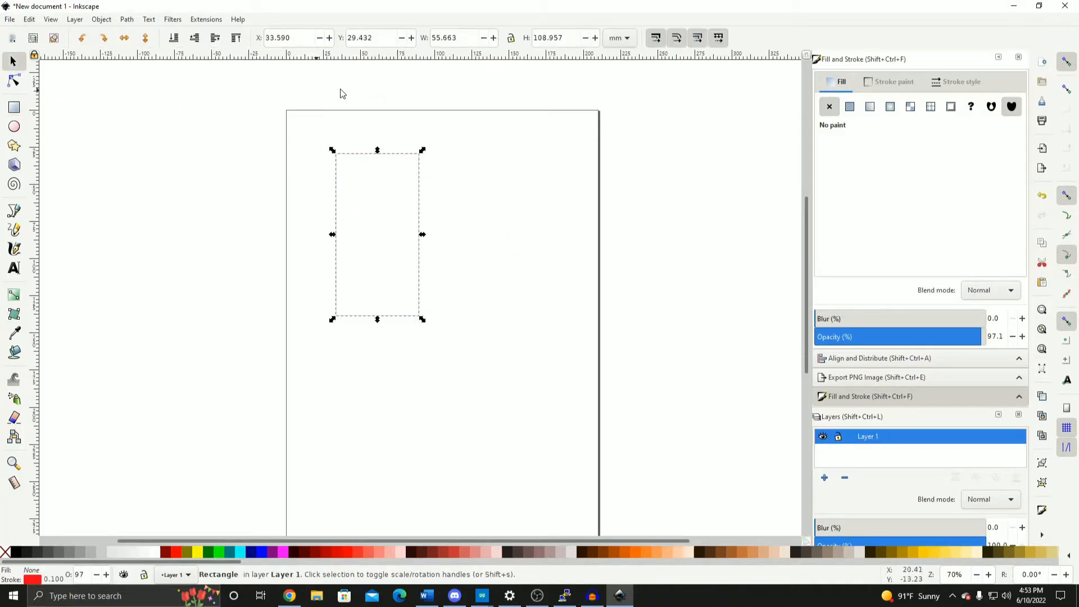
pyautogui.click(617, 37)
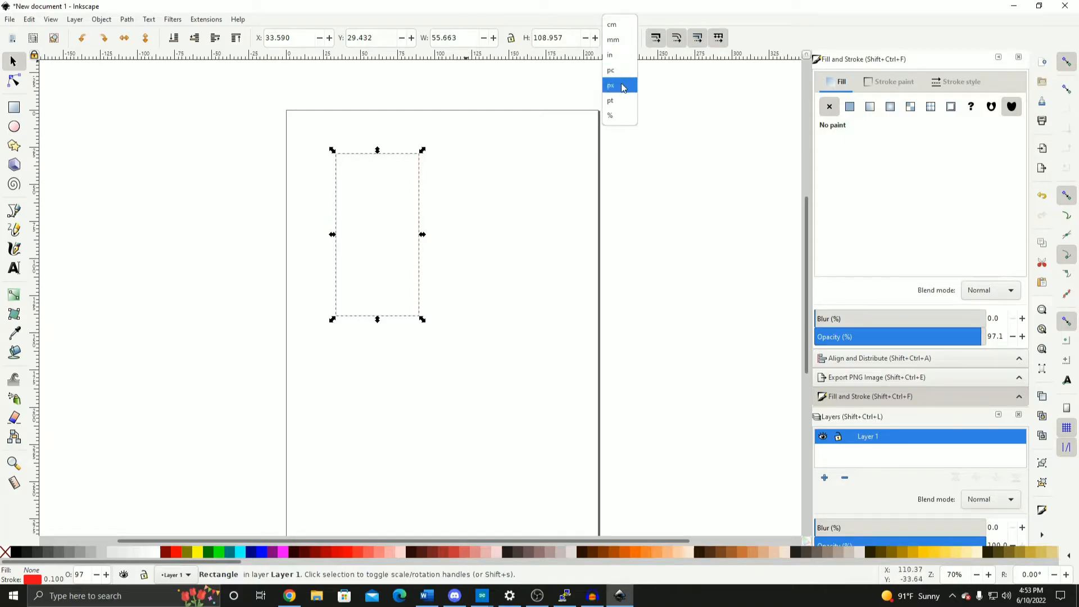
pyautogui.click(610, 86)
pyautogui.write('250.000')
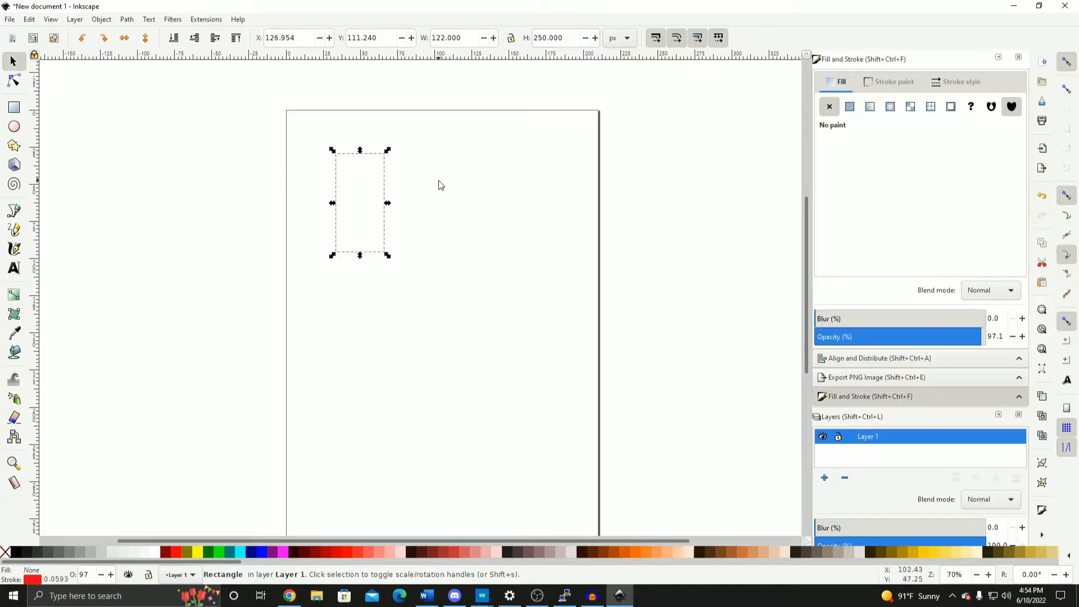
# Move the red-outlined rectangle toward the page centre and give it a 0.059 mm stroke
pyautogui.click(441, 184)
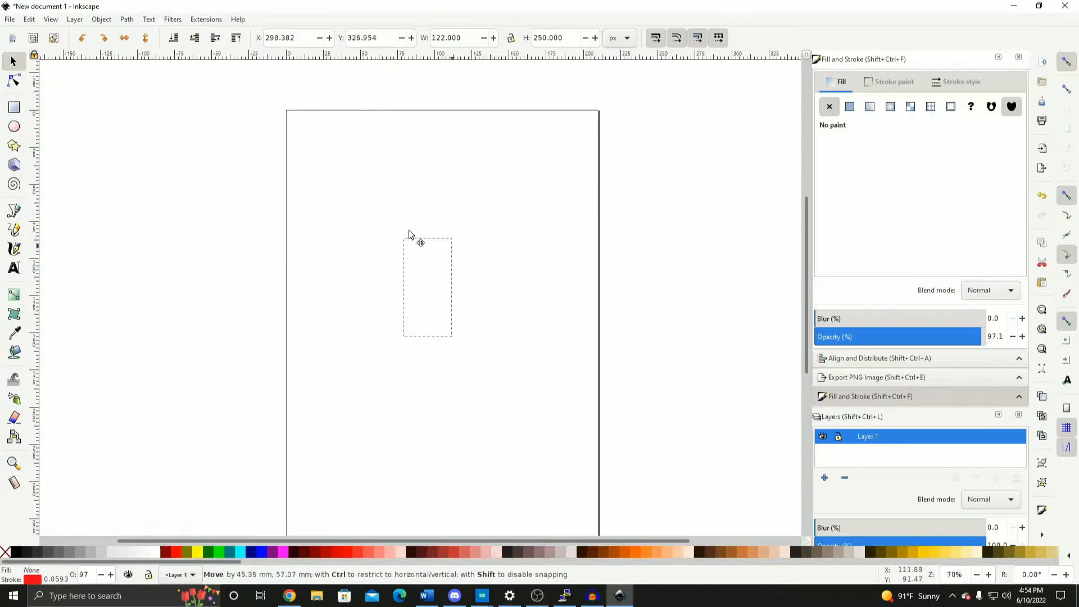
pyautogui.click(389, 182)
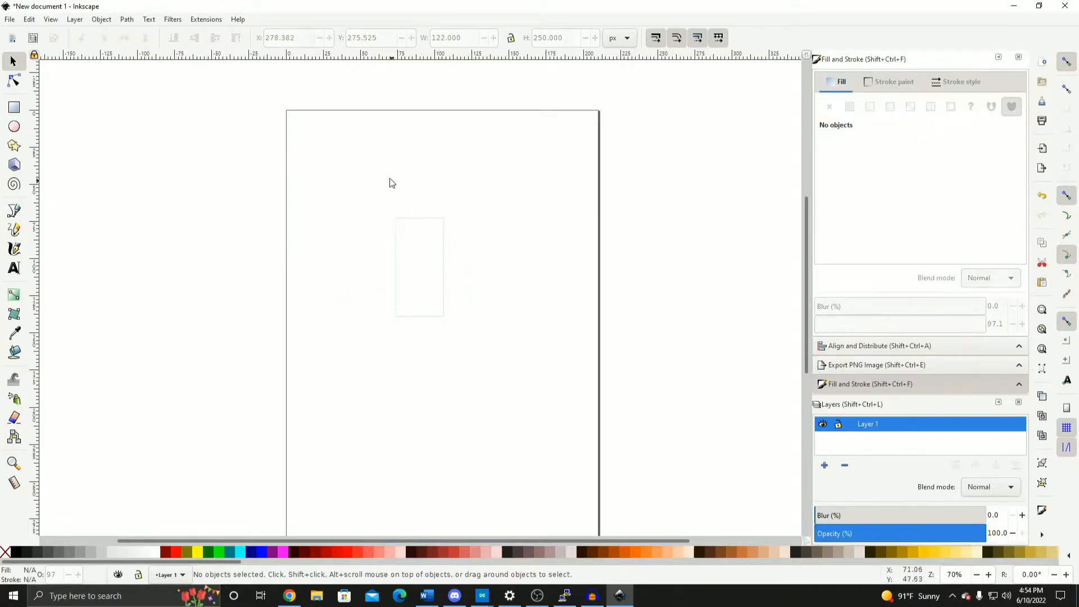
pyautogui.moveTo(444, 228)
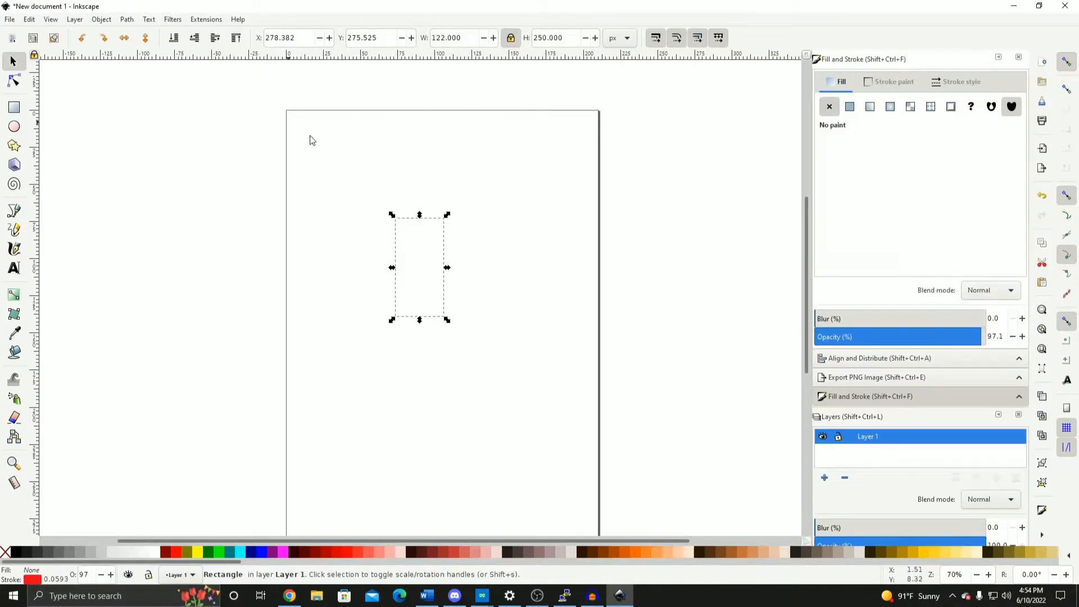
pyautogui.moveTo(405, 252)
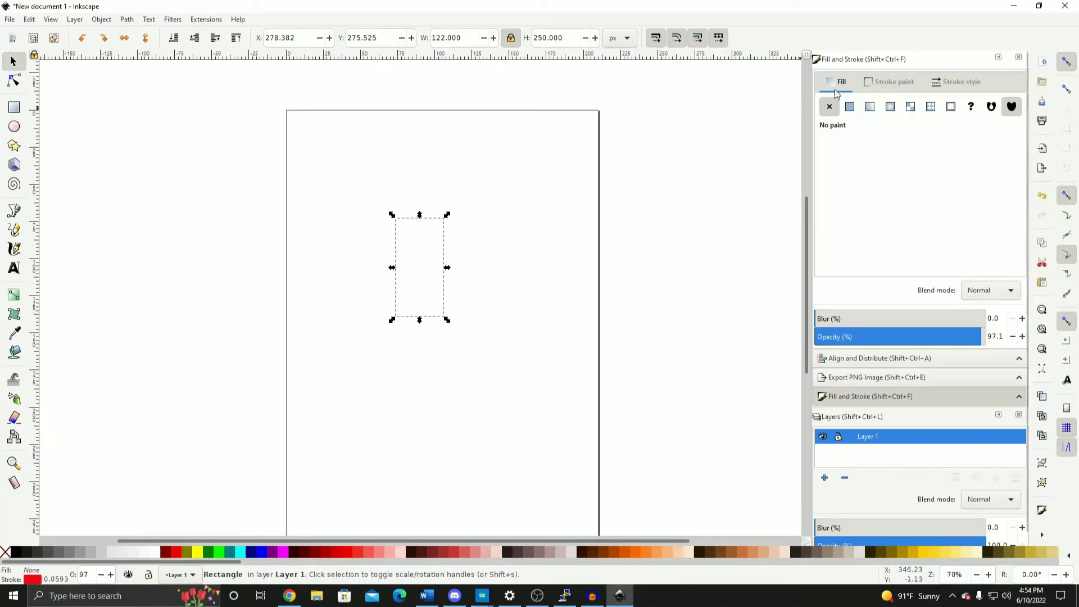
pyautogui.click(892, 81)
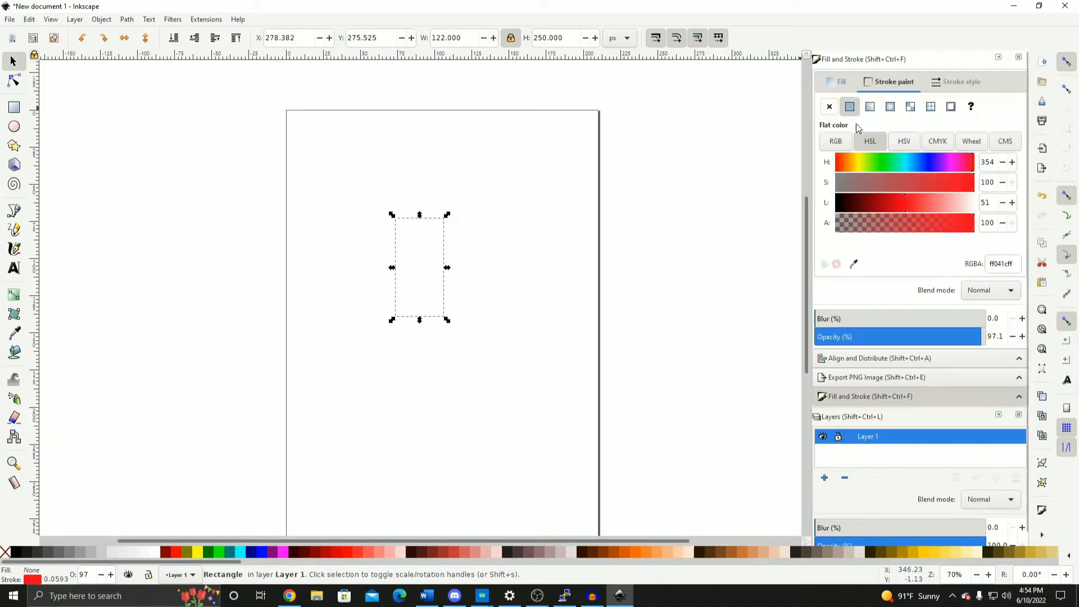
pyautogui.click(1012, 162)
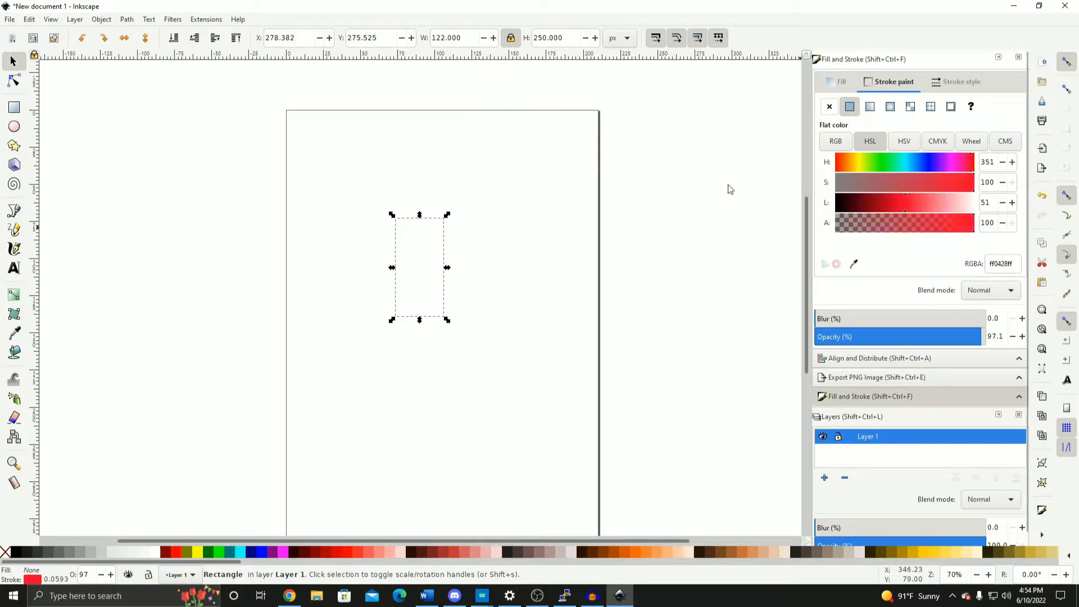
pyautogui.click(960, 81)
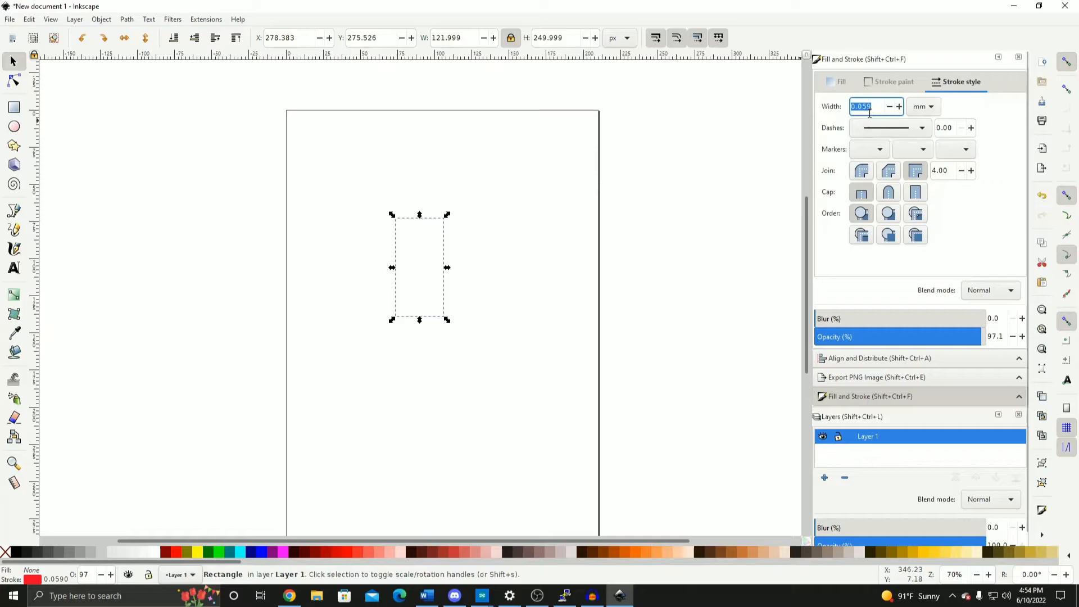
pyautogui.moveTo(838, 242)
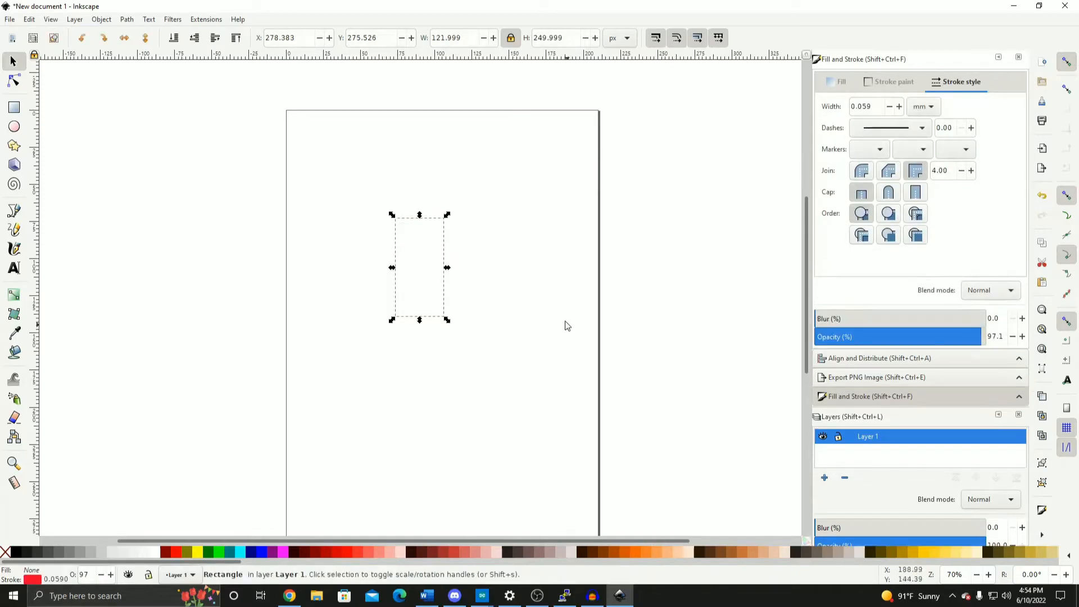
pyautogui.click(567, 325)
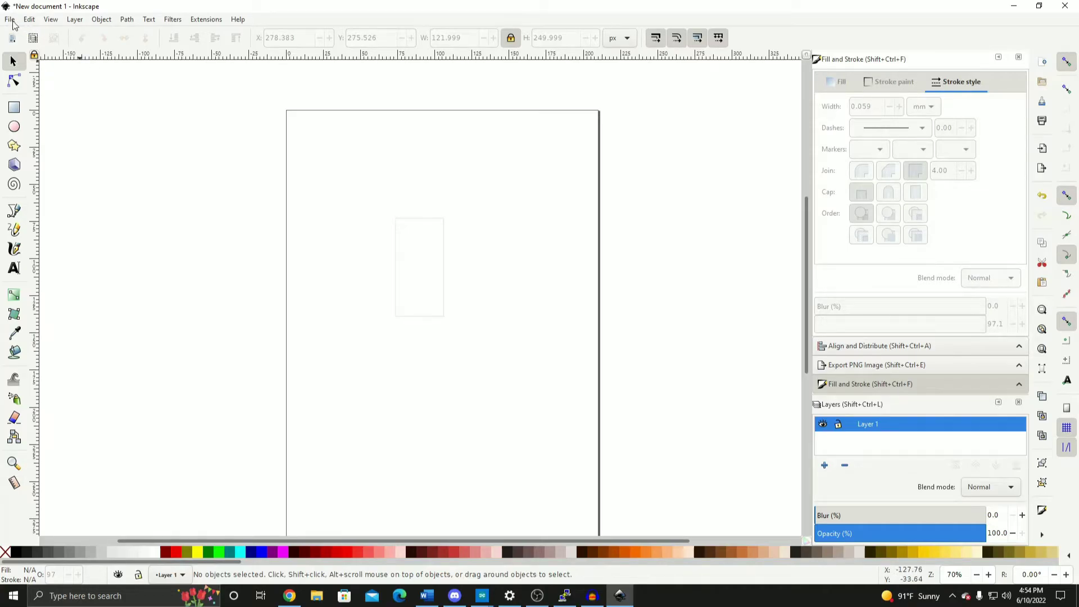
pyautogui.click(9, 19)
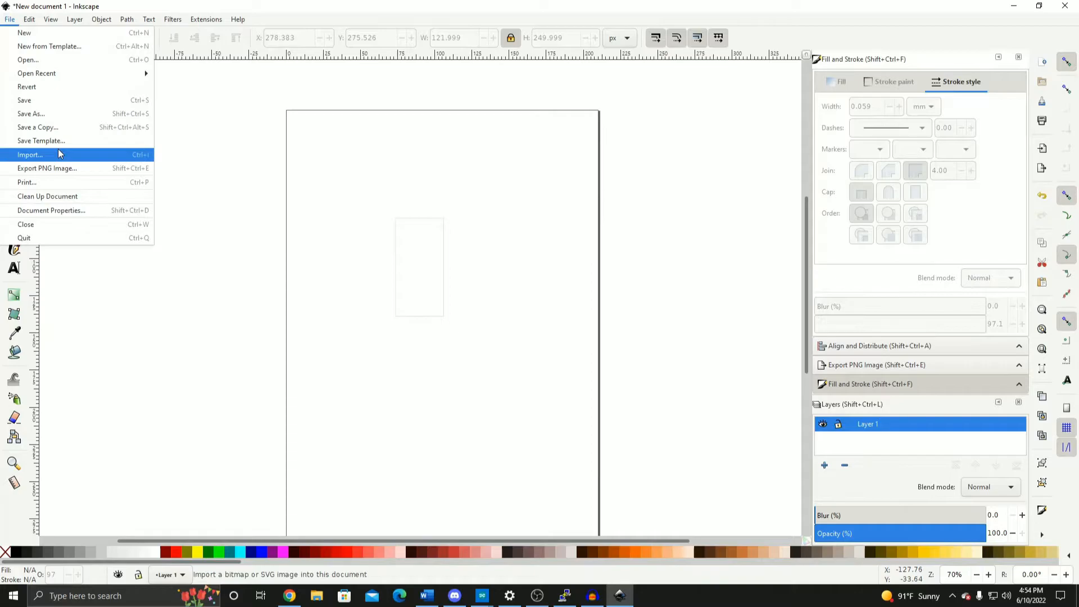
# Import the manga image from ESD-USB (D:) > epd_img_raw into the document
pyautogui.click(30, 154)
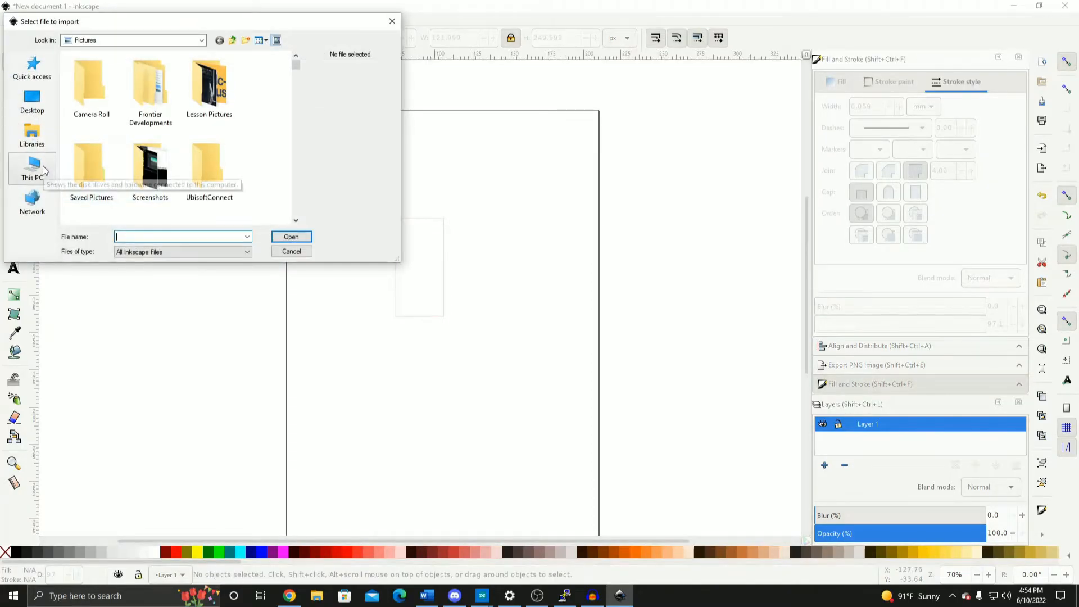
pyautogui.click(32, 168)
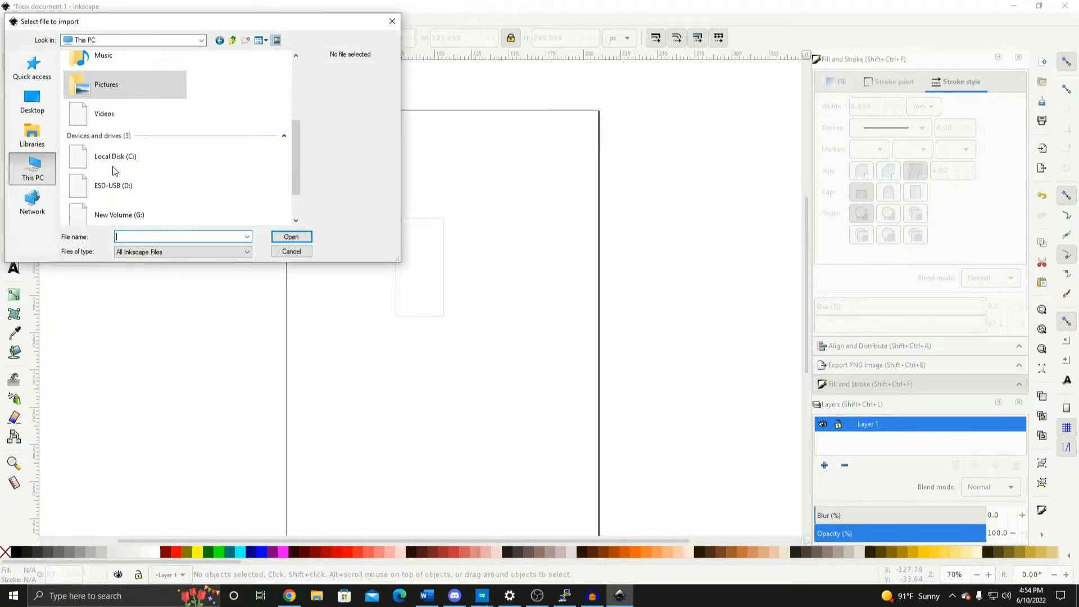
pyautogui.doubleClick(113, 185)
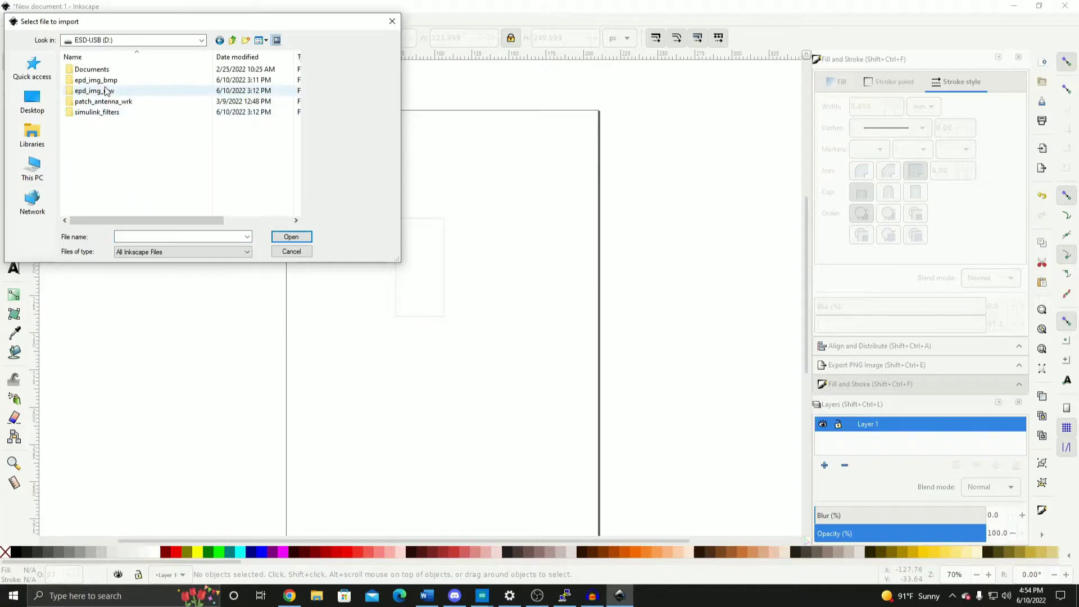
pyautogui.click(291, 236)
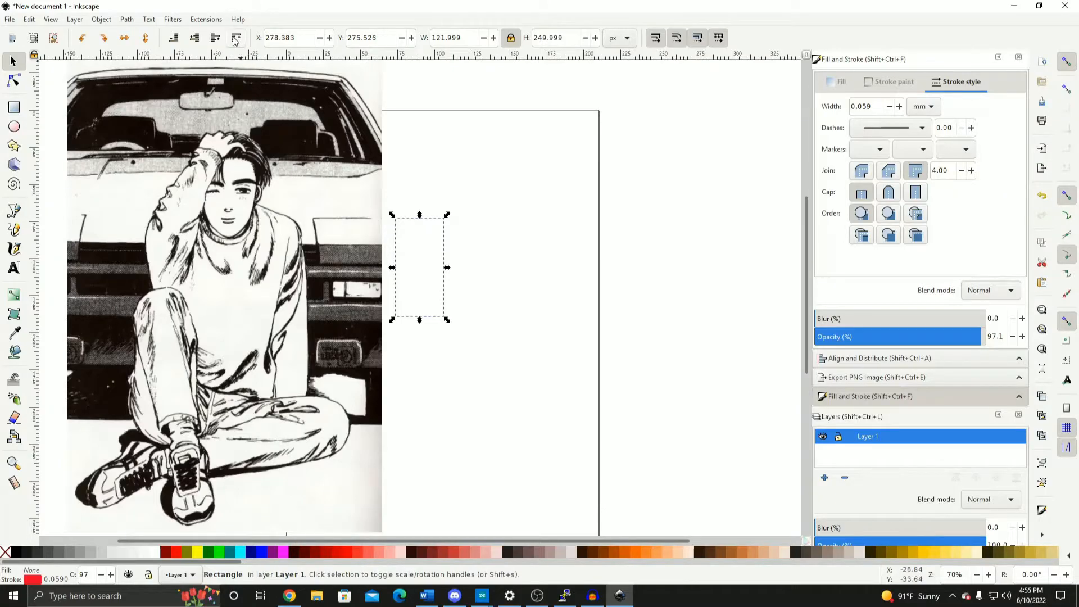
pyautogui.moveTo(335, 151)
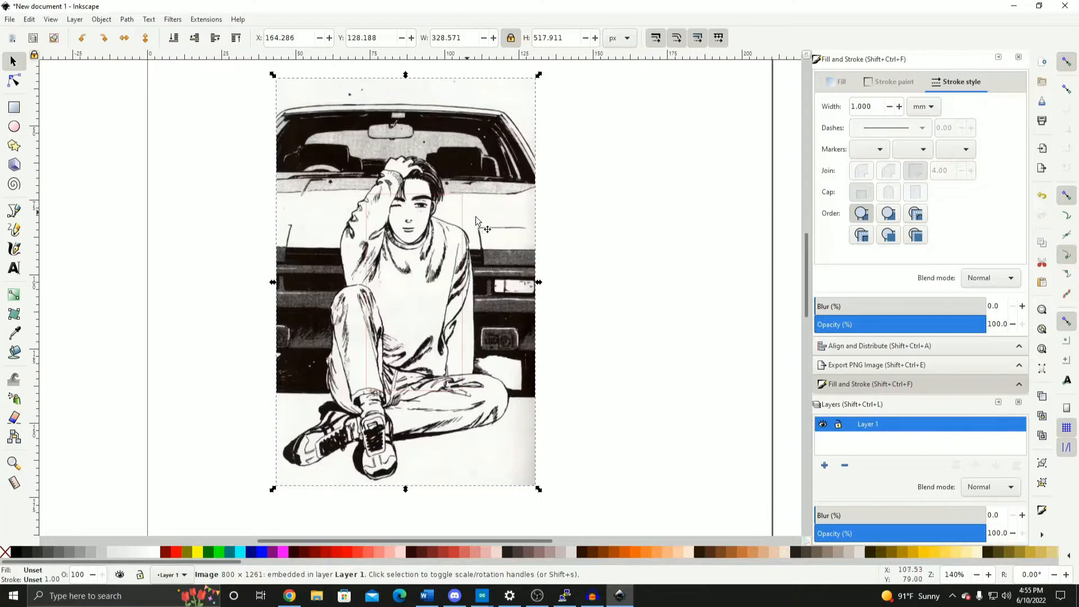
# Scale the manga picture to about 161 × 254 px and position it over the rectangle
pyautogui.scroll(3)
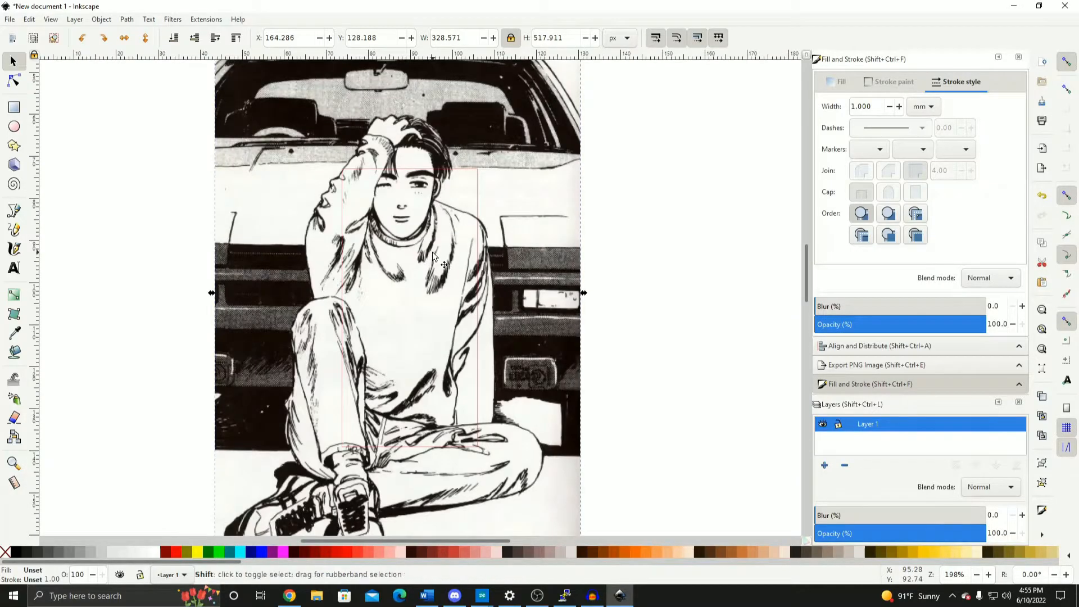
pyautogui.scroll(-3)
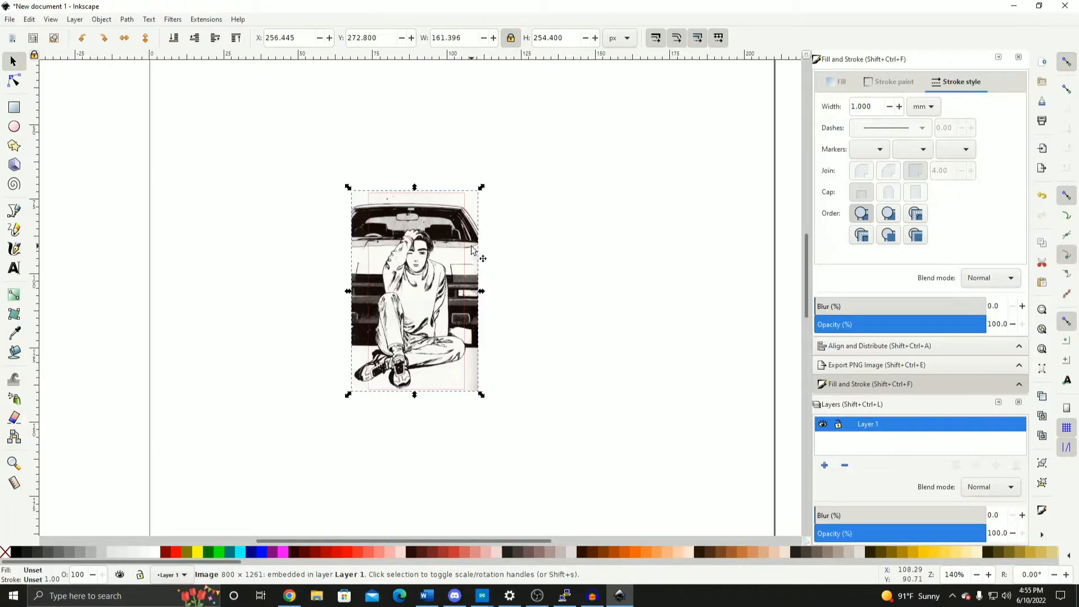
pyautogui.moveTo(429, 370)
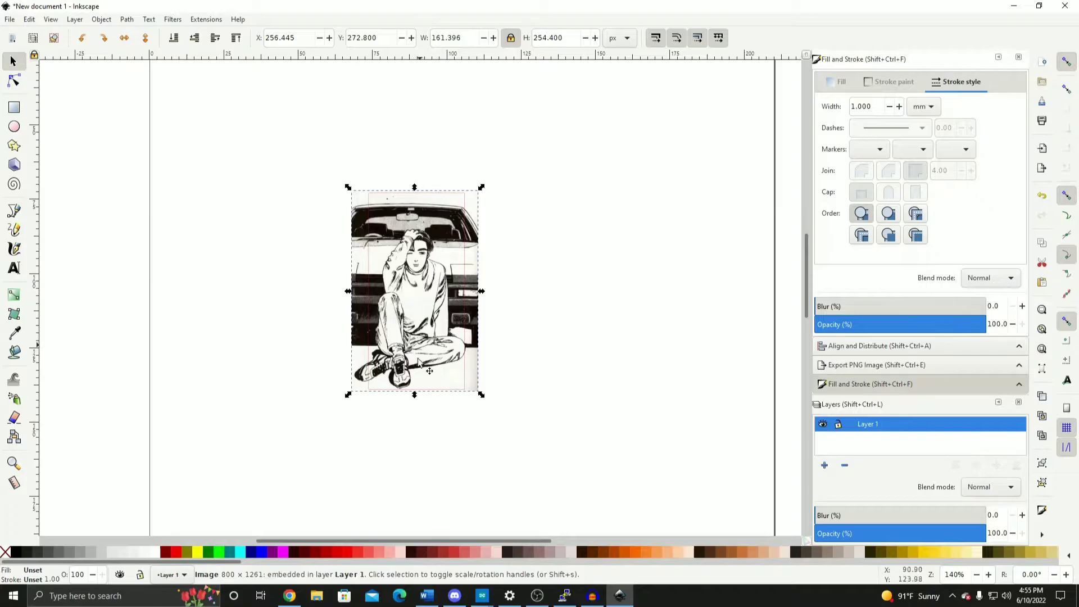
pyautogui.moveTo(466, 260)
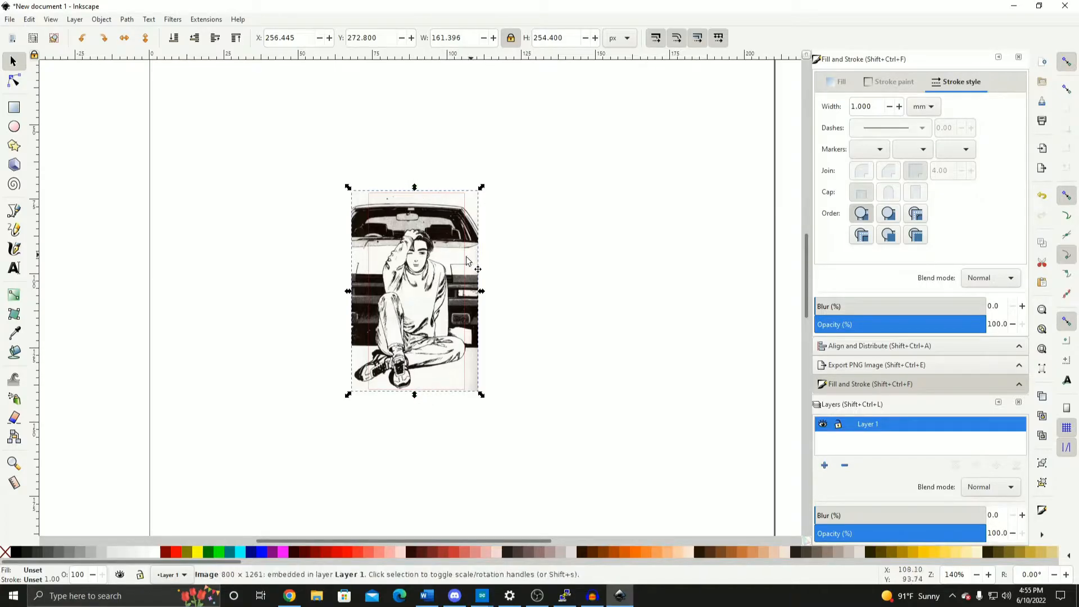
pyautogui.click(583, 368)
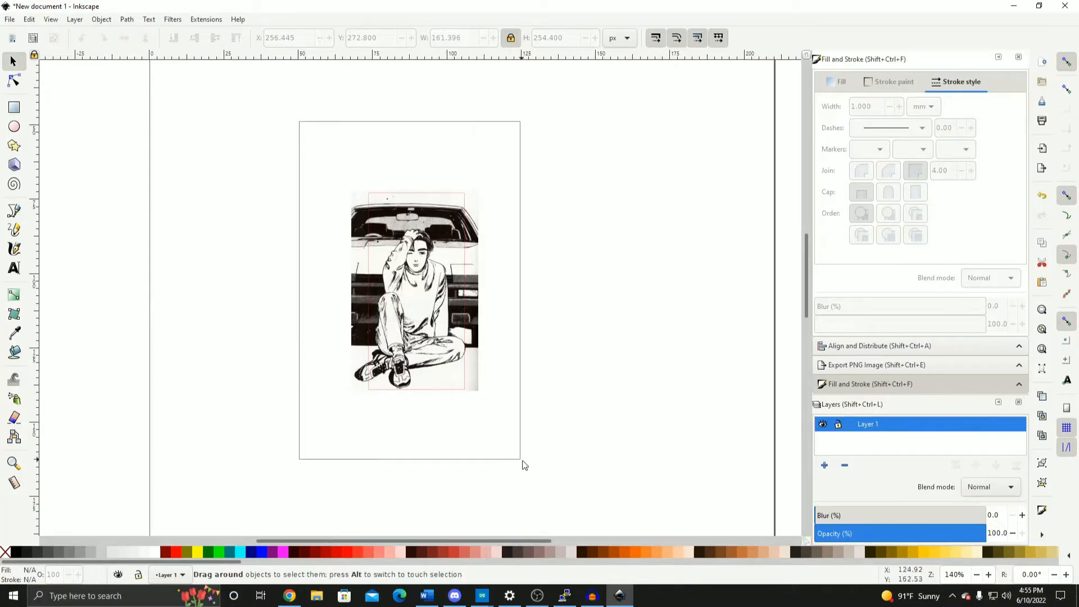
pyautogui.click(9, 18)
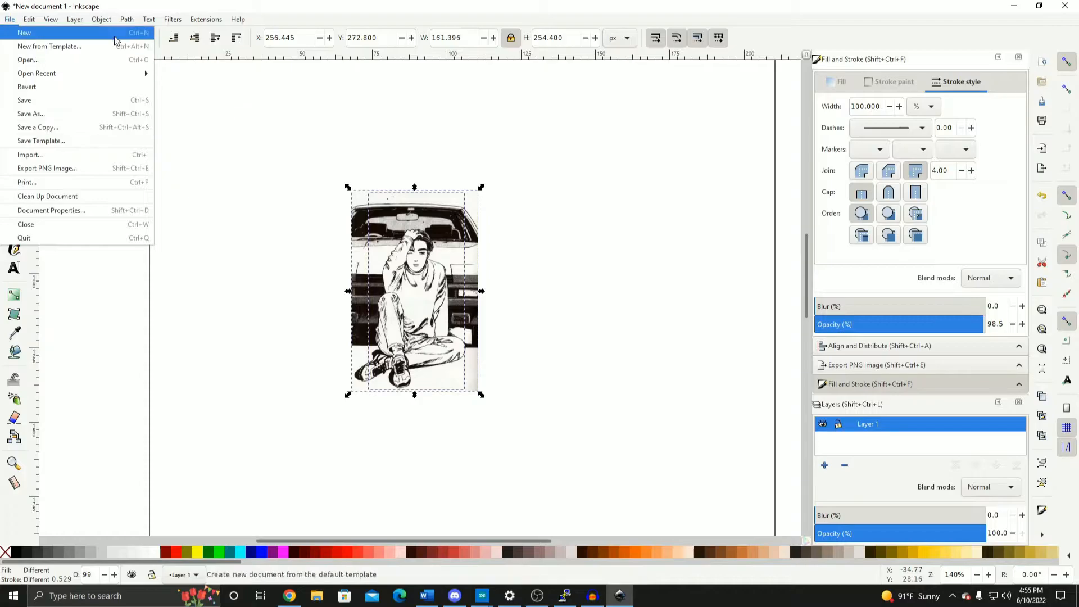
# Clip the picture to the 122 × 250 rectangle with Object > Clip > Set
pyautogui.click(101, 19)
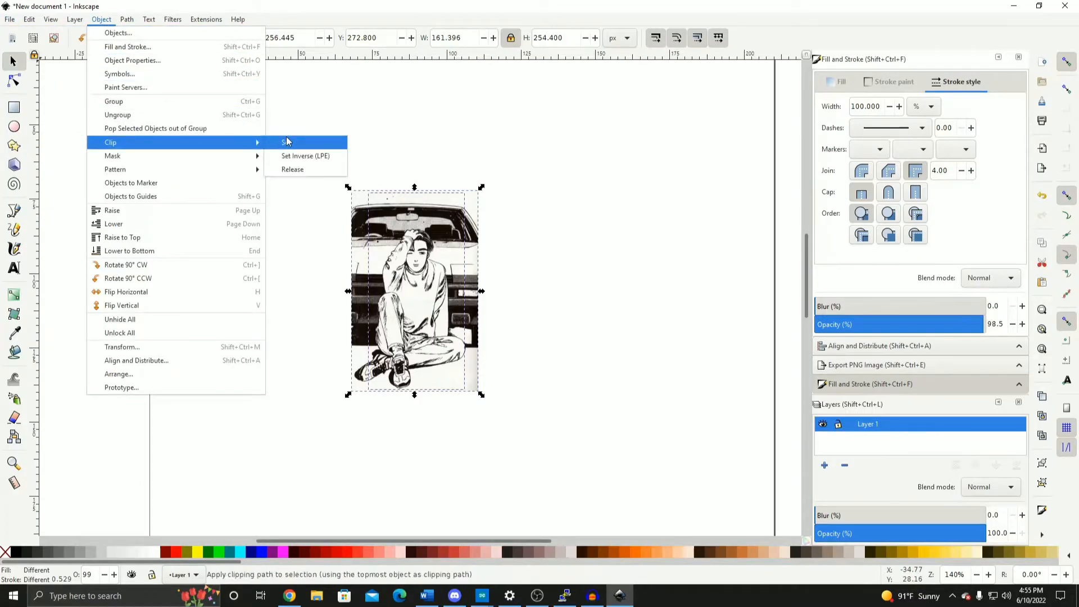
pyautogui.click(285, 141)
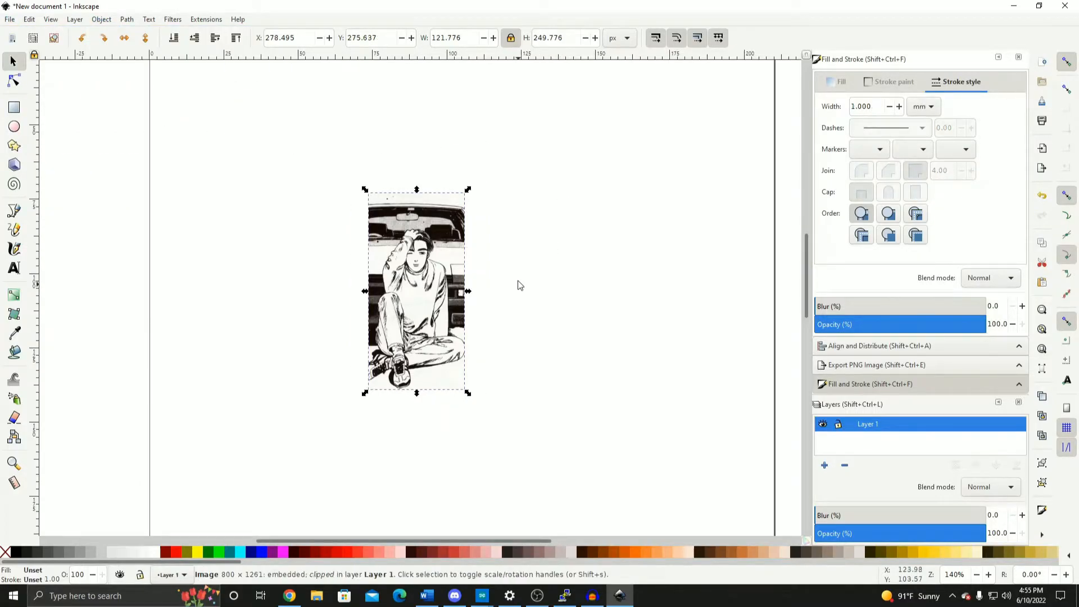
pyautogui.moveTo(448, 253)
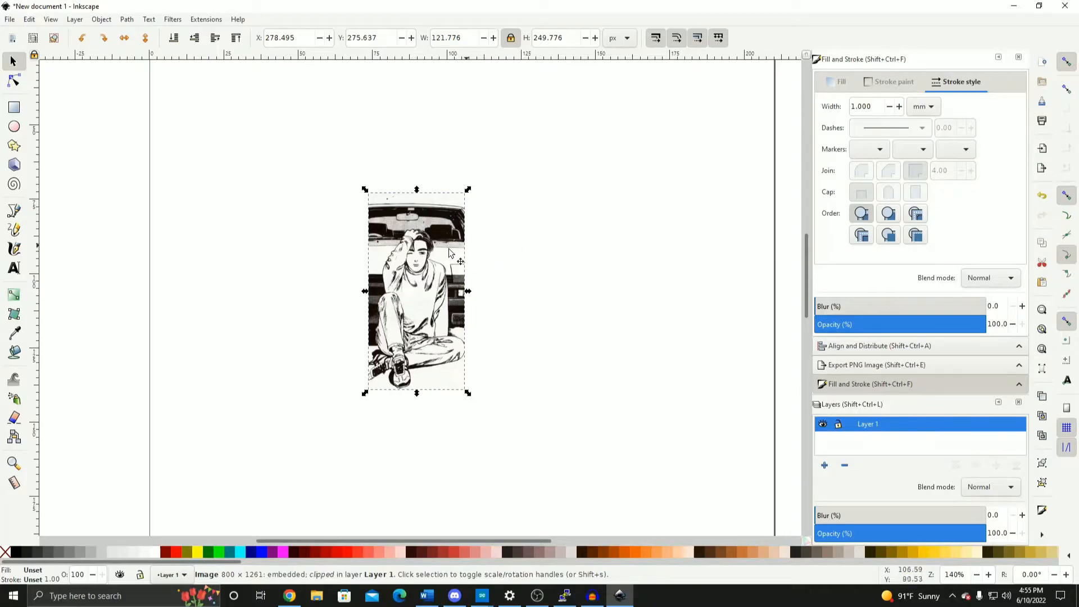
pyautogui.moveTo(9, 18)
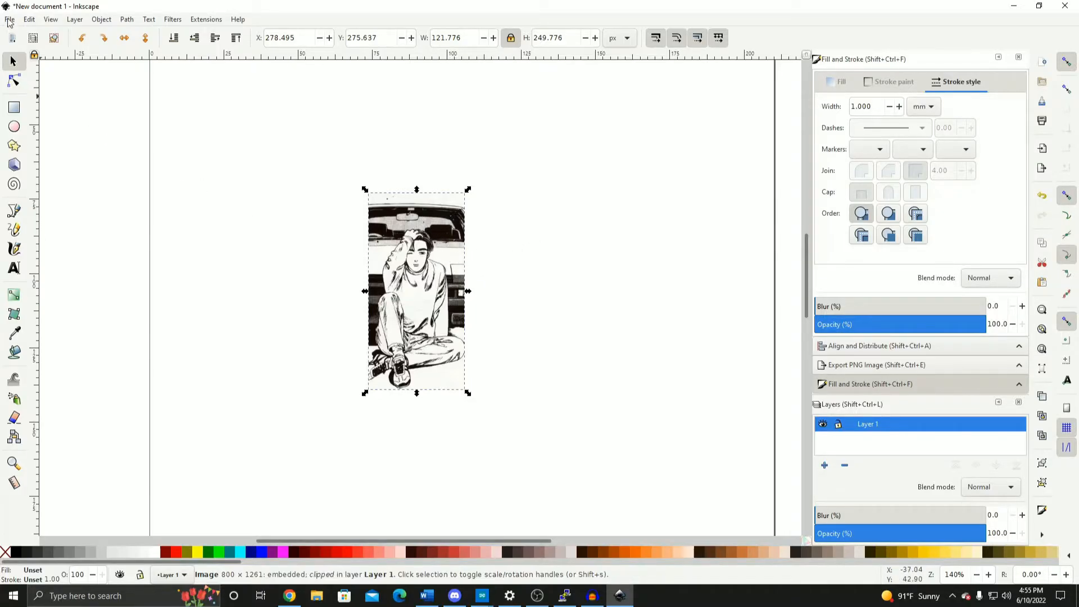
pyautogui.click(876, 364)
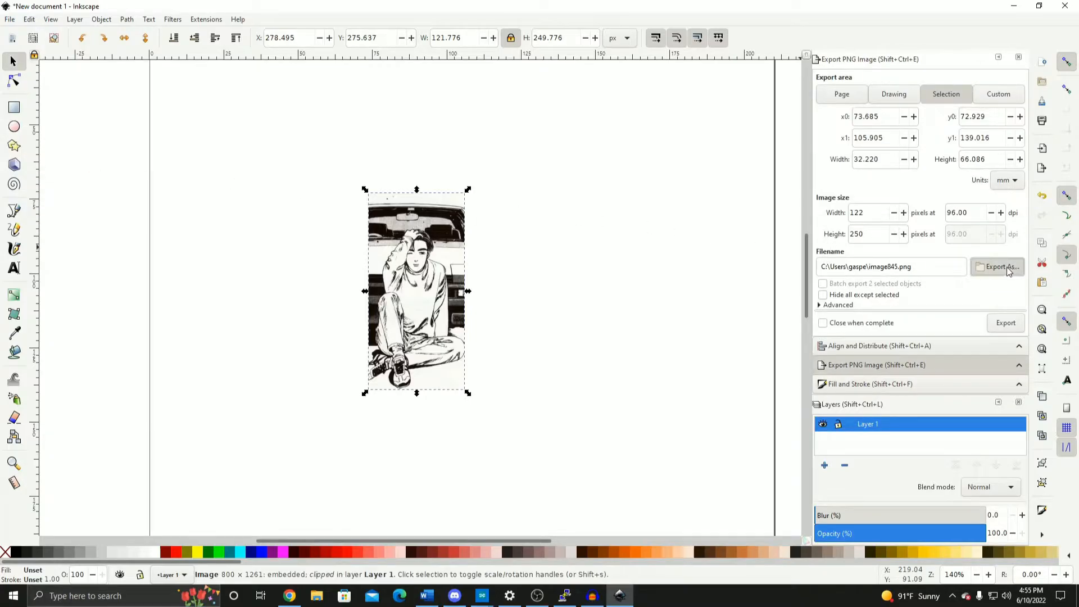
# Export the clipped picture as D:\epd_img_raw\takumi_clip.png
pyautogui.click(997, 267)
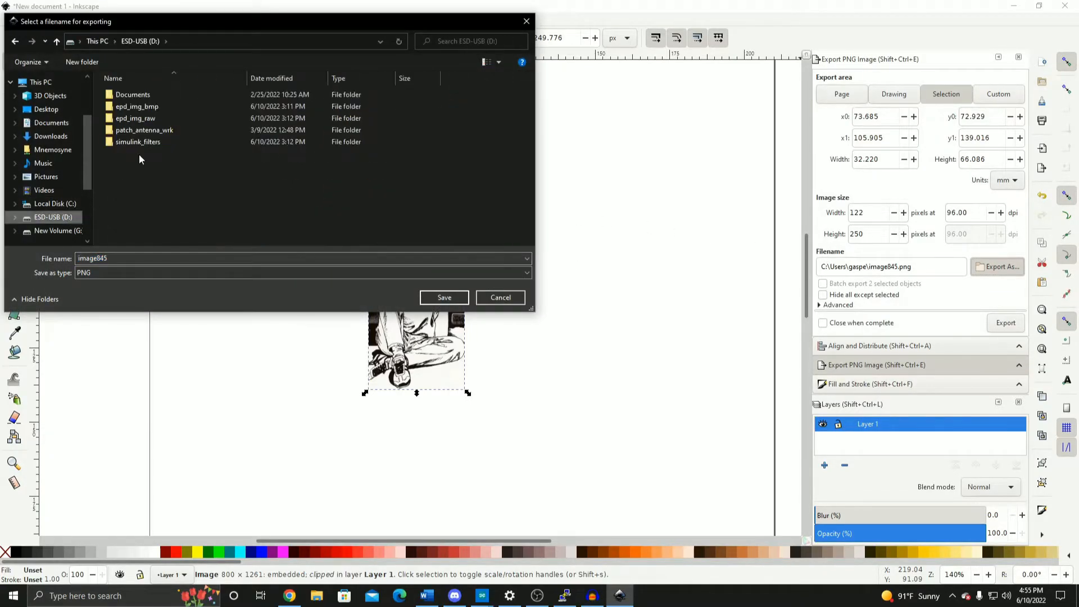
pyautogui.doubleClick(135, 118)
pyautogui.write('takumi_clip')
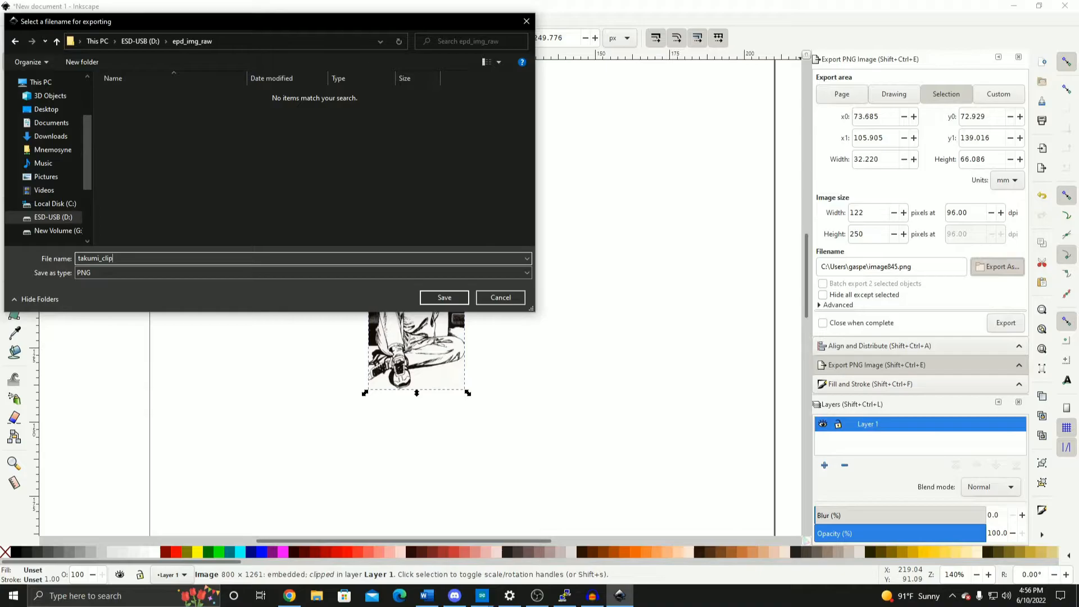
pyautogui.moveTo(444, 297)
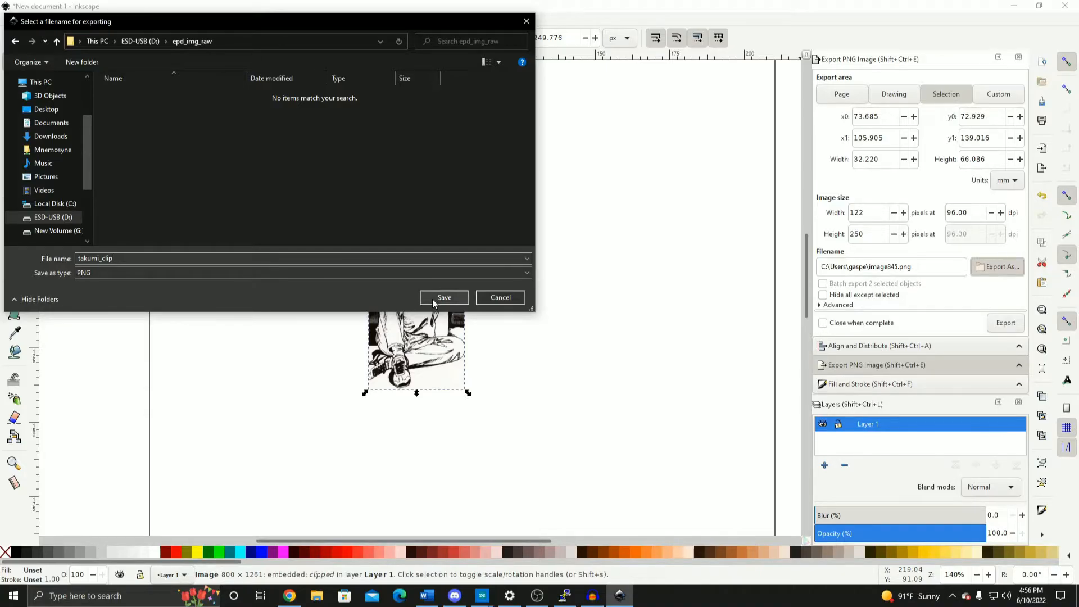
pyautogui.click(444, 297)
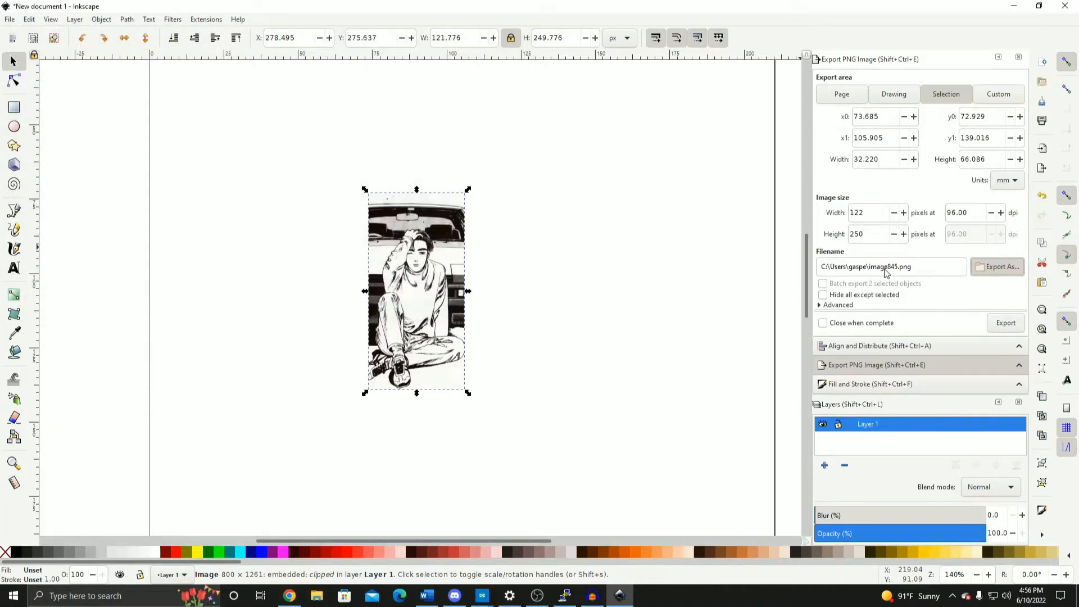
pyautogui.moveTo(912, 271)
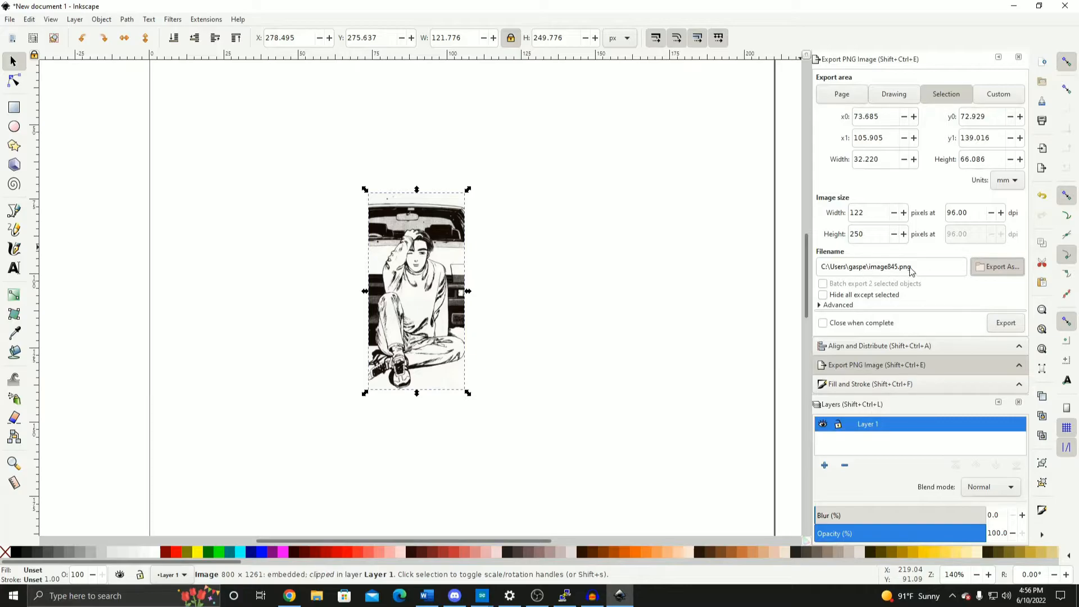
pyautogui.write('D:\\epd_img_raw\\takumi_clip.png')
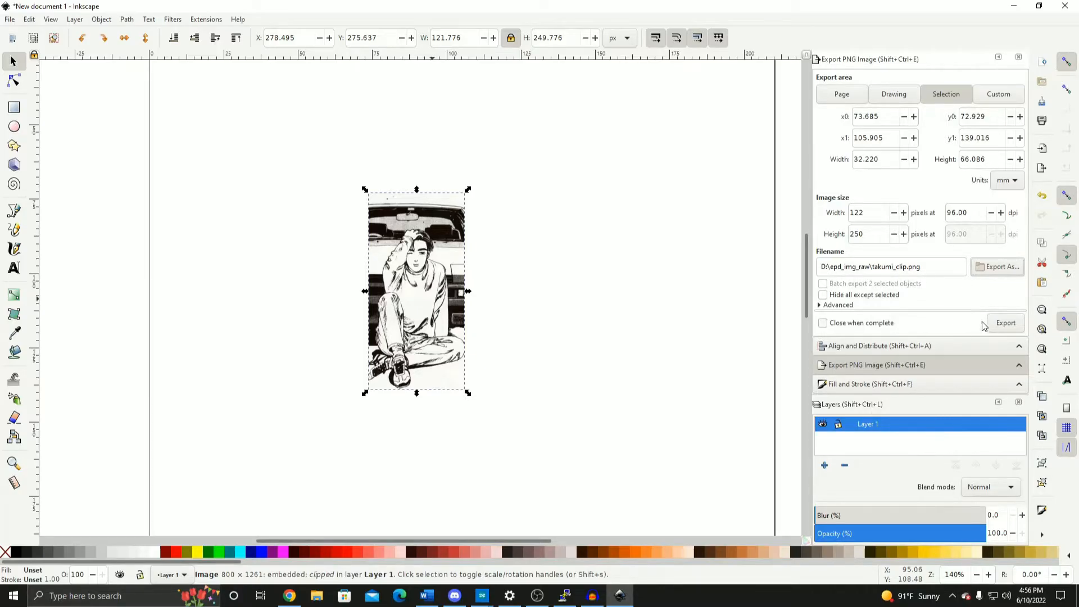
pyautogui.click(1006, 322)
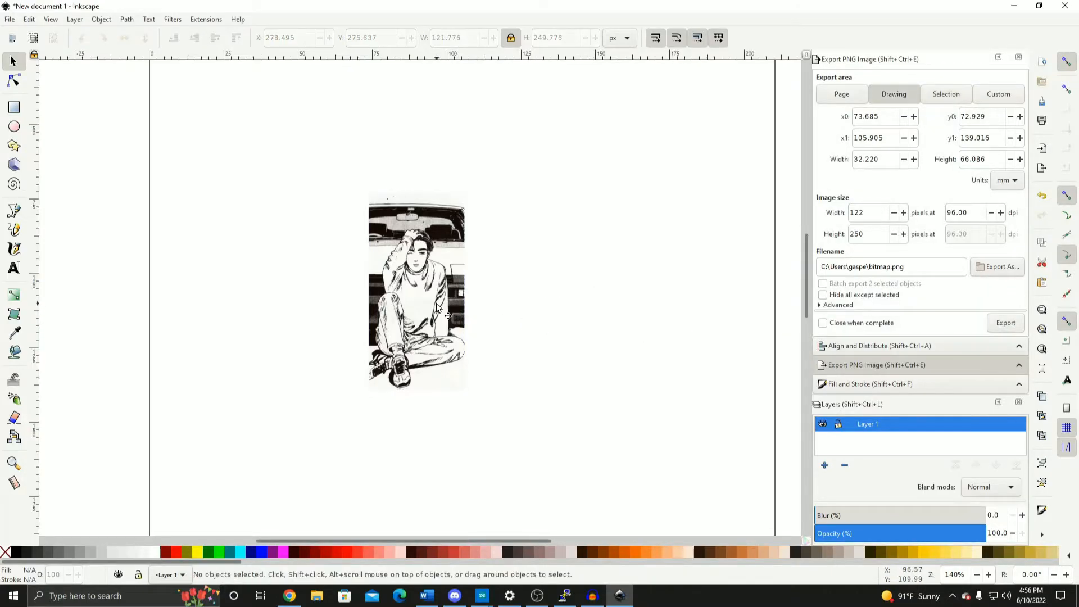
pyautogui.click(416, 296)
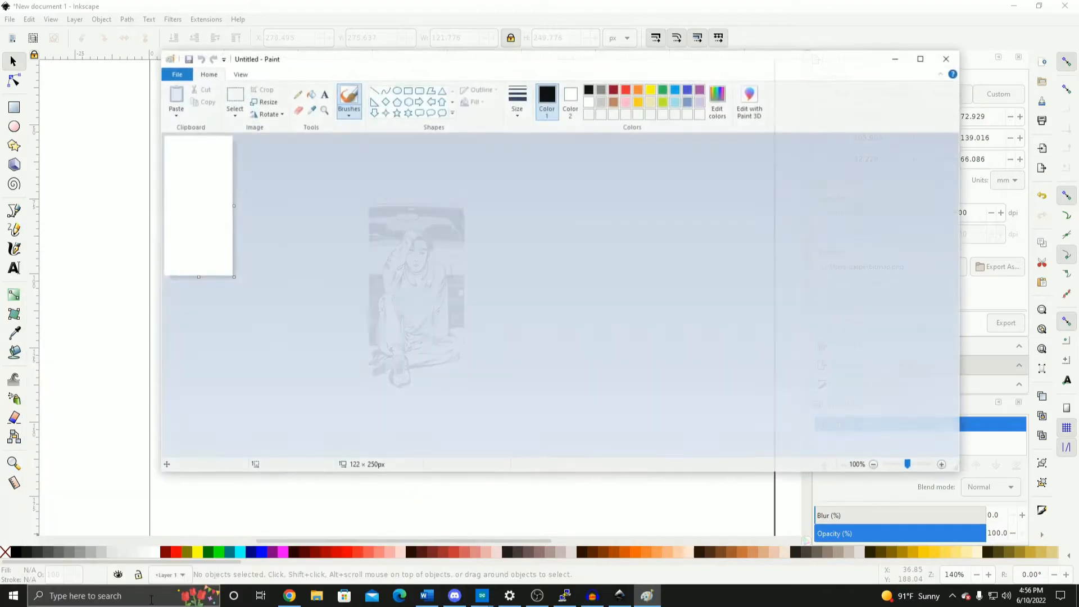
# Open takumi_clip.png in Paint
pyautogui.click(178, 73)
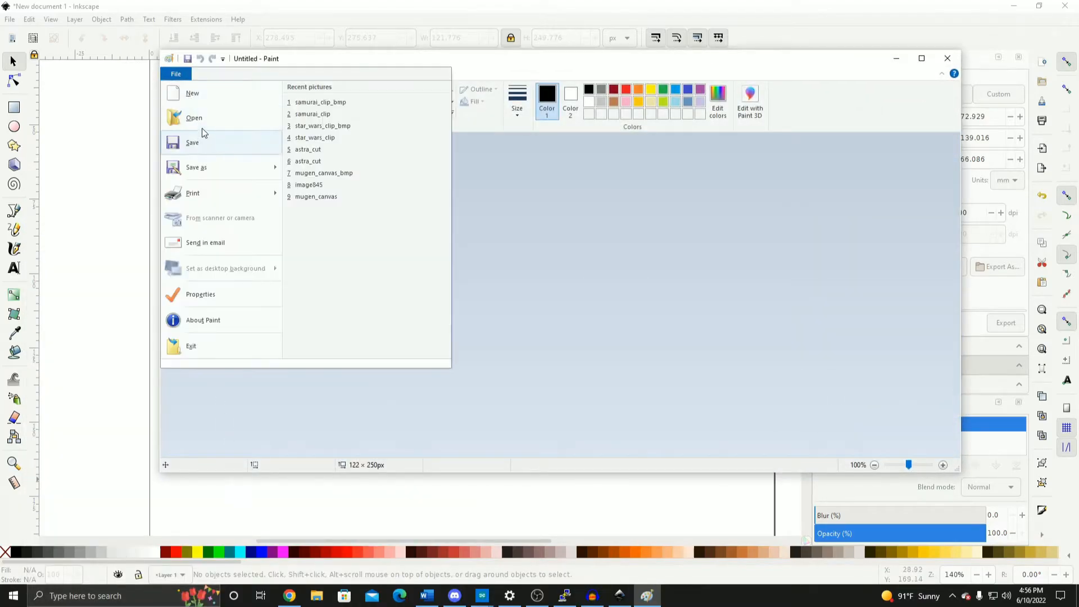
pyautogui.click(194, 117)
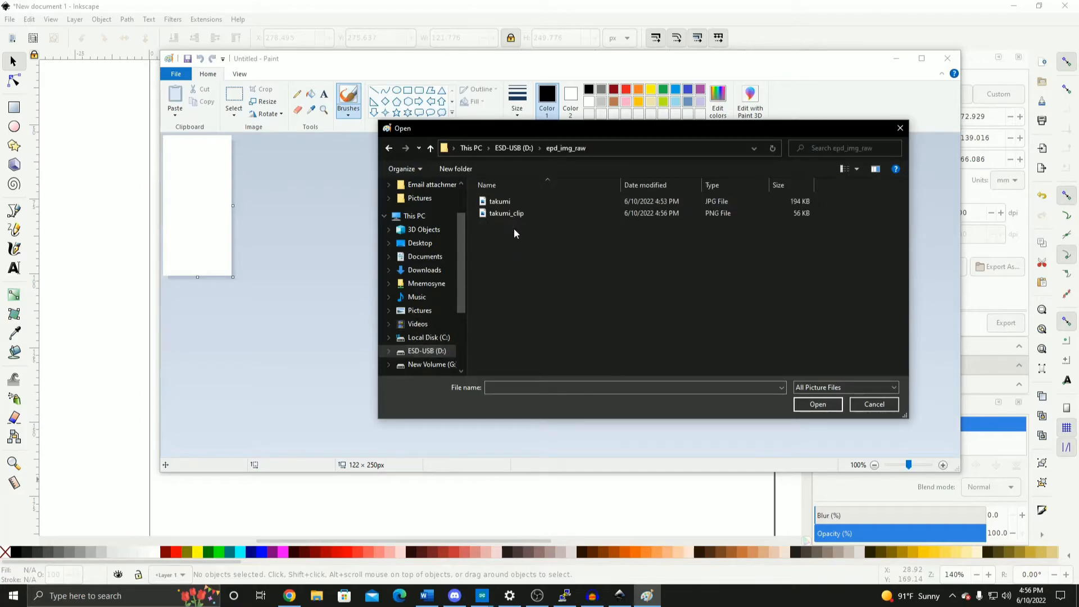
pyautogui.doubleClick(507, 213)
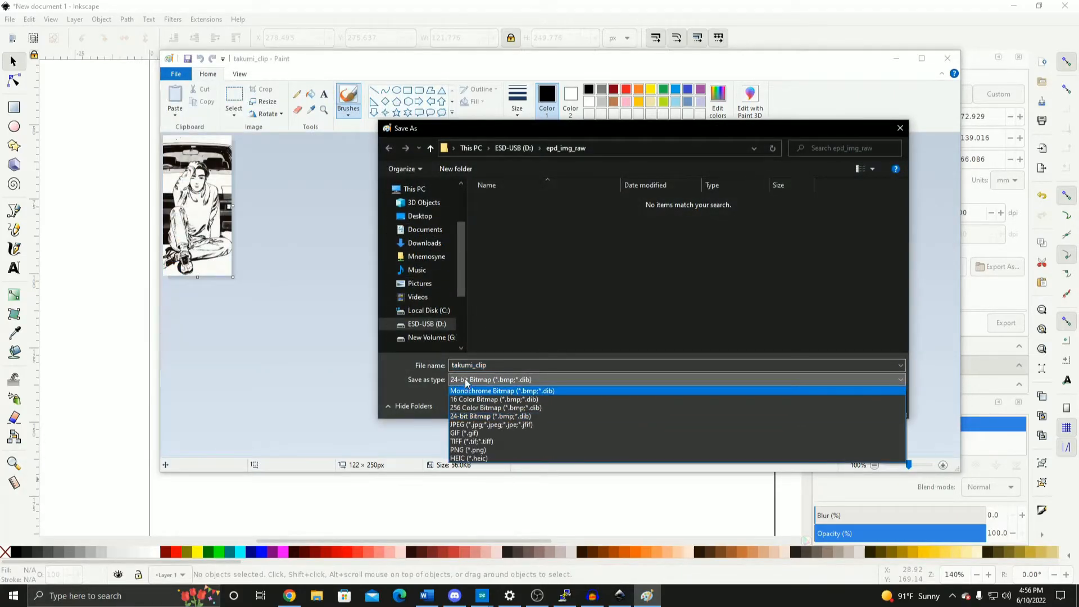
pyautogui.moveTo(477, 408)
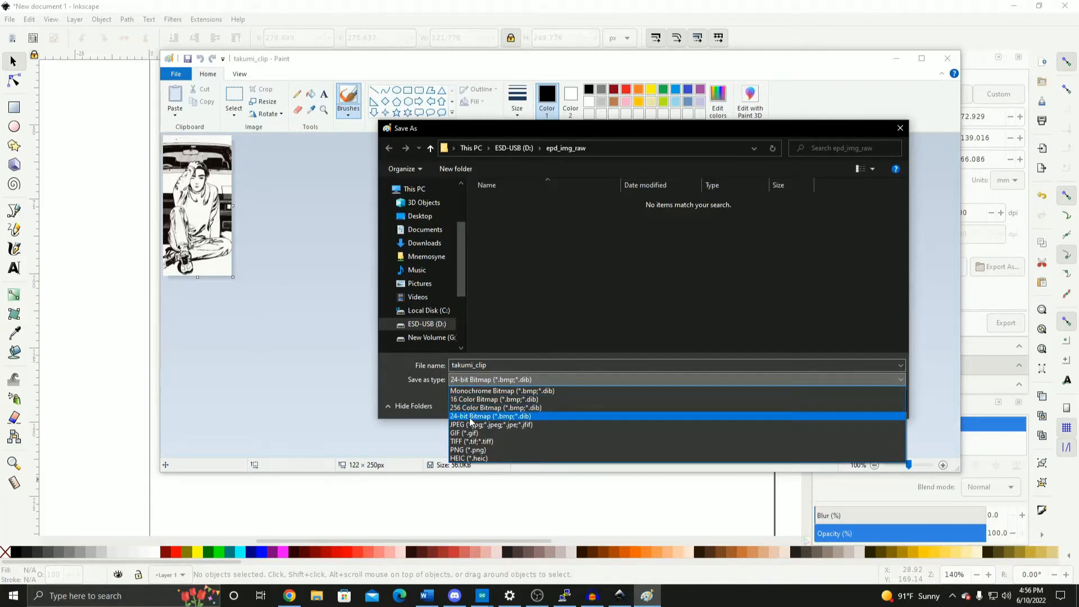
# Save the picture as a 24-bit bitmap named takumi_clip_bmp
pyautogui.click(490, 416)
pyautogui.write('_')
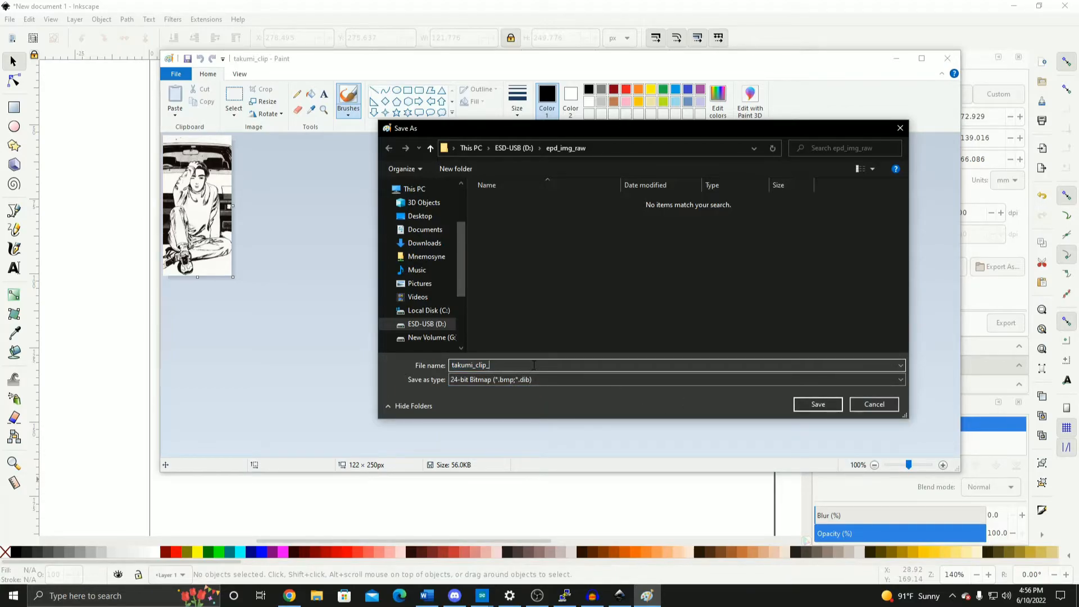
pyautogui.write('bmp')
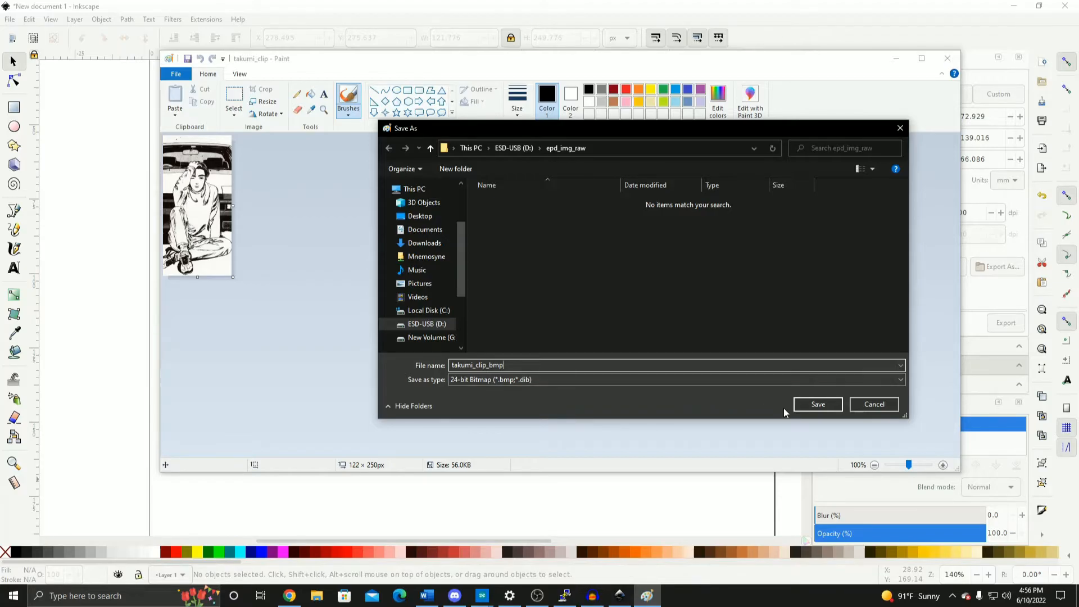
pyautogui.click(818, 405)
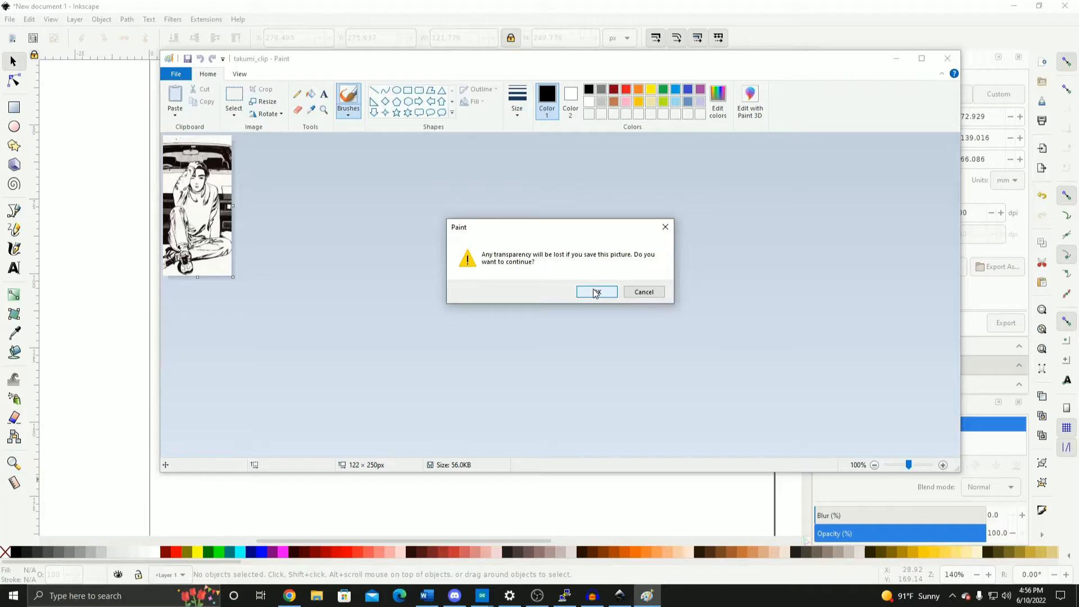
pyautogui.click(596, 292)
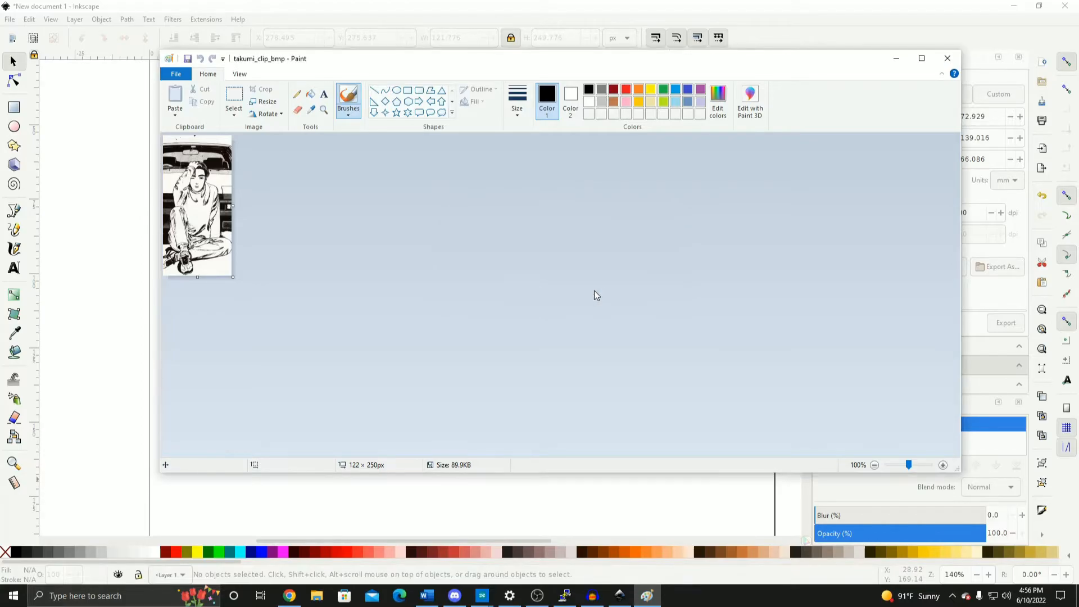
pyautogui.moveTo(805, 200)
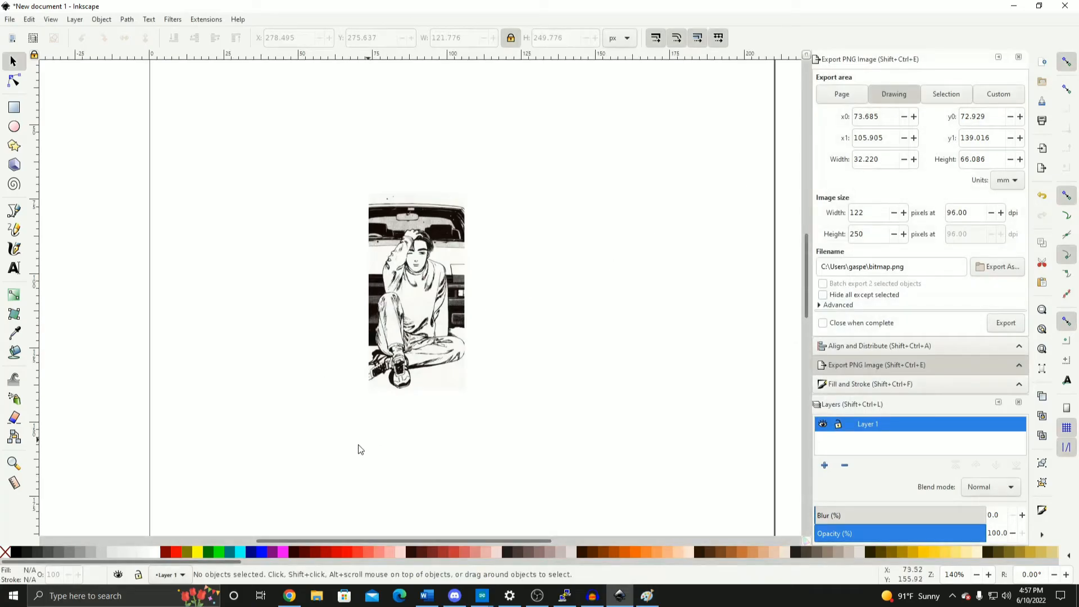
# Launch File Explorer and open Downloads > image2LCD > image2LCD
pyautogui.click(37, 595)
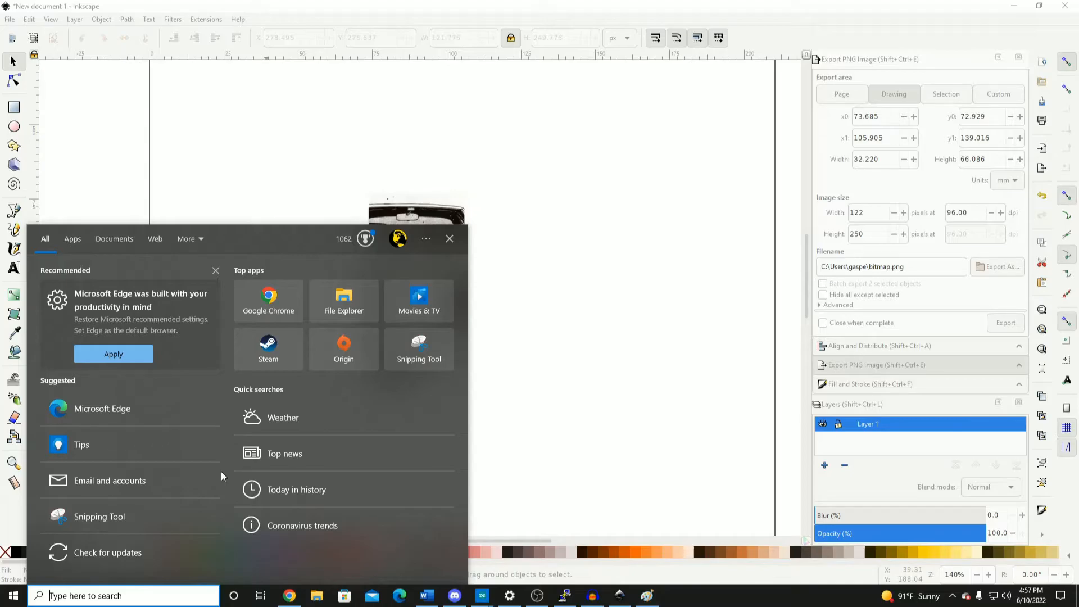
pyautogui.moveTo(317, 596)
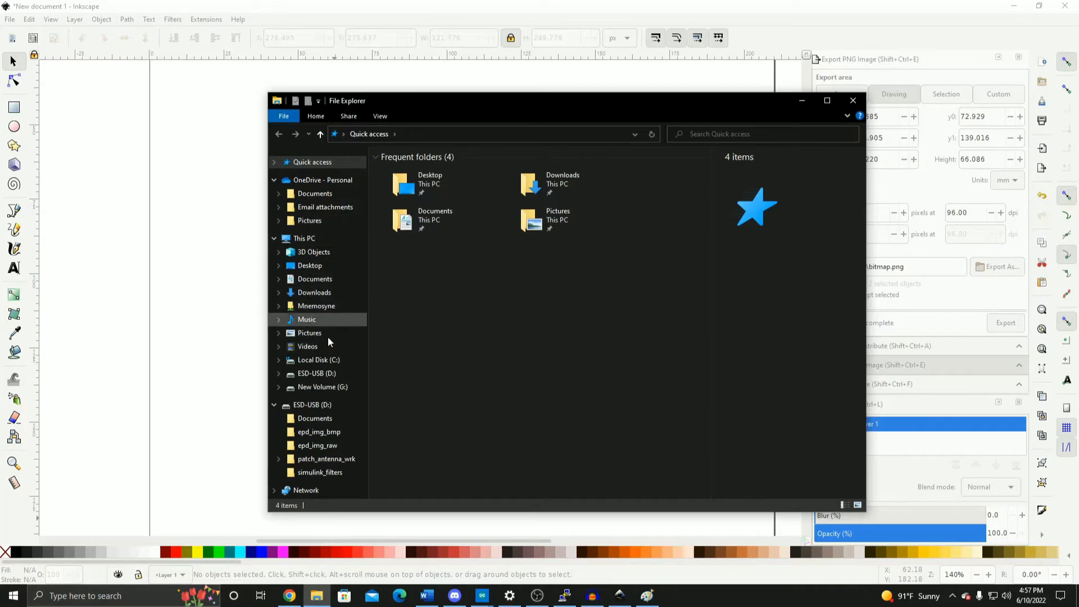
pyautogui.click(315, 293)
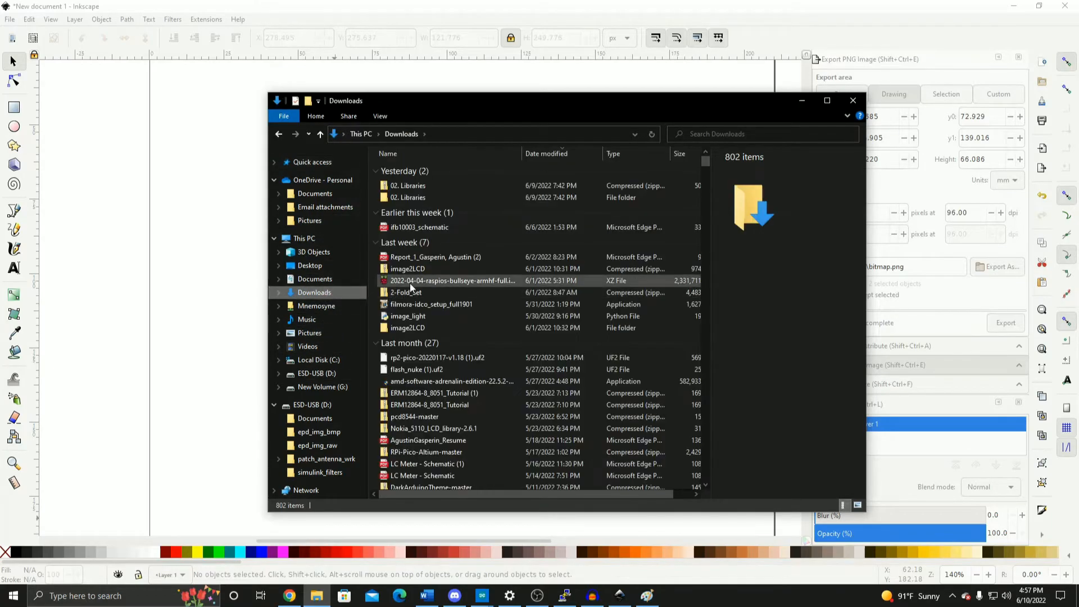
pyautogui.doubleClick(407, 328)
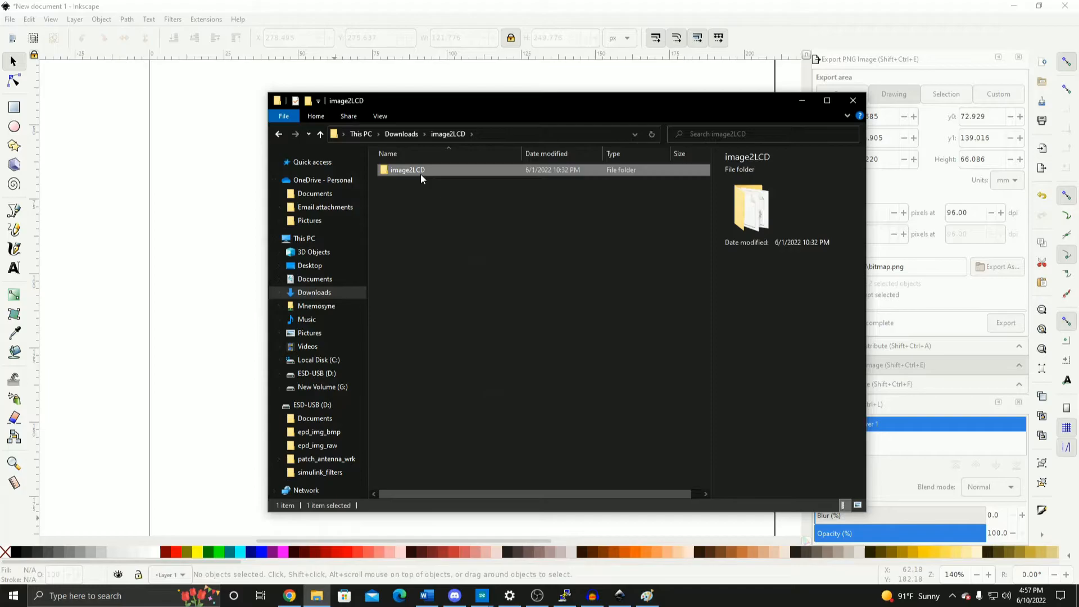
pyautogui.doubleClick(408, 170)
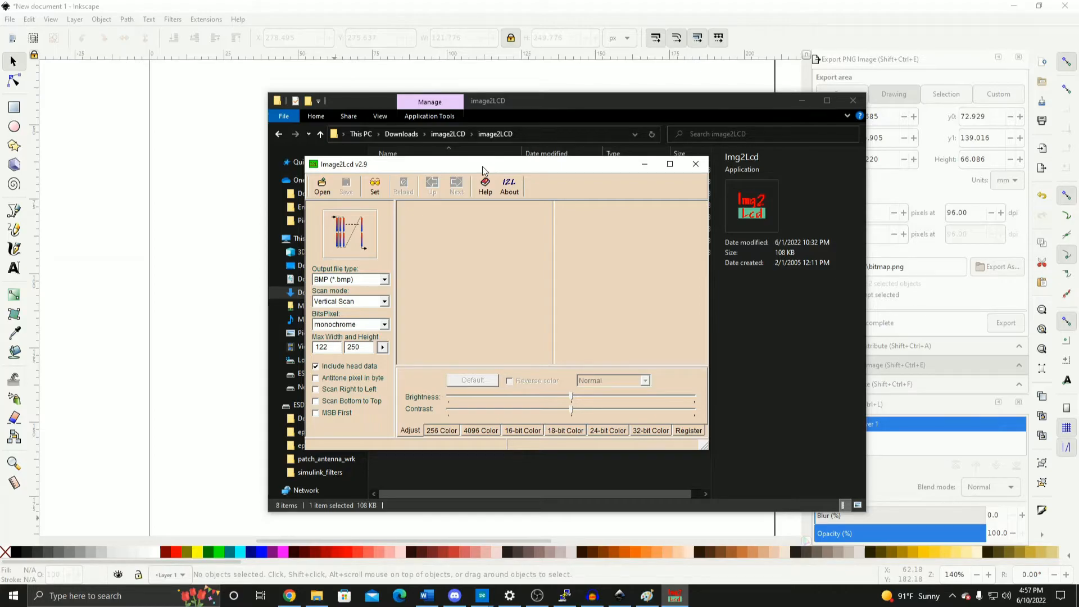
pyautogui.moveTo(322, 186)
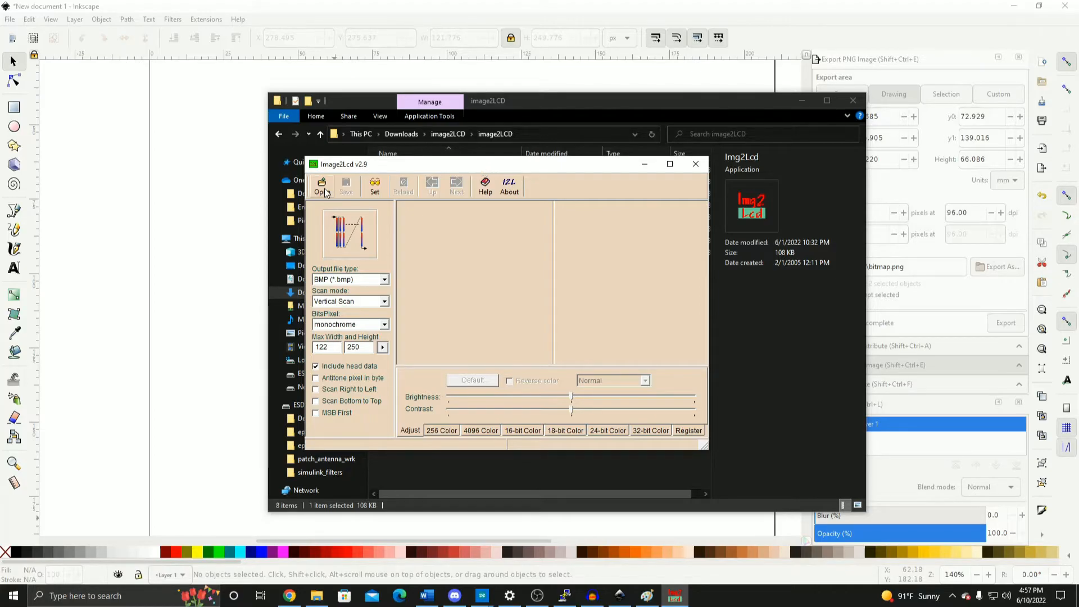
# Load takumi_clip_bmp.bmp from ESD-USB (D:) > epd_img_raw into Image2Lcd
pyautogui.click(322, 186)
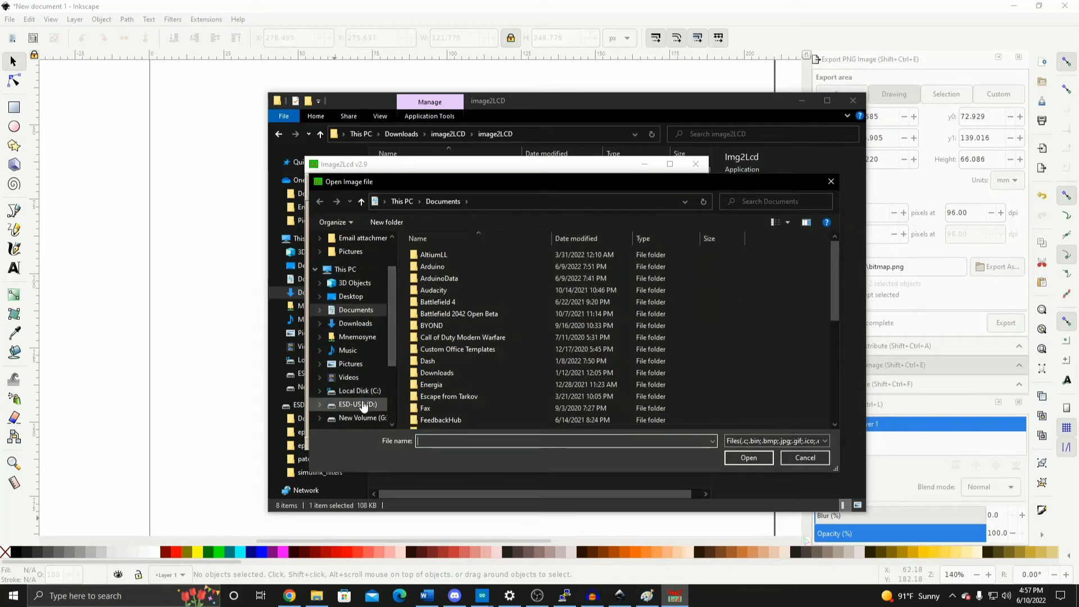
pyautogui.click(358, 404)
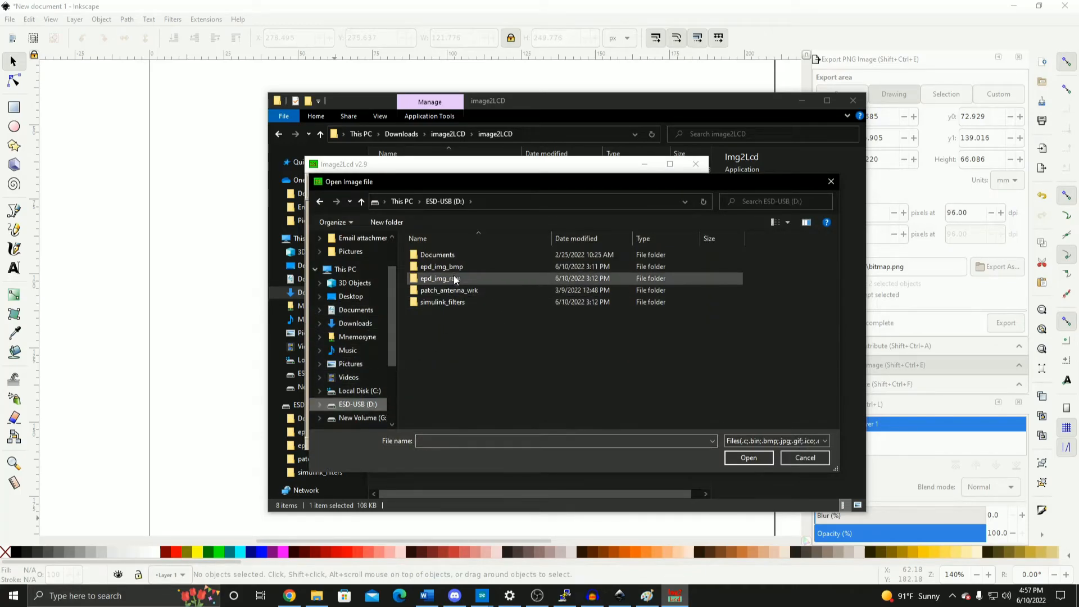
pyautogui.doubleClick(438, 279)
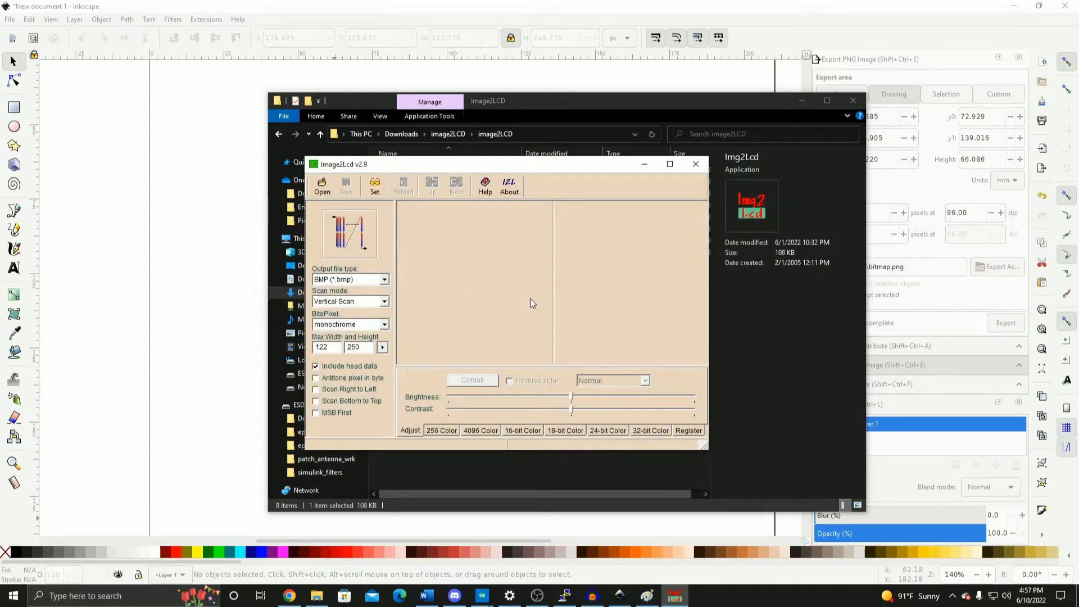
pyautogui.click(321, 187)
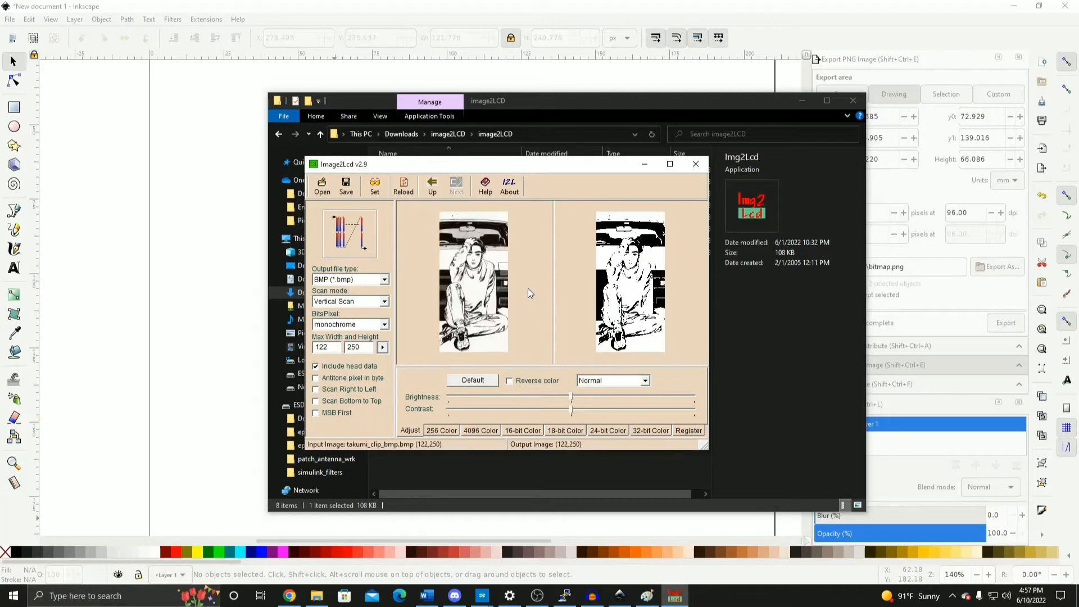
pyautogui.moveTo(573, 402)
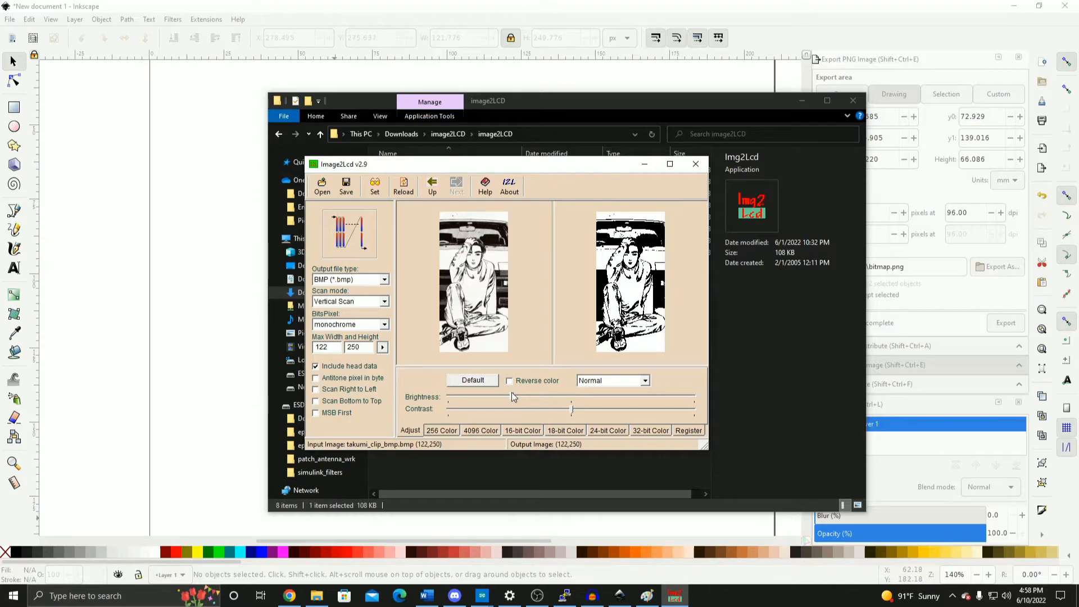
pyautogui.moveTo(679, 399)
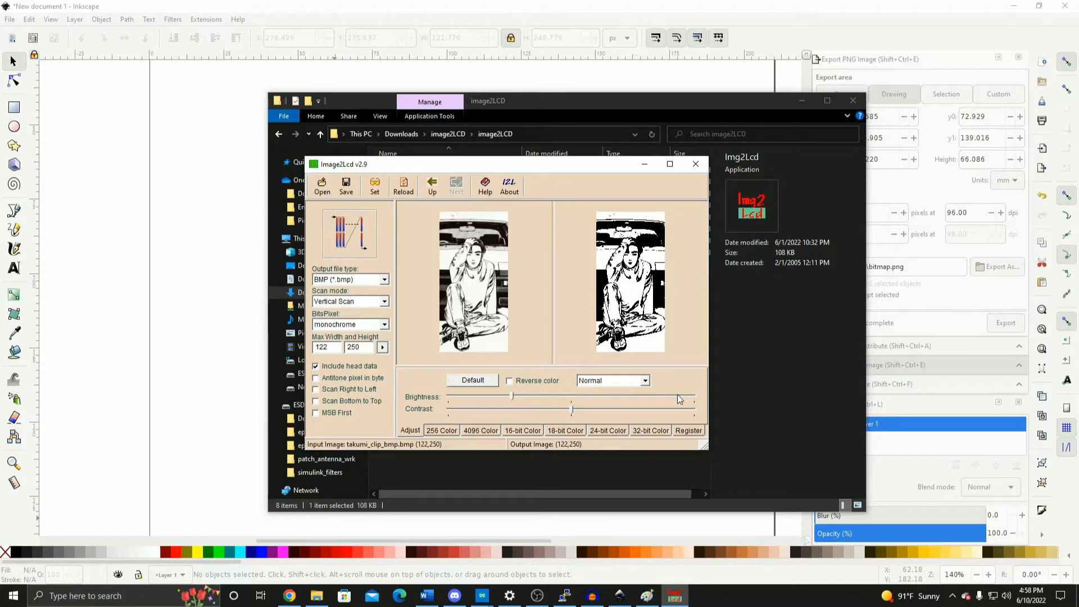
pyautogui.moveTo(408, 255)
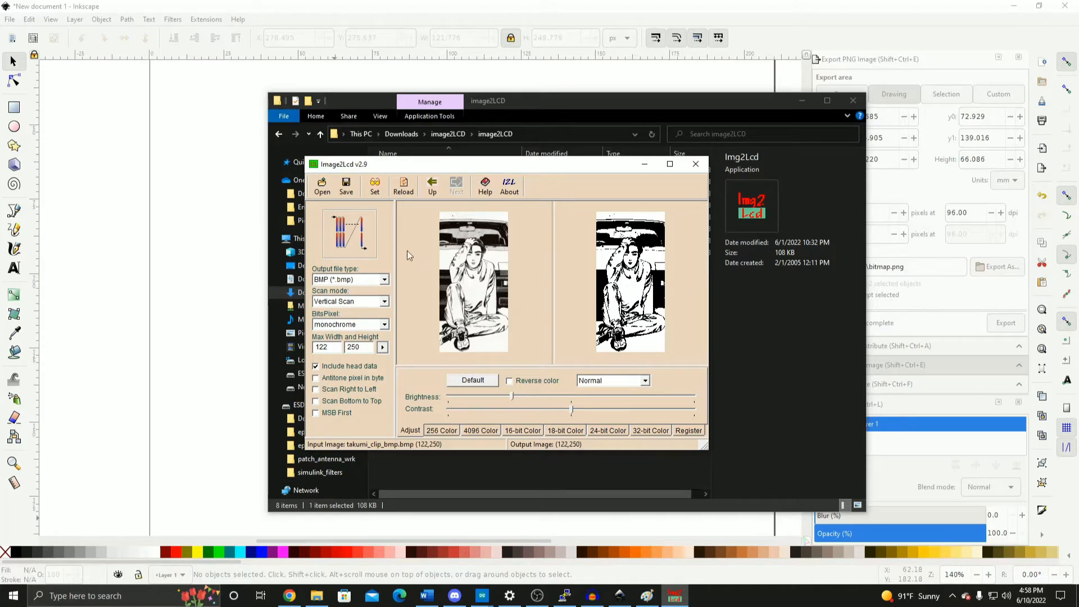
# Save the monochrome output as 'takumi' in the epd_img_bmp folder
pyautogui.click(346, 185)
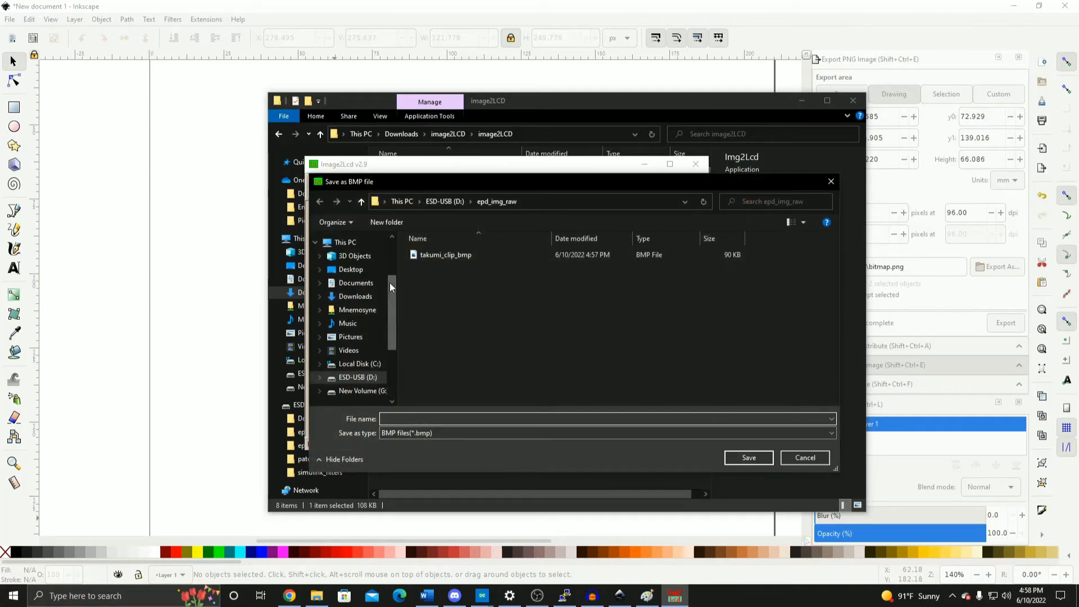
pyautogui.click(361, 201)
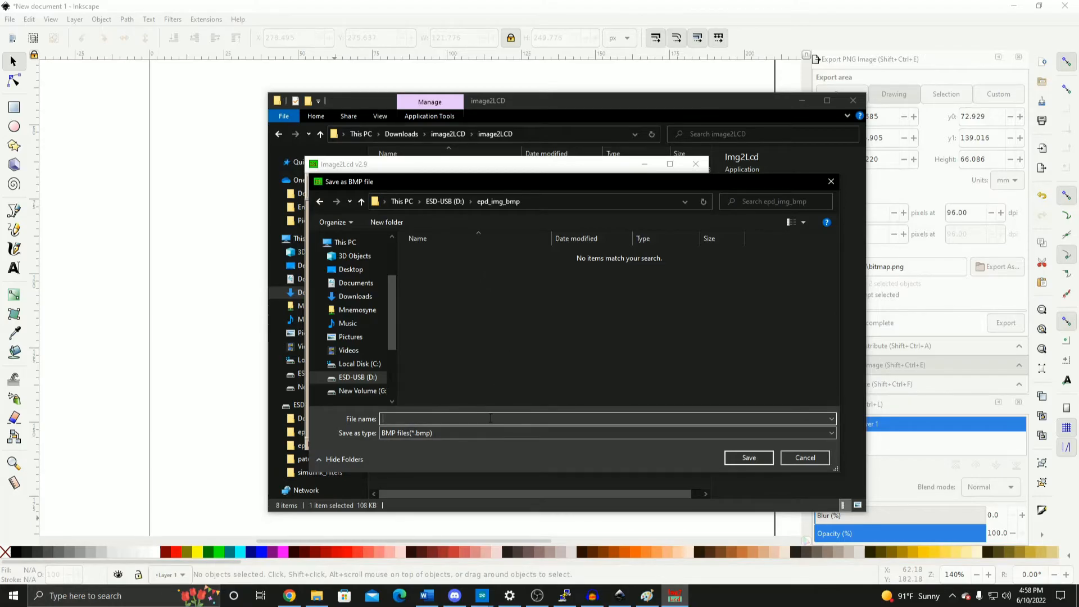
pyautogui.write('takumi')
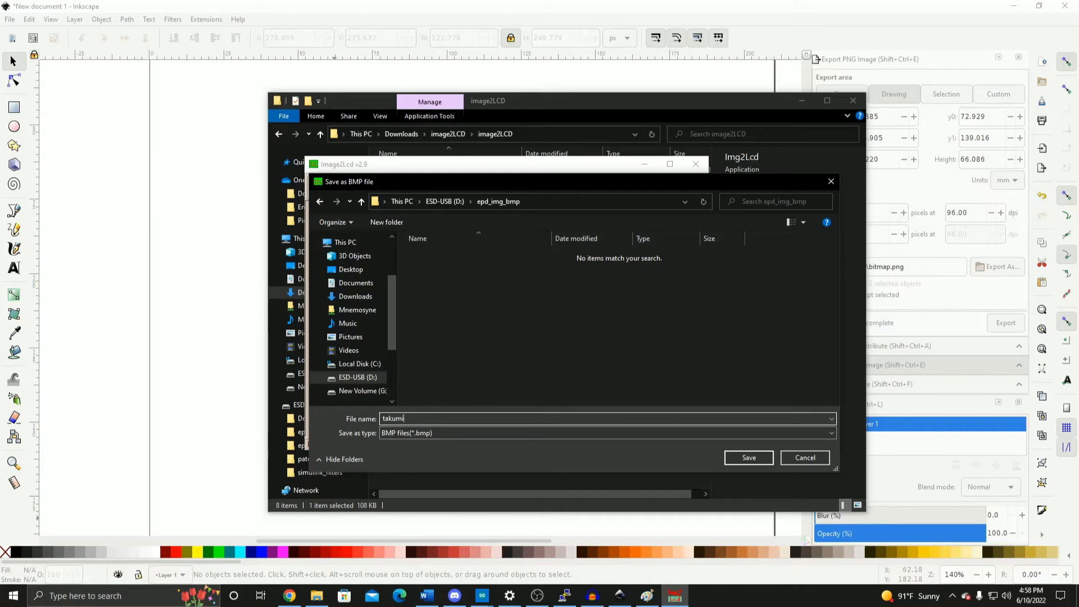
pyautogui.click(748, 457)
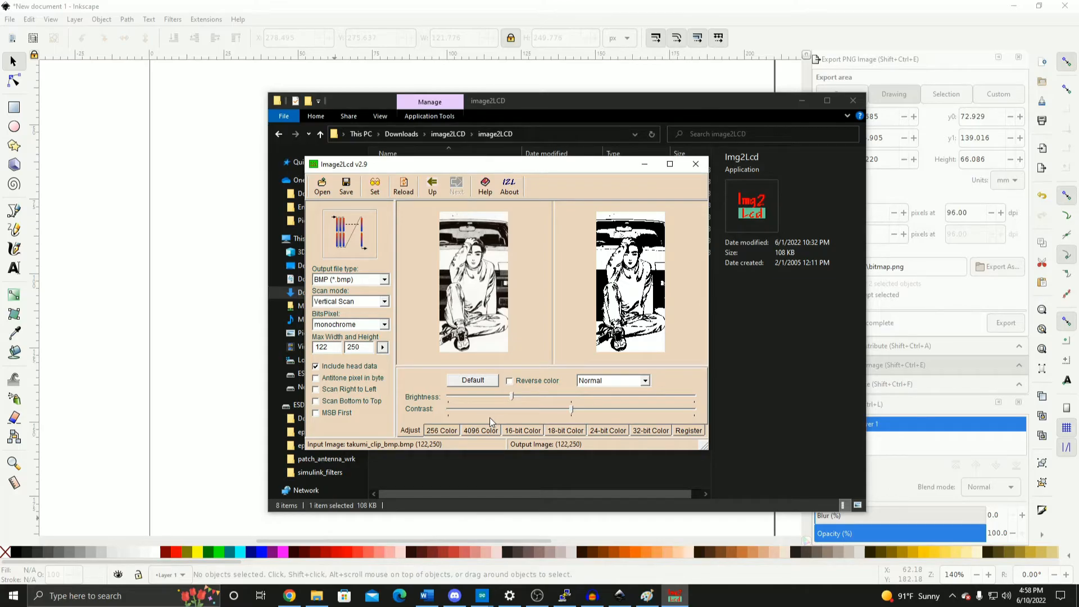
pyautogui.moveTo(73, 254)
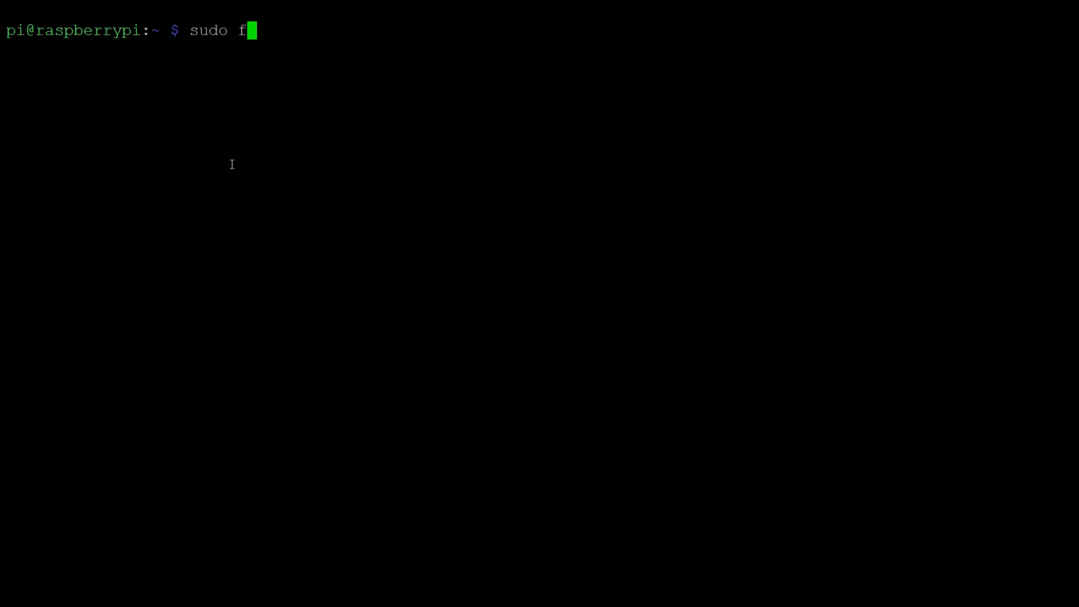
# Run 'sudo fdisk -l' to find the 58.59 GiB flash disk at /dev/sda
pyautogui.write('disk -l')
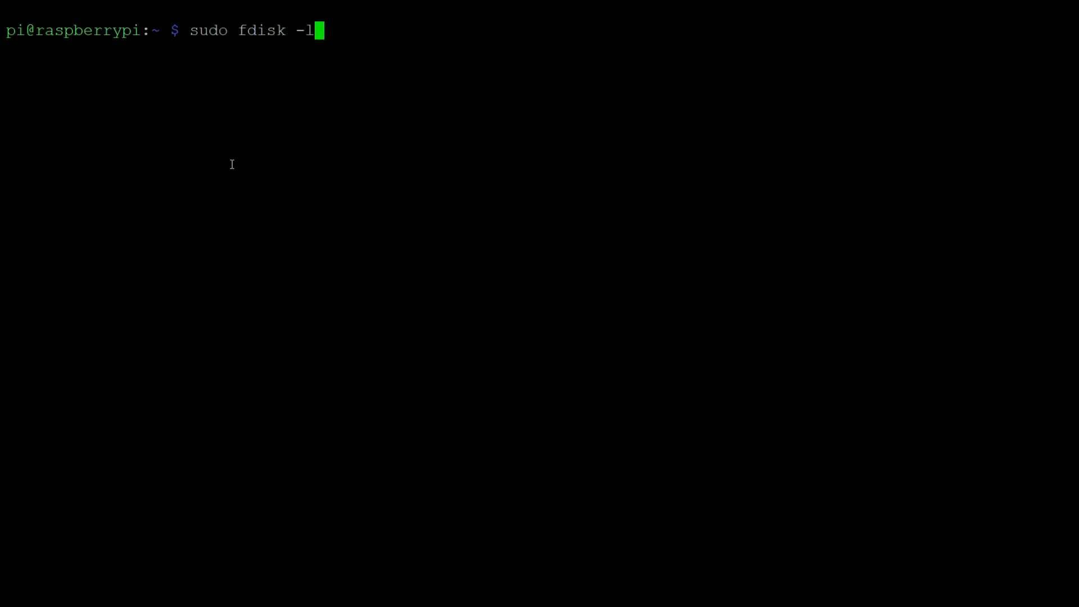
pyautogui.press('Return')
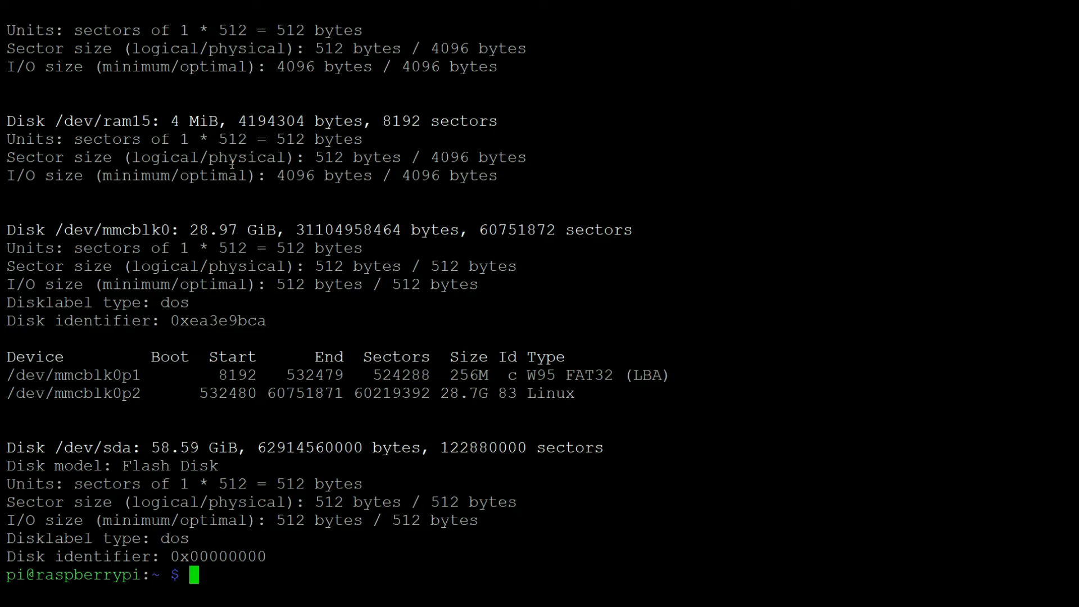
pyautogui.write('sudo mount /de')
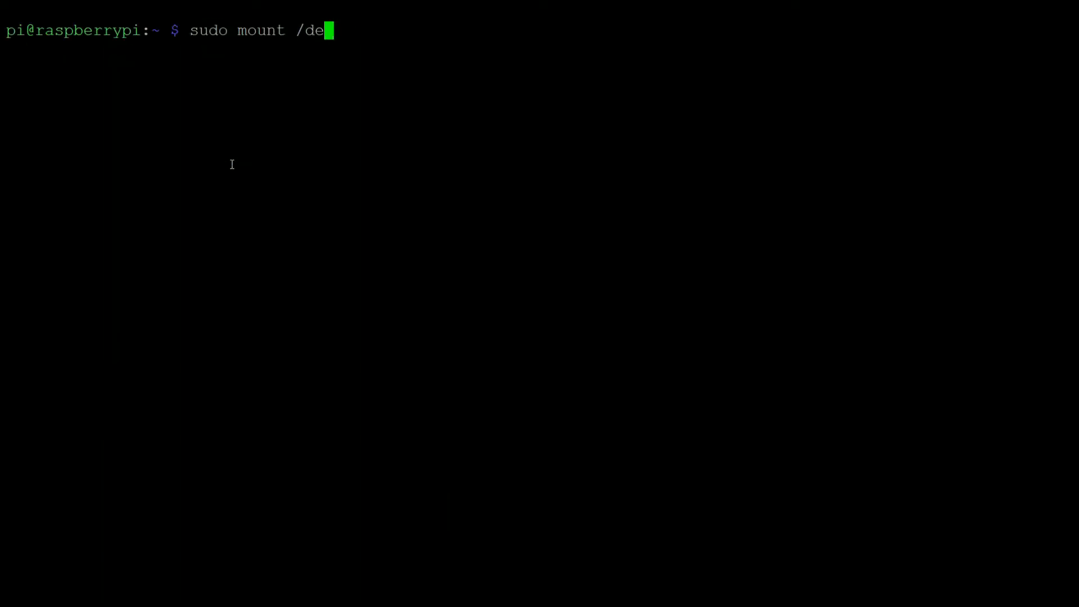
# Mount /dev/sda at /mnt/usb, then enter and list /mnt/usb/epd_bmp/, showing takumi.bmp
pyautogui.write('v/sda')
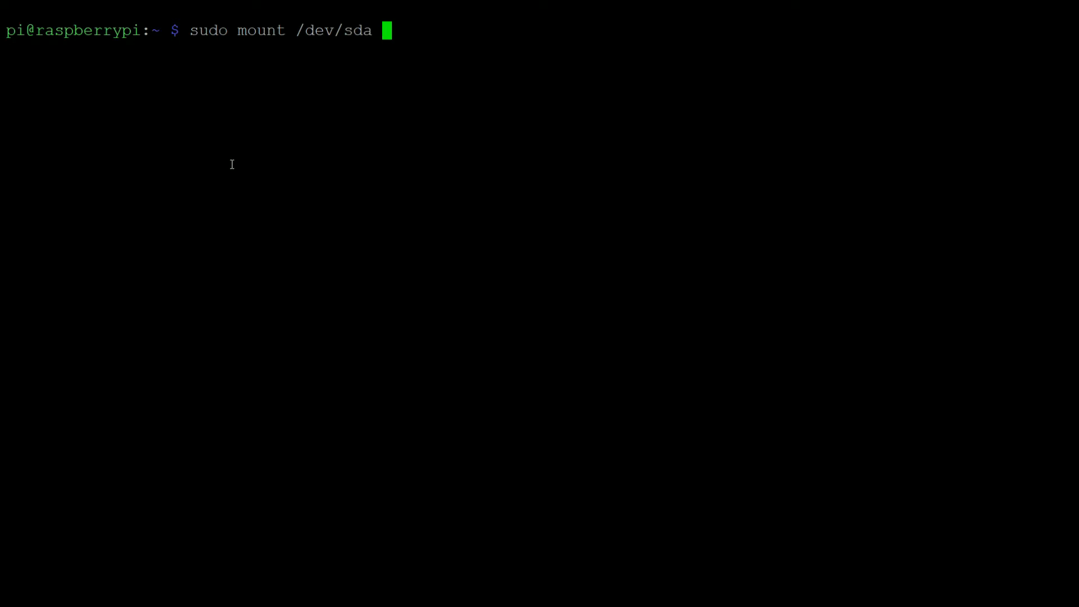
pyautogui.write('/mnt/usb')
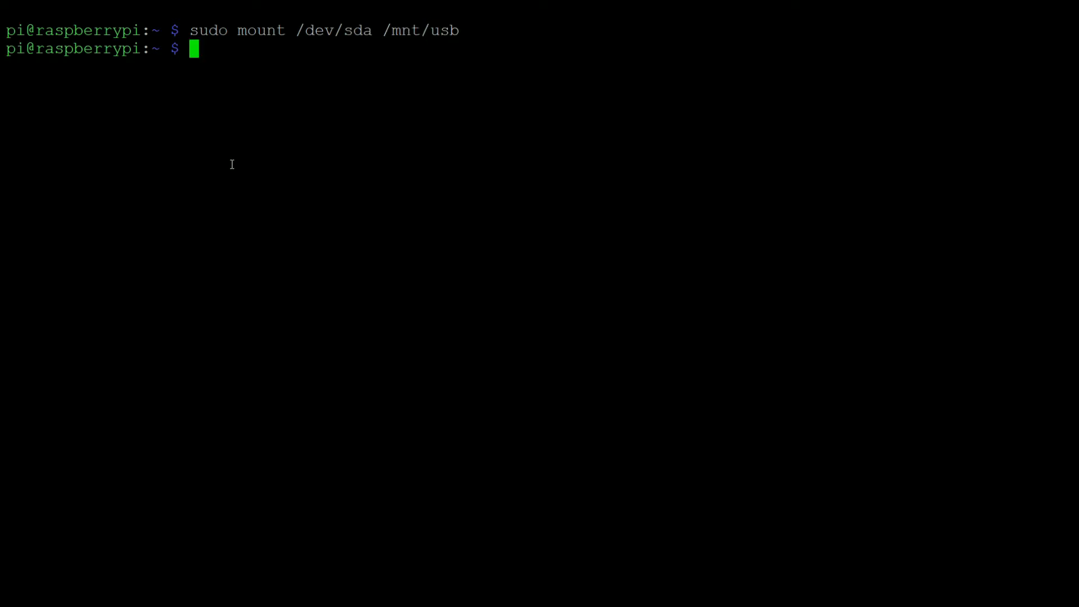
pyautogui.write('cd')
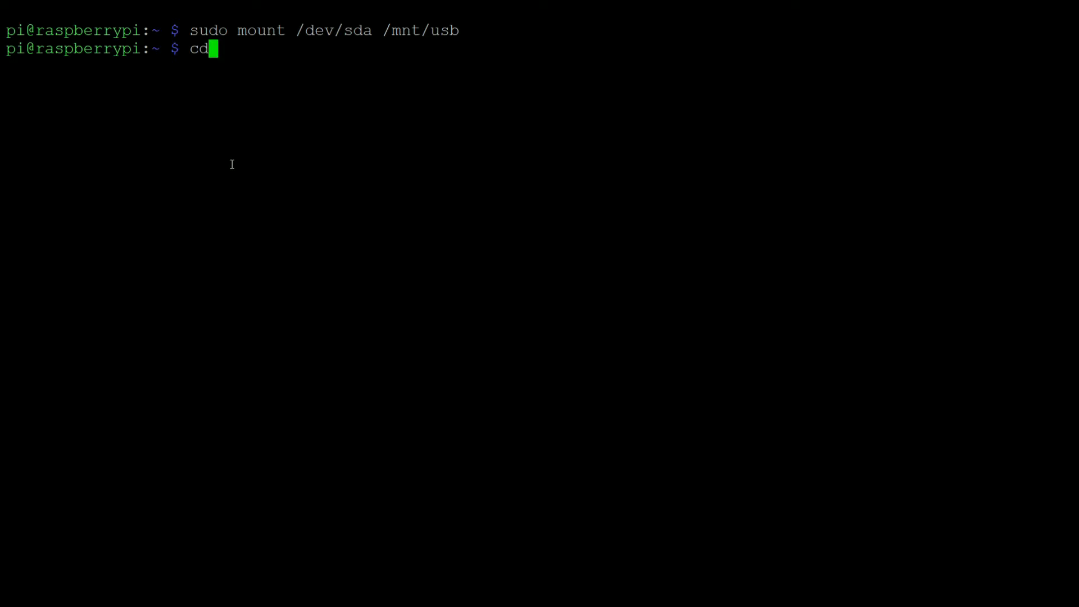
pyautogui.write('/mnt')
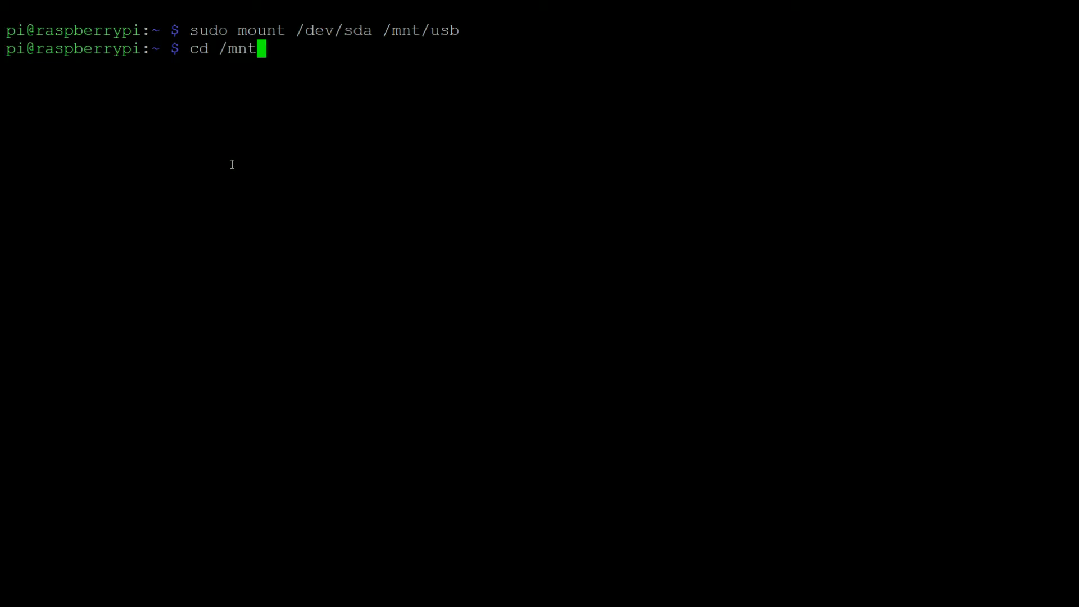
pyautogui.write('/usb')
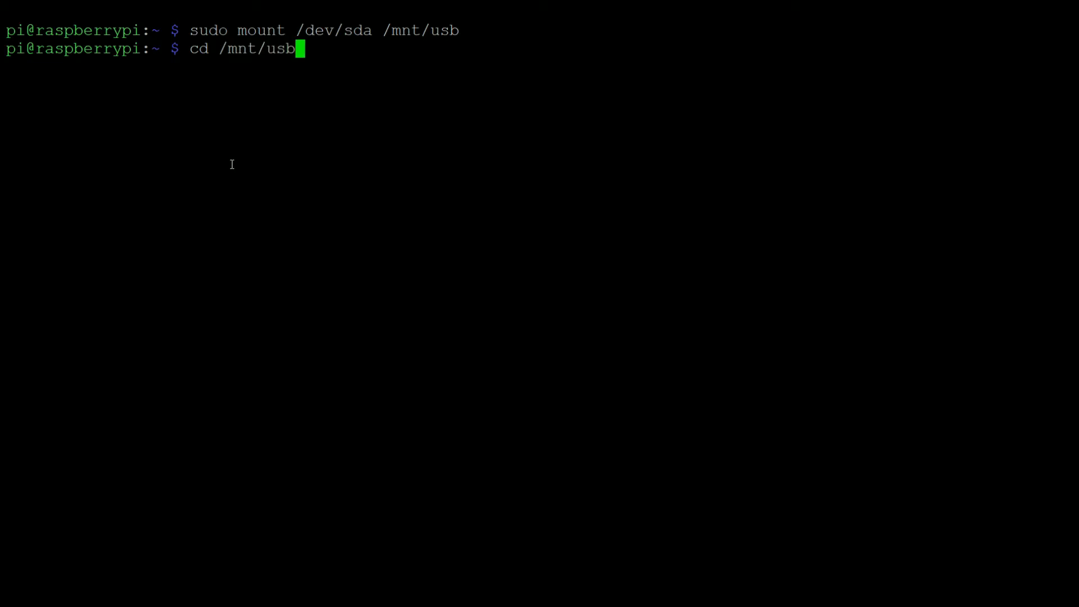
pyautogui.write('/')
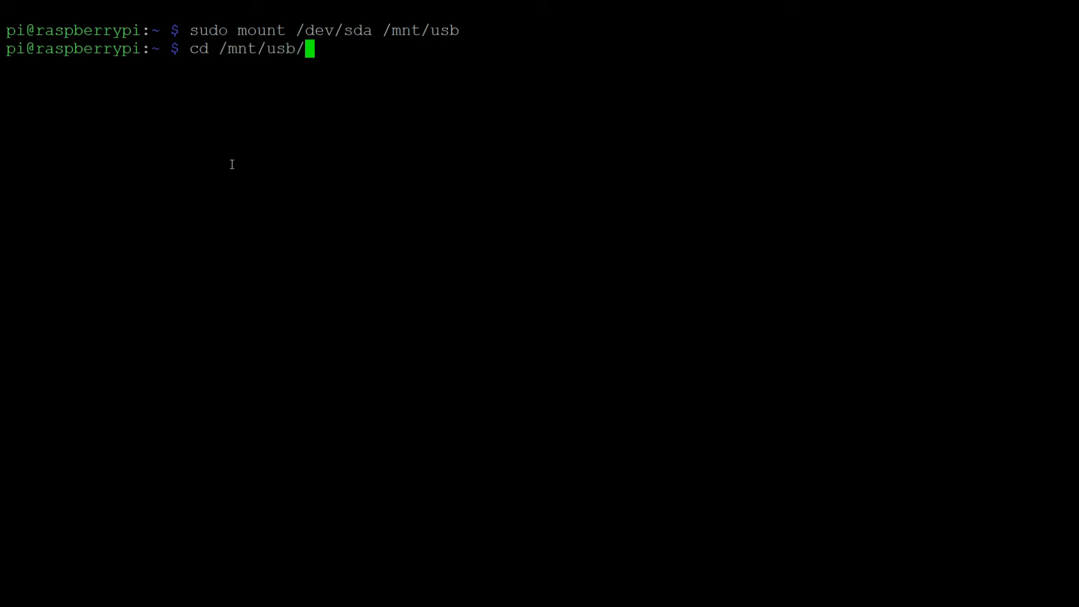
pyautogui.write('epd_bmp/')
pyautogui.write('ls')
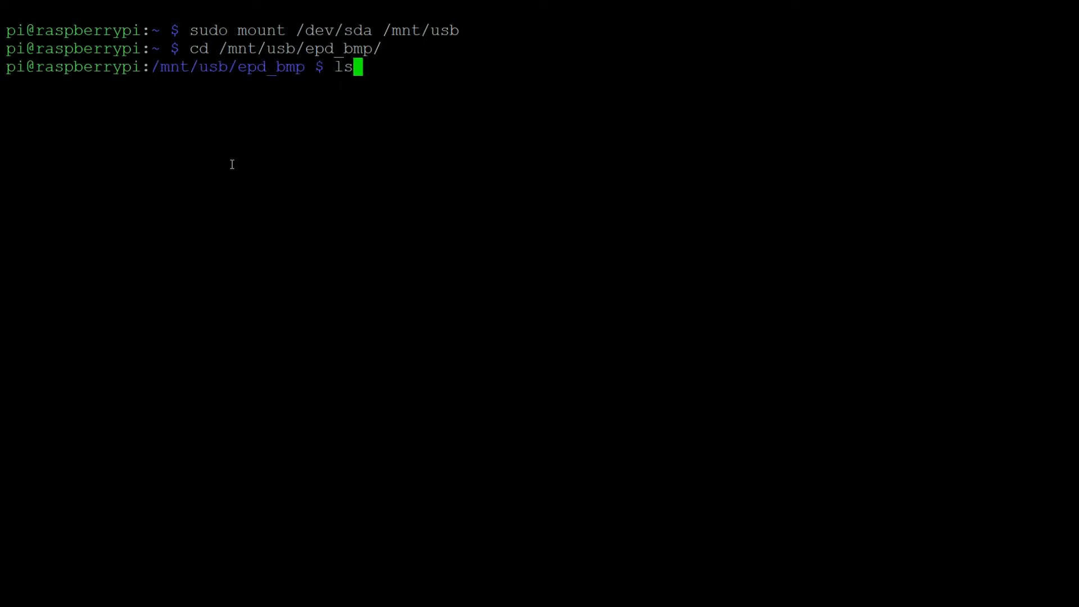
pyautogui.press('Return')
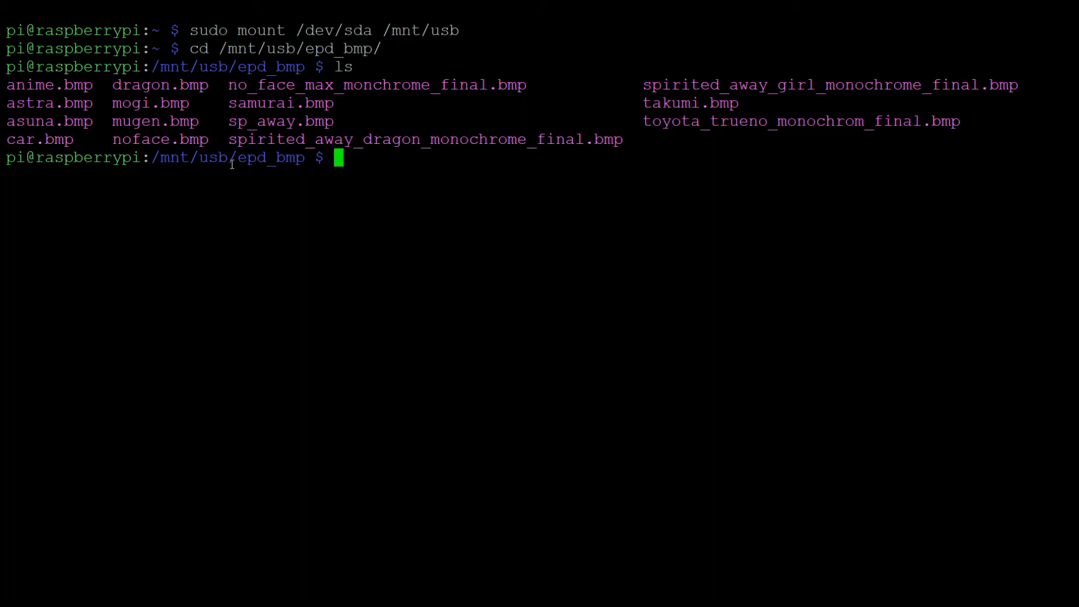
# Try copying takumi.bmp to ~/Projects/e_paper/e-Paper/RaspberryPi_JetsonNano/python/pic/, which hits Permission denied
pyautogui.write('c')
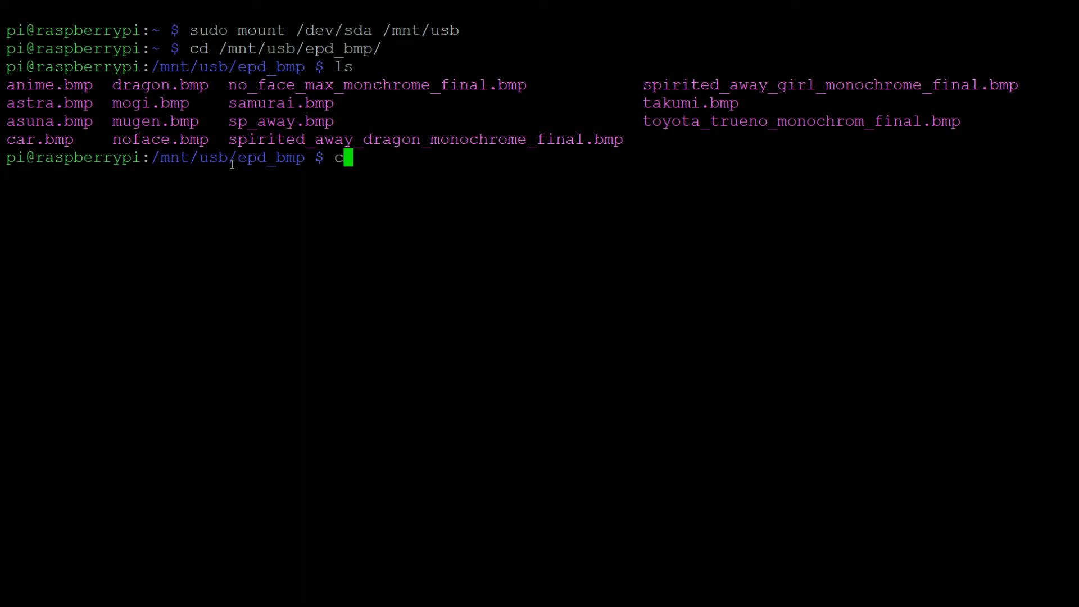
pyautogui.write('p')
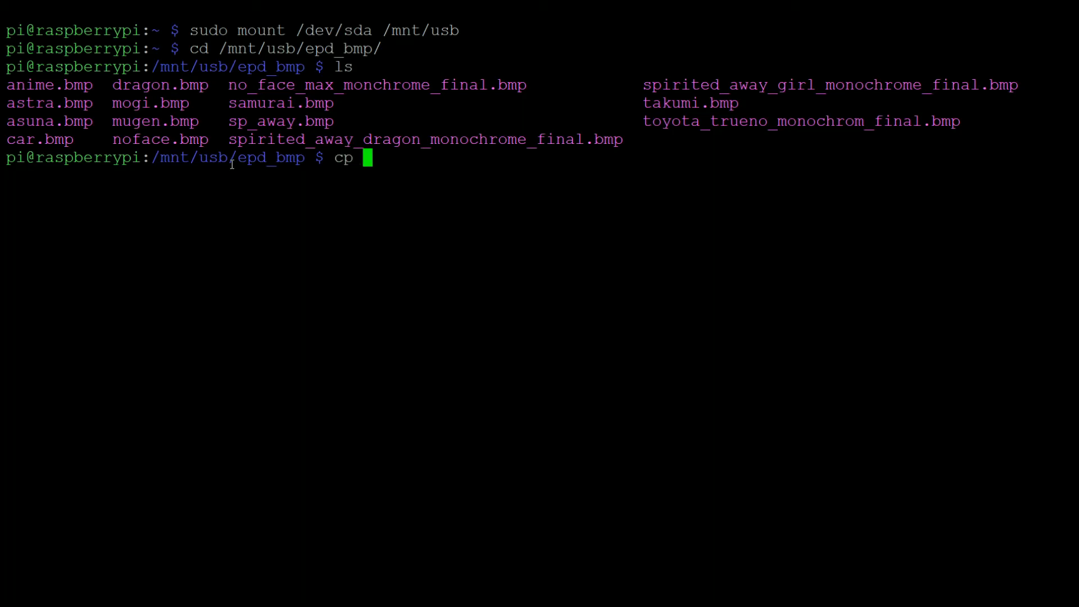
pyautogui.write('taki')
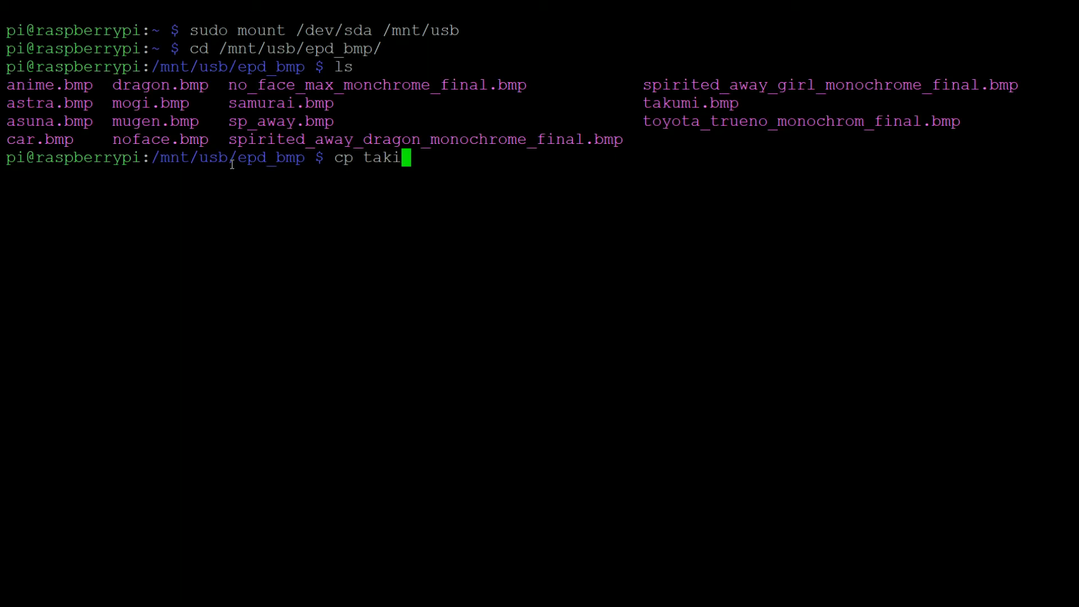
pyautogui.write('umi.bmp')
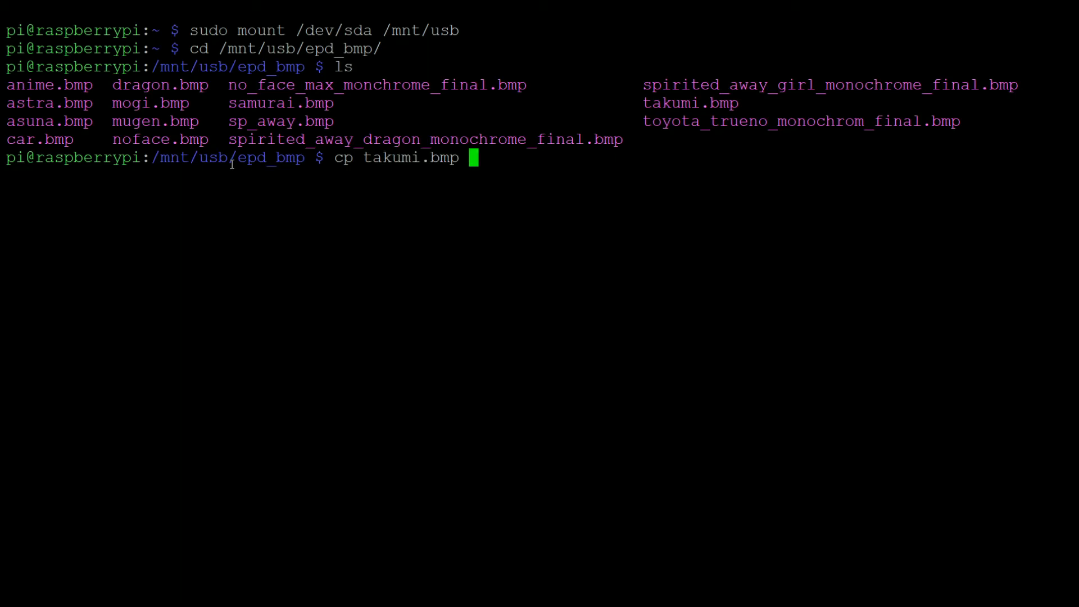
pyautogui.write('~/')
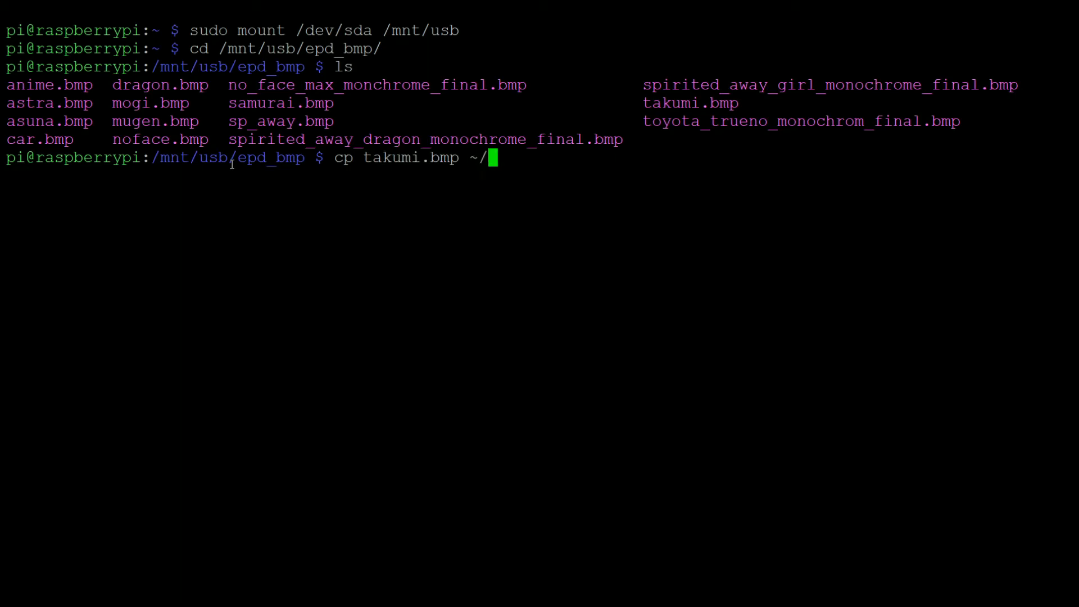
pyautogui.write('Pro')
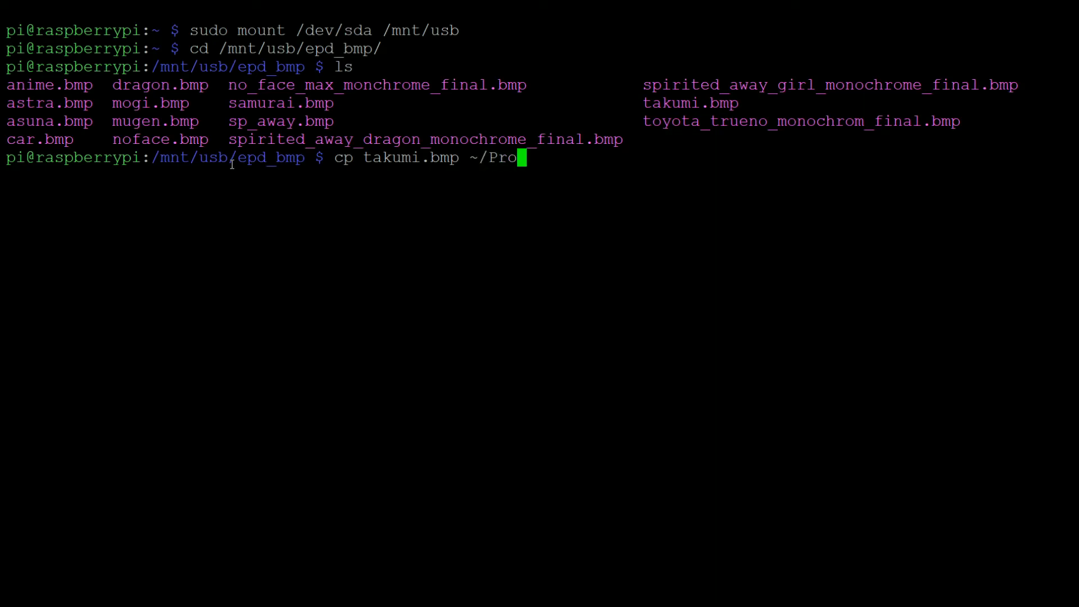
pyautogui.write('jects/')
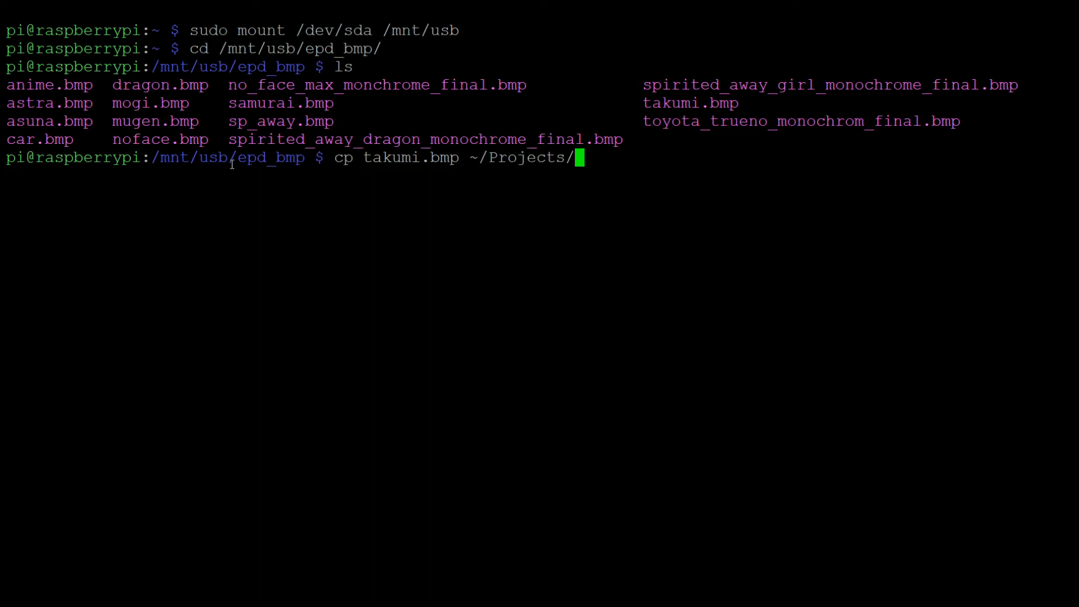
pyautogui.write('e_paper/e-Paper/')
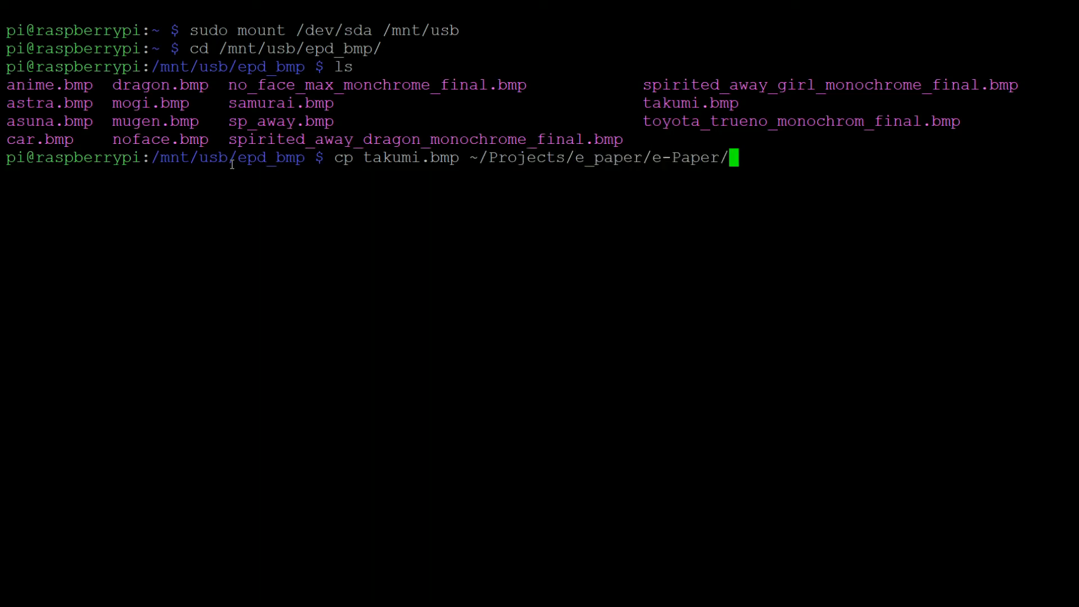
pyautogui.write('RaspberryPi_JetsonNano/')
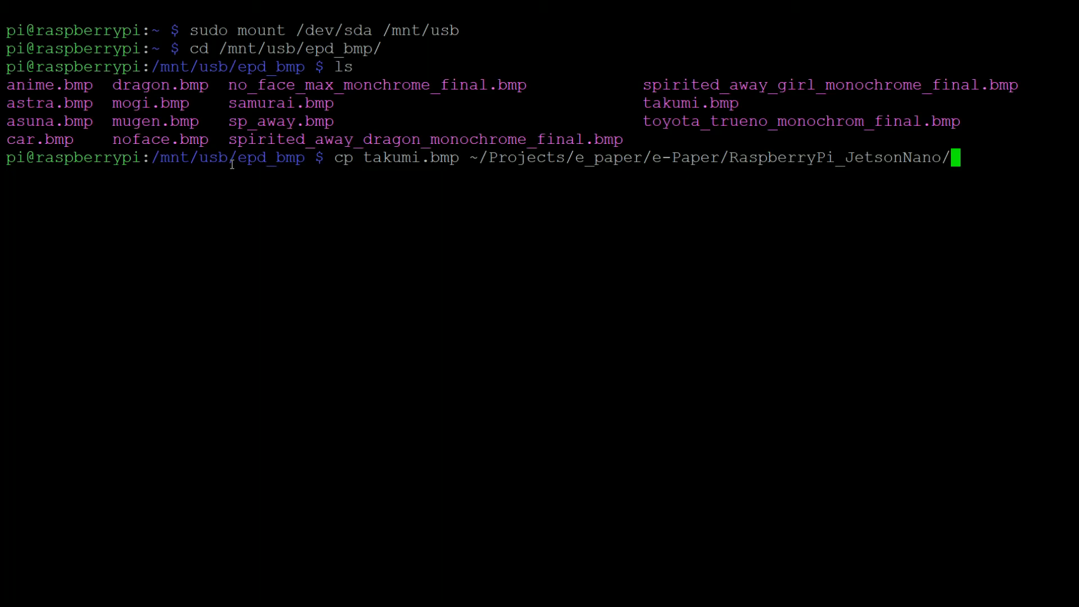
pyautogui.write('python/pic/')
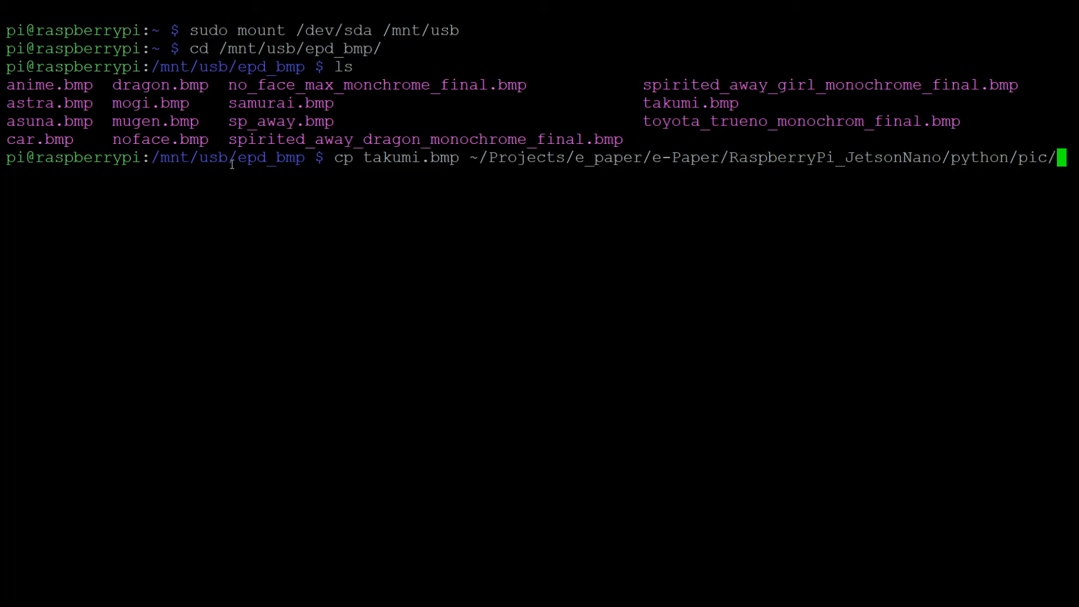
pyautogui.press('Return')
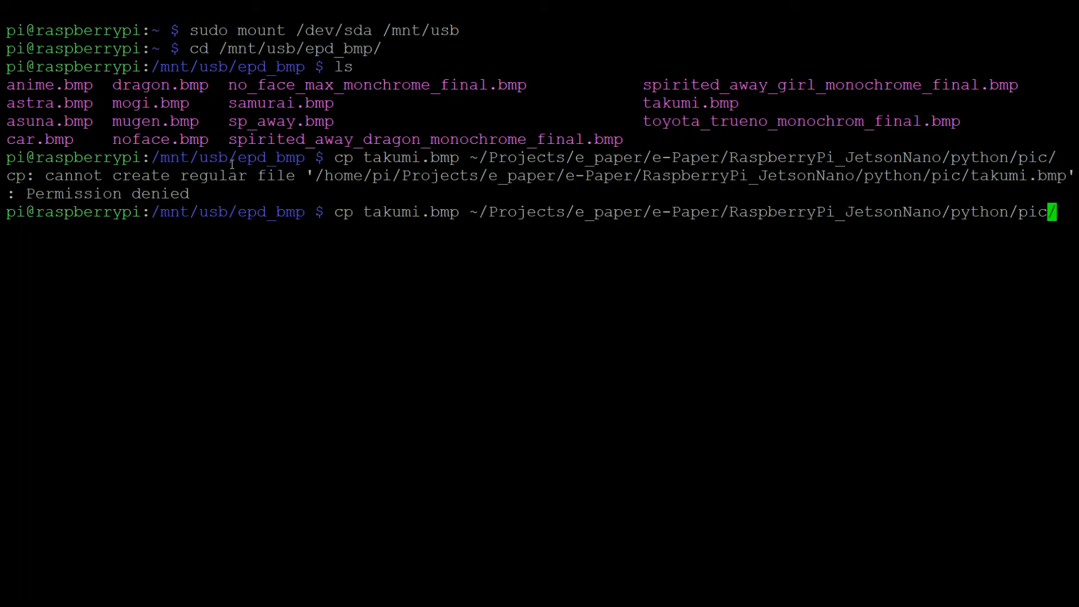
# Rerun the recalled copy command prefixed with sudo
pyautogui.press('Left')
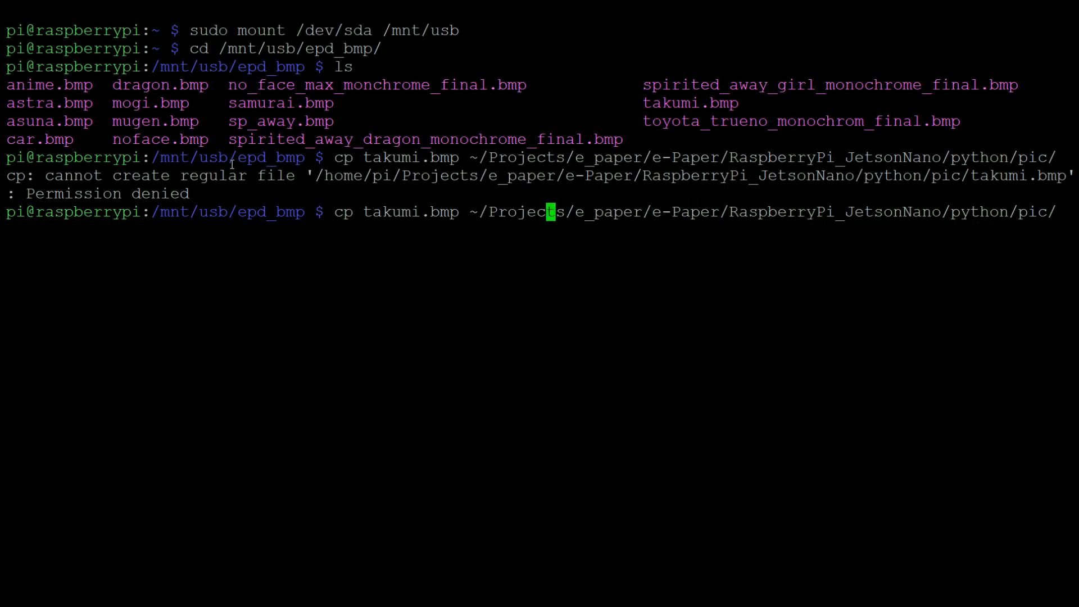
pyautogui.press('Home')
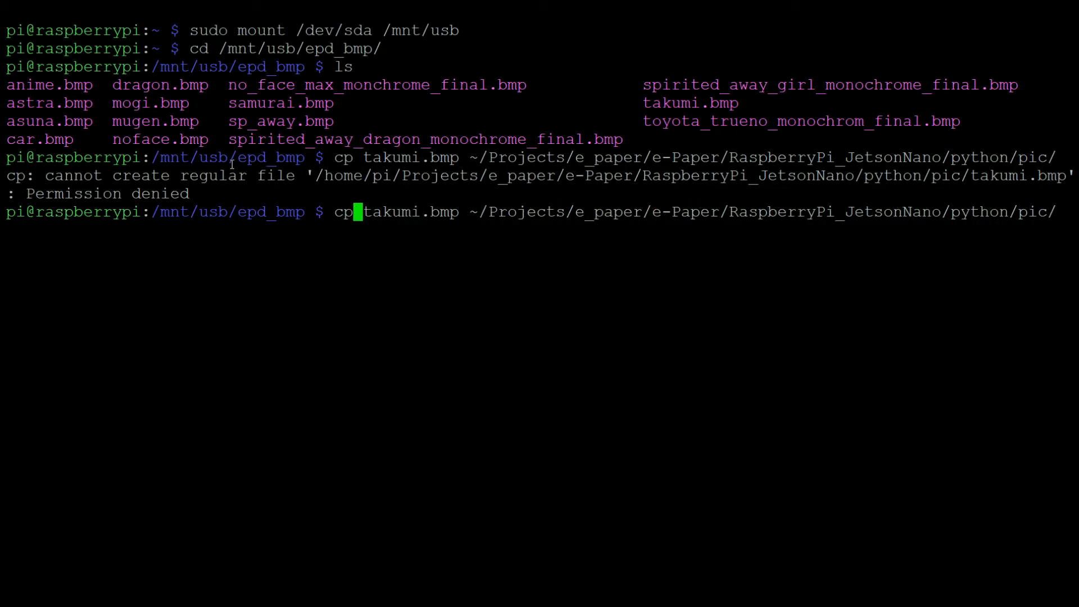
pyautogui.write('sudo')
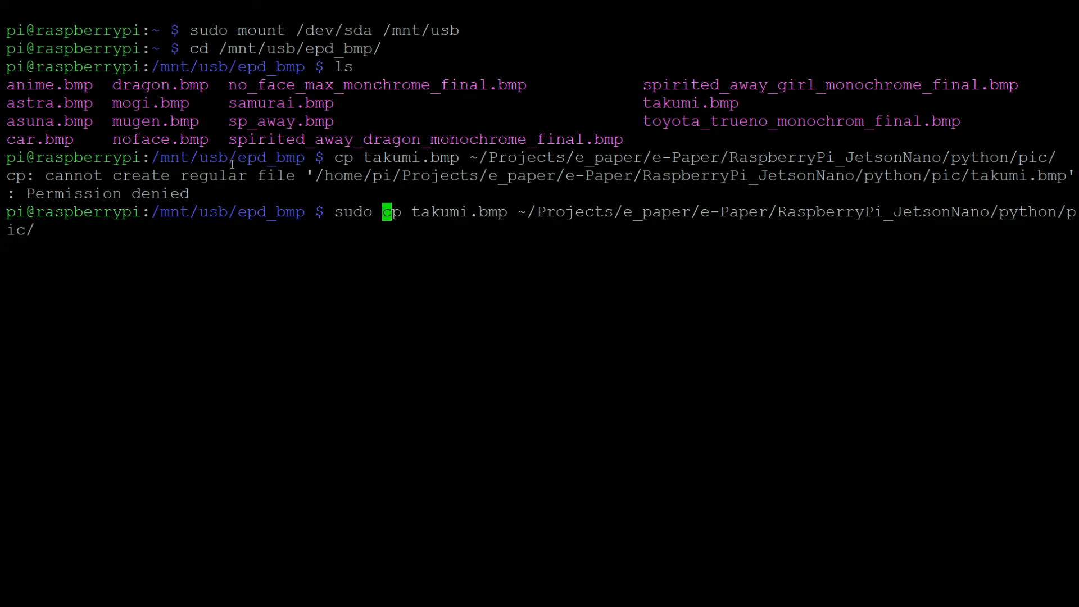
pyautogui.press('Return')
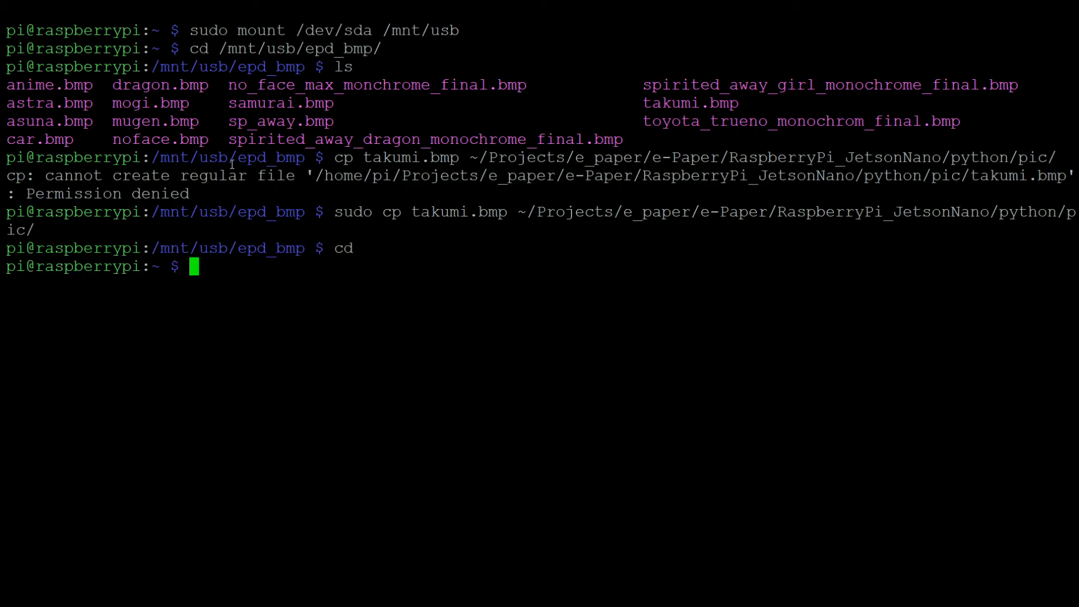
# Navigate into RaspberryPi_JetsonNano/python/pic, up with cd .., then into examples/
pyautogui.write('cd Projects/e')
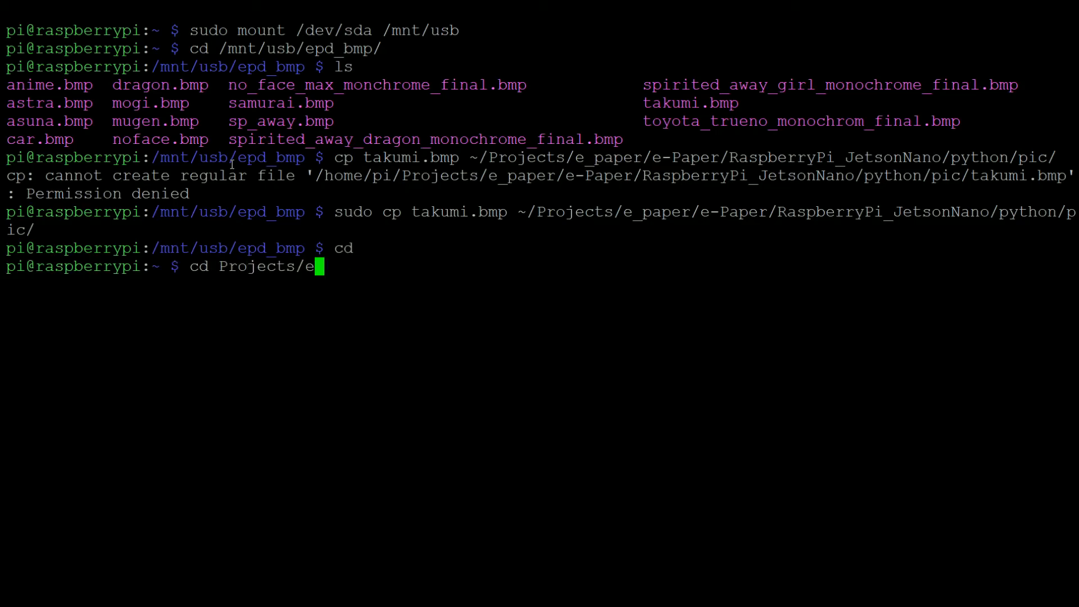
pyautogui.write('_paper/e-Paper/RaspberryPi_JetsonNano/python/e')
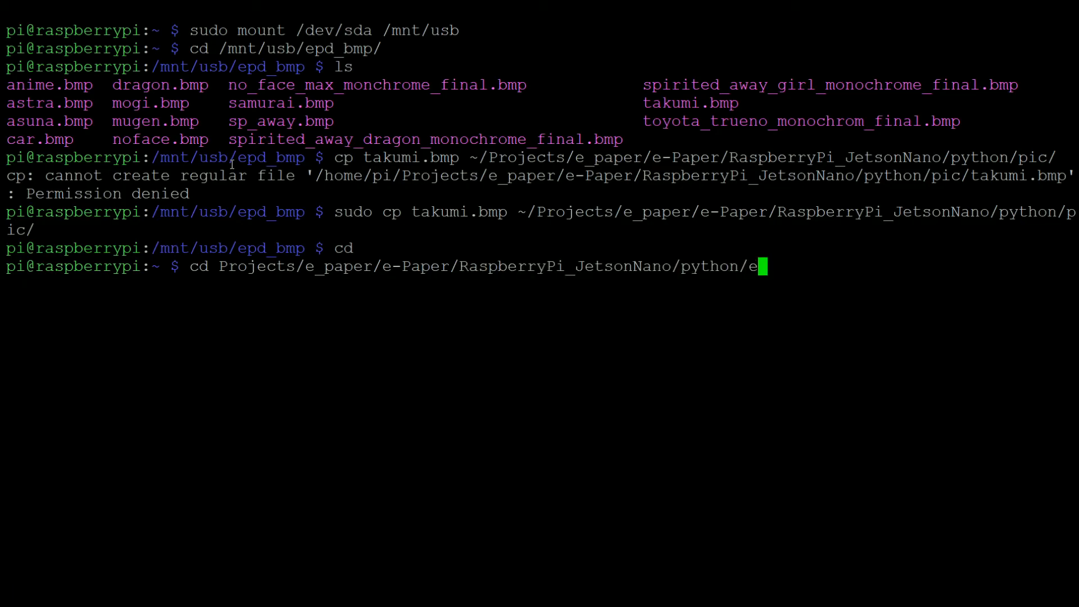
pyautogui.write('xamples/')
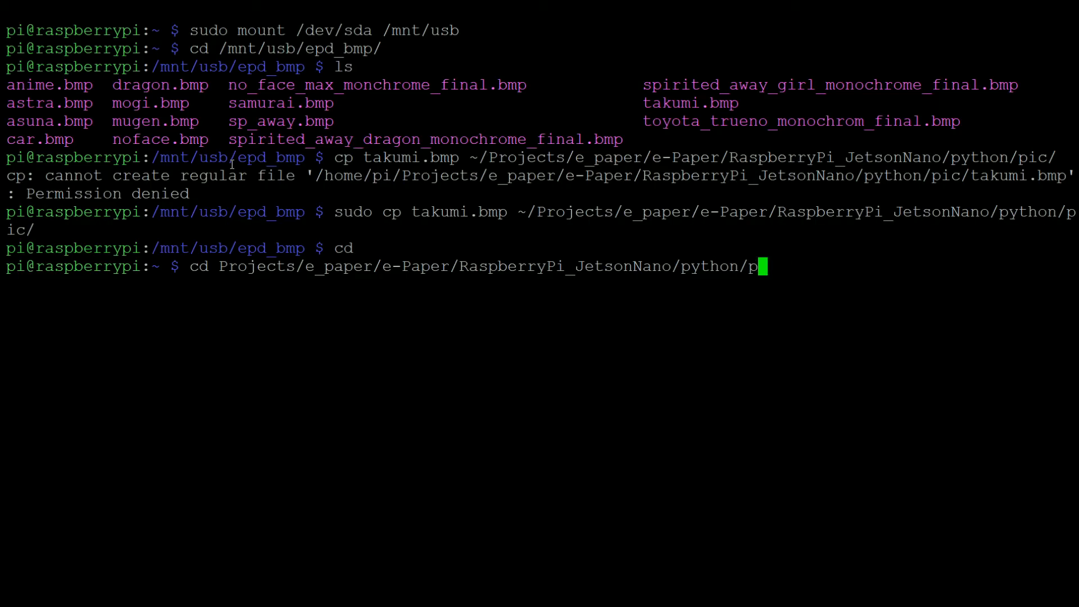
pyautogui.press('Return')
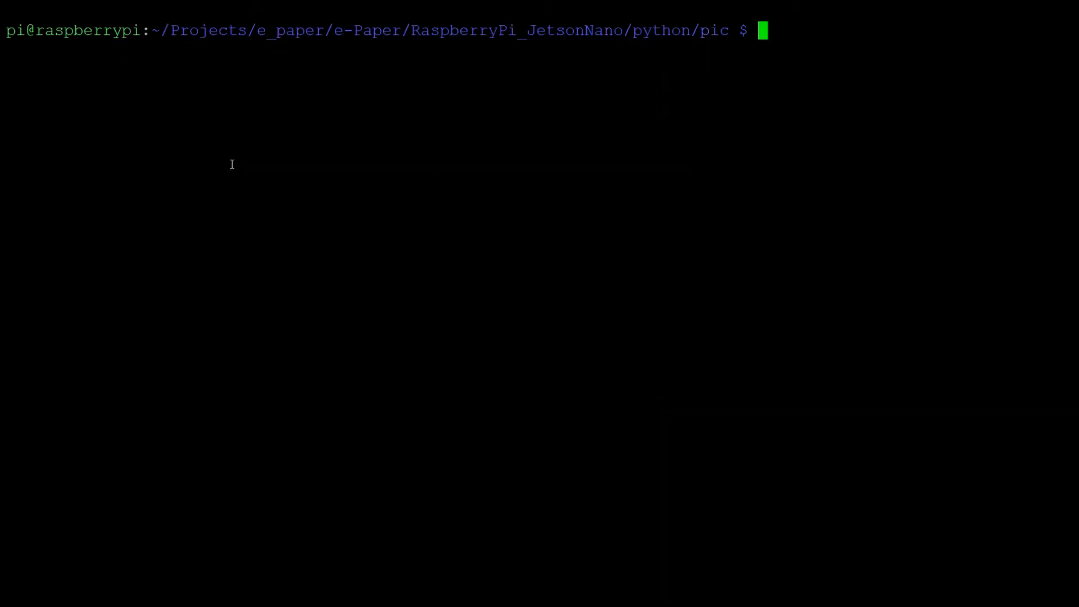
pyautogui.write('cd ..')
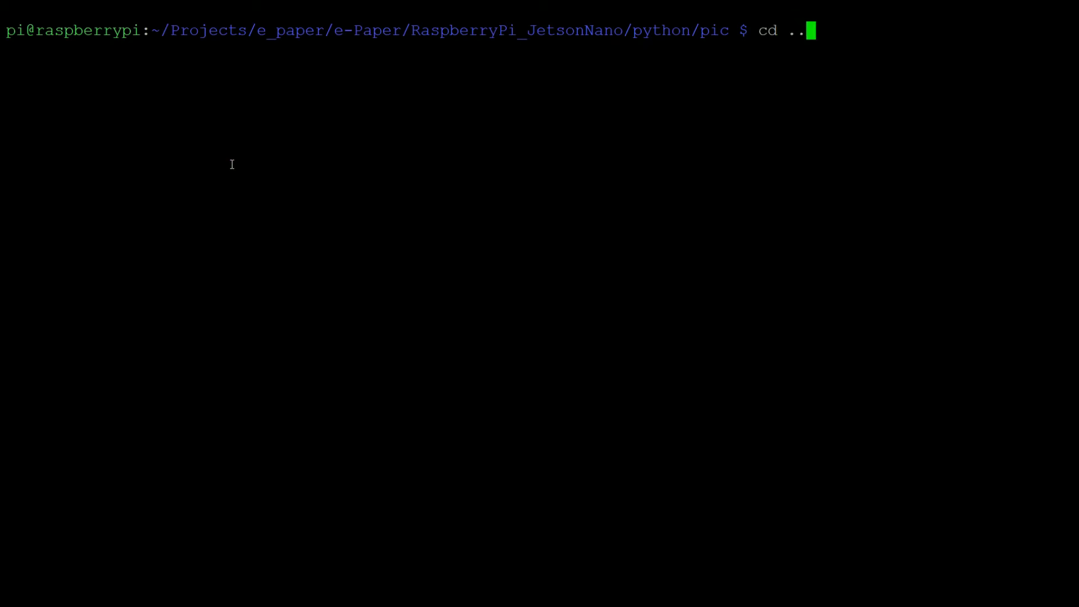
pyautogui.press('Return')
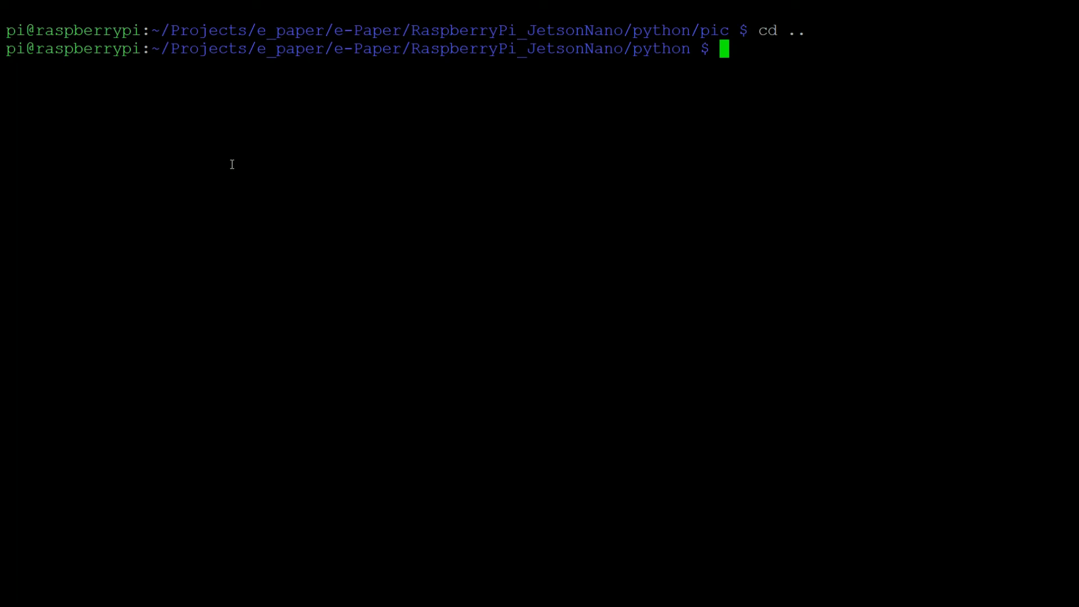
pyautogui.write('cd examples/')
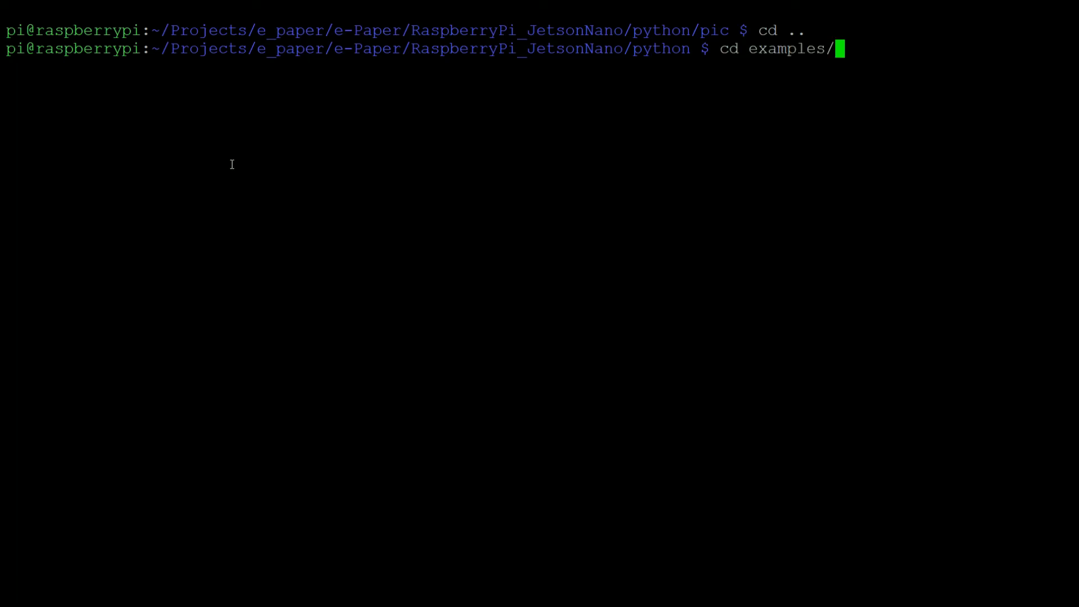
pyautogui.press('Return')
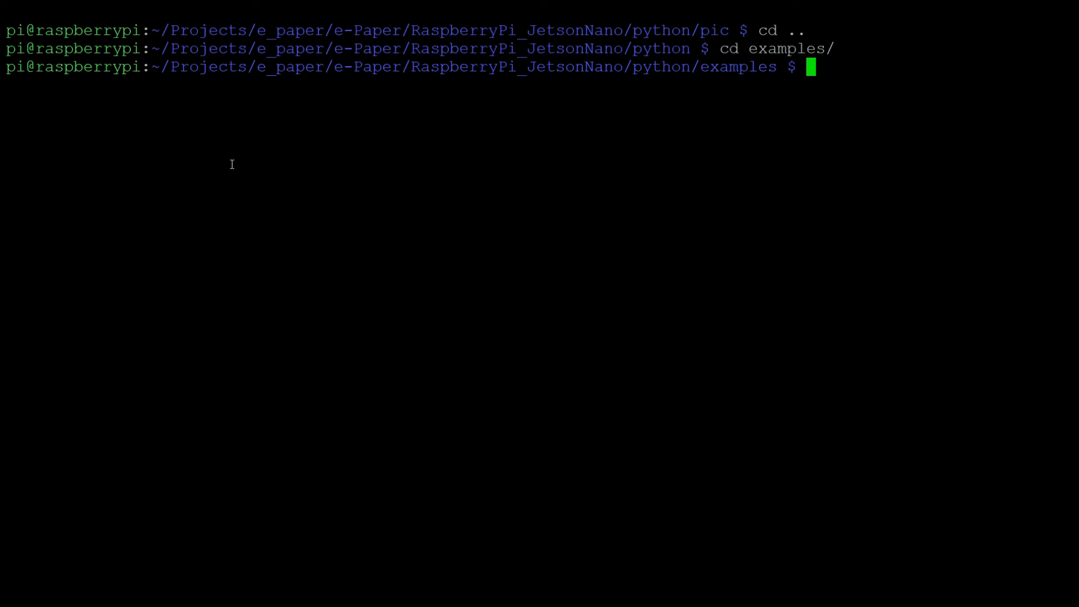
pyautogui.write('cd')
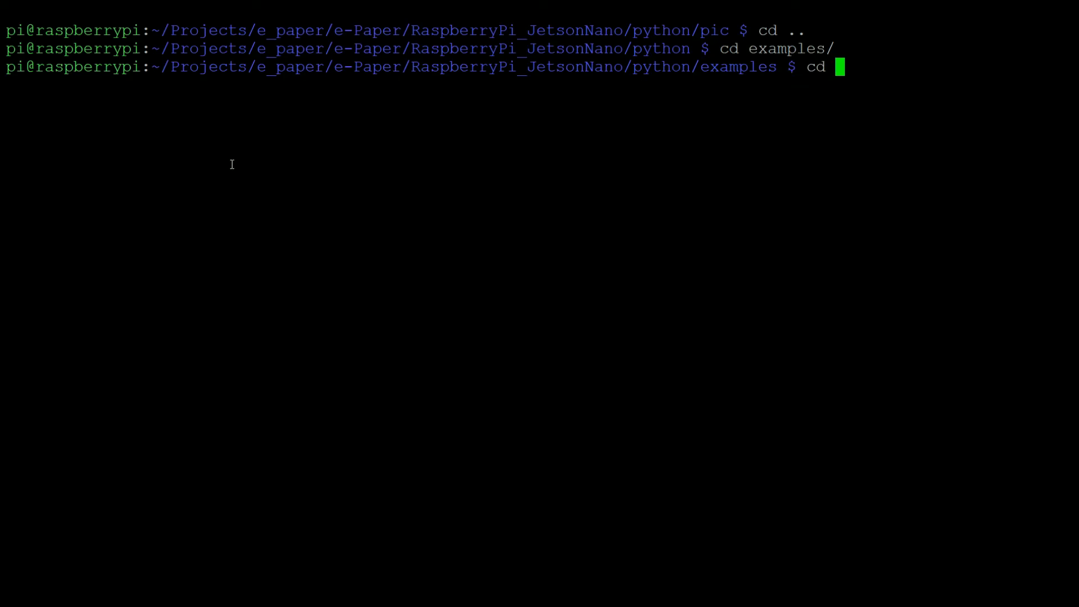
# Edit test_script.py with sudo nano so Image.open loads takumi.bmp, then save and exit
pyautogui.write('sudo nano')
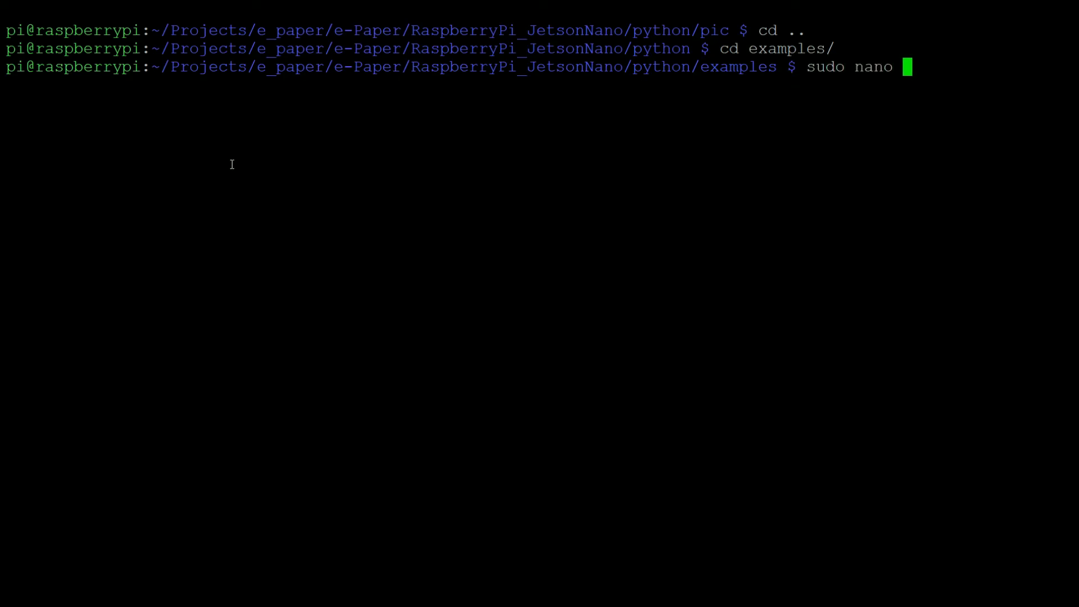
pyautogui.press('Return')
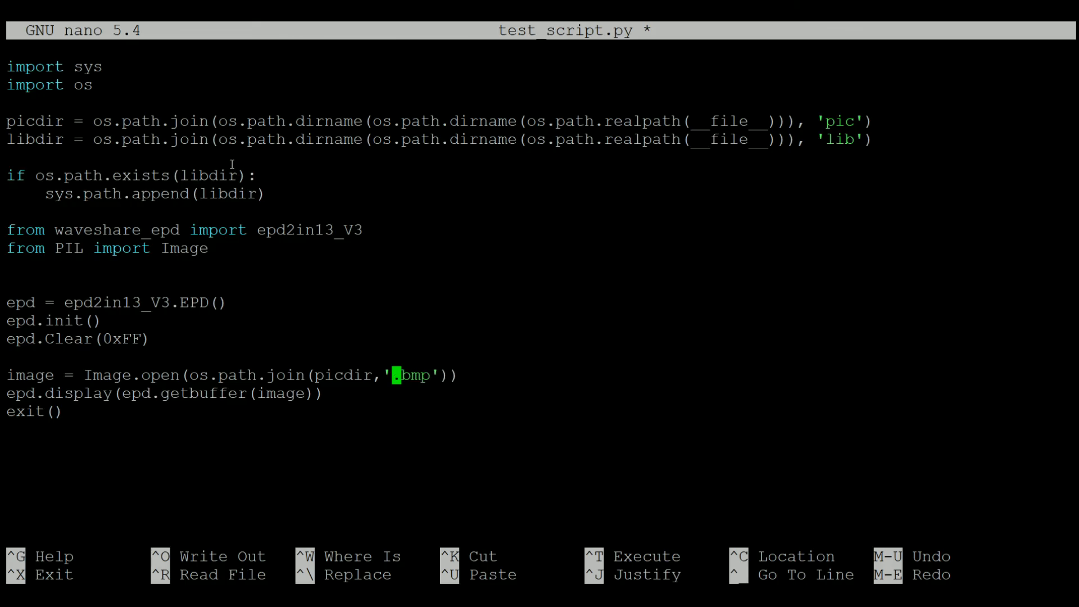
pyautogui.write('takumi')
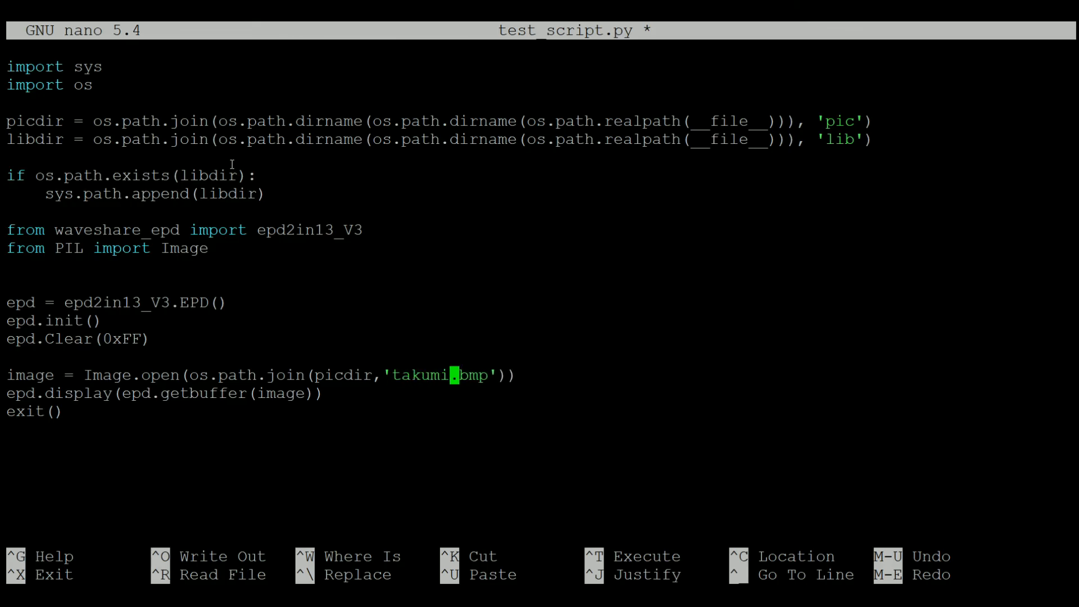
pyautogui.press('ctrl+x')
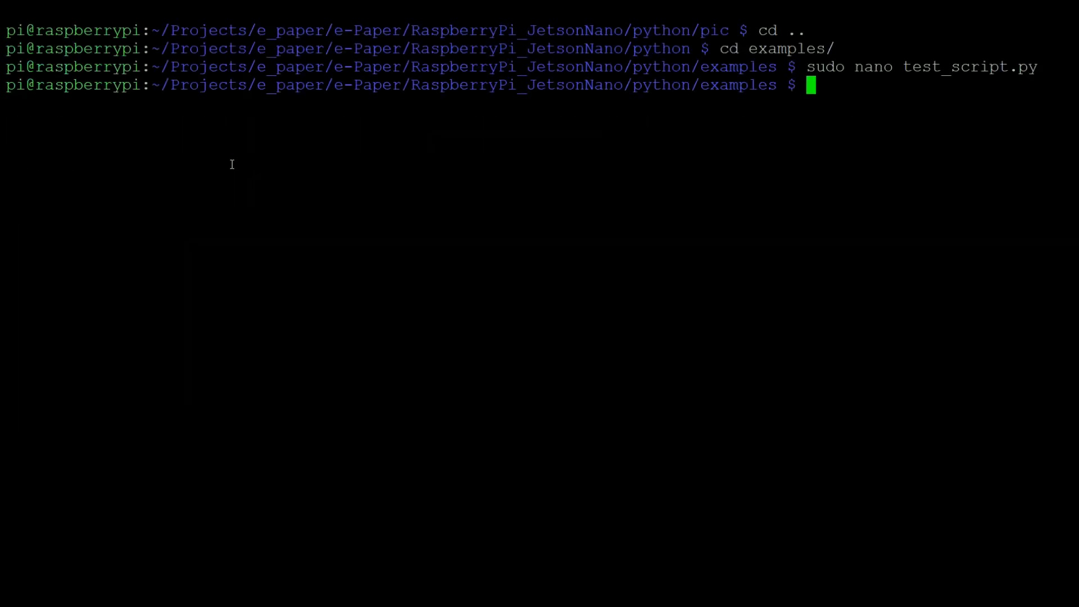
# Run 'python3 test_script.py' to display the takumi image on the e-paper panel
pyautogui.write('python')
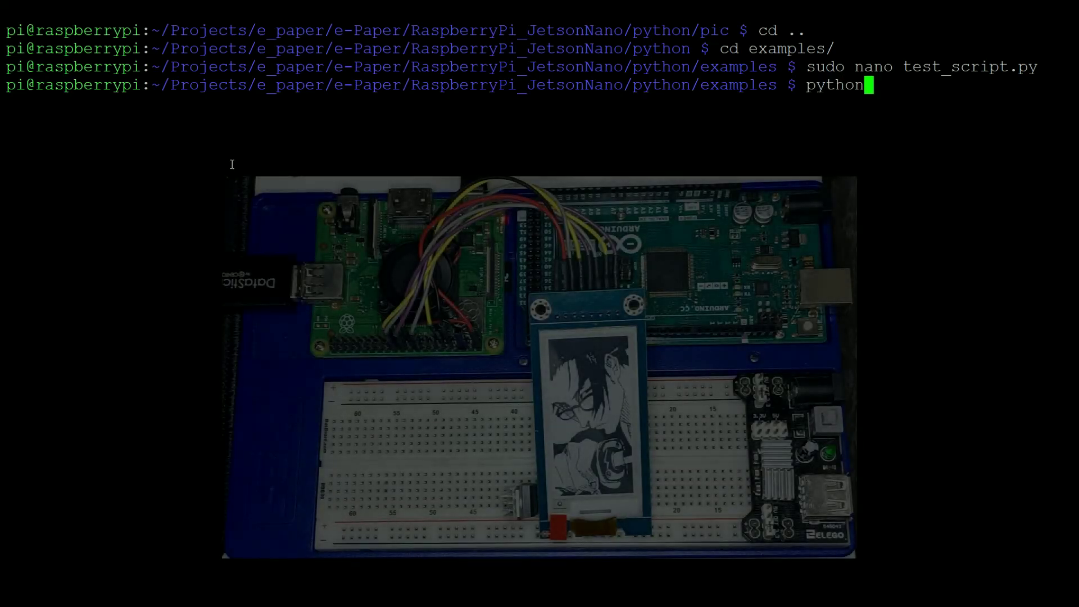
pyautogui.write('3 test_script.py')
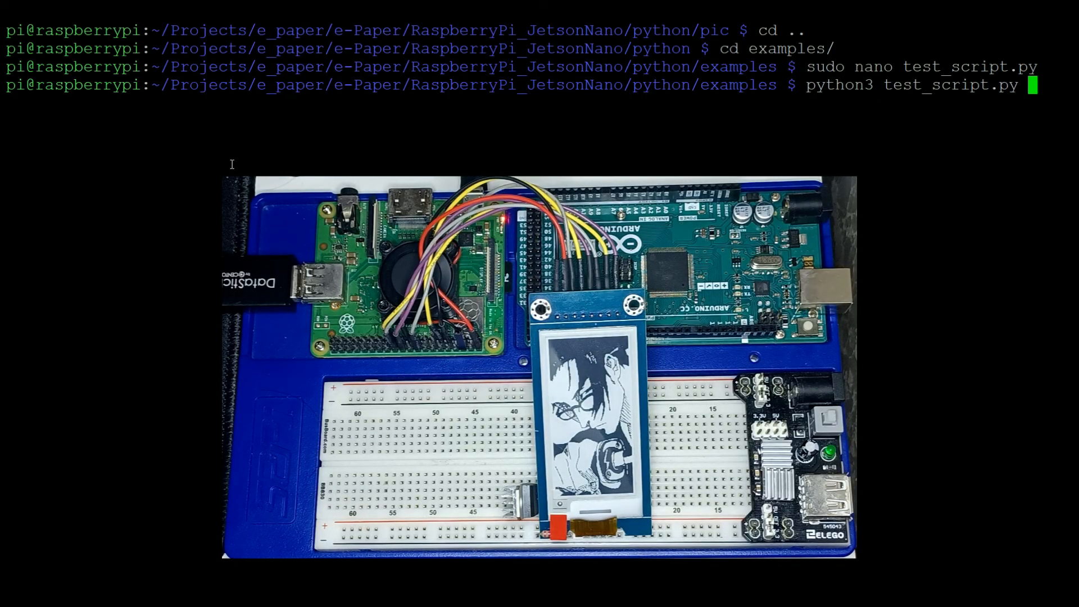
pyautogui.press('Return')
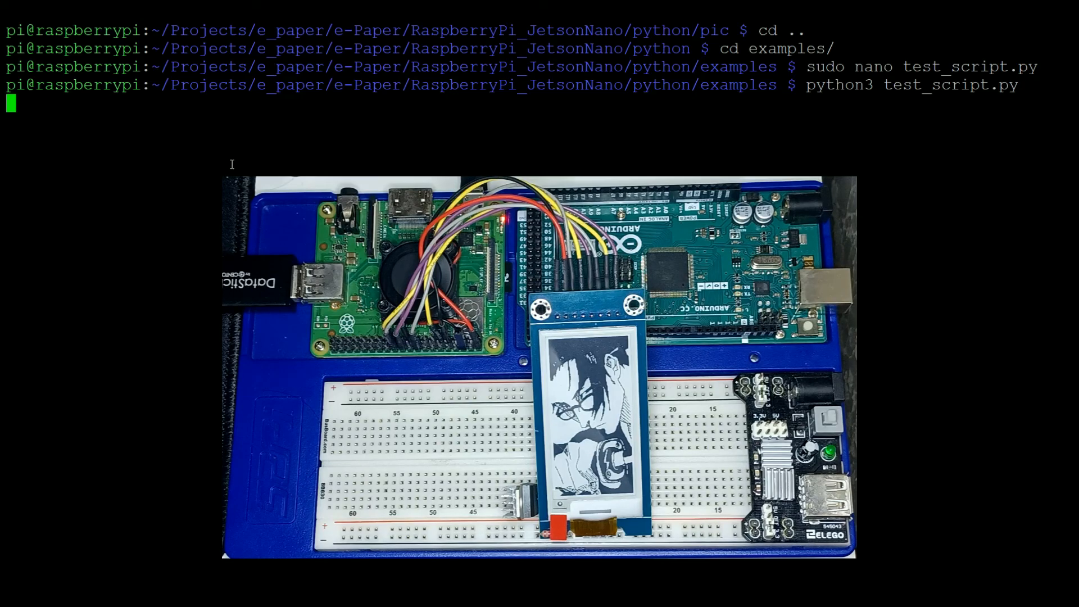